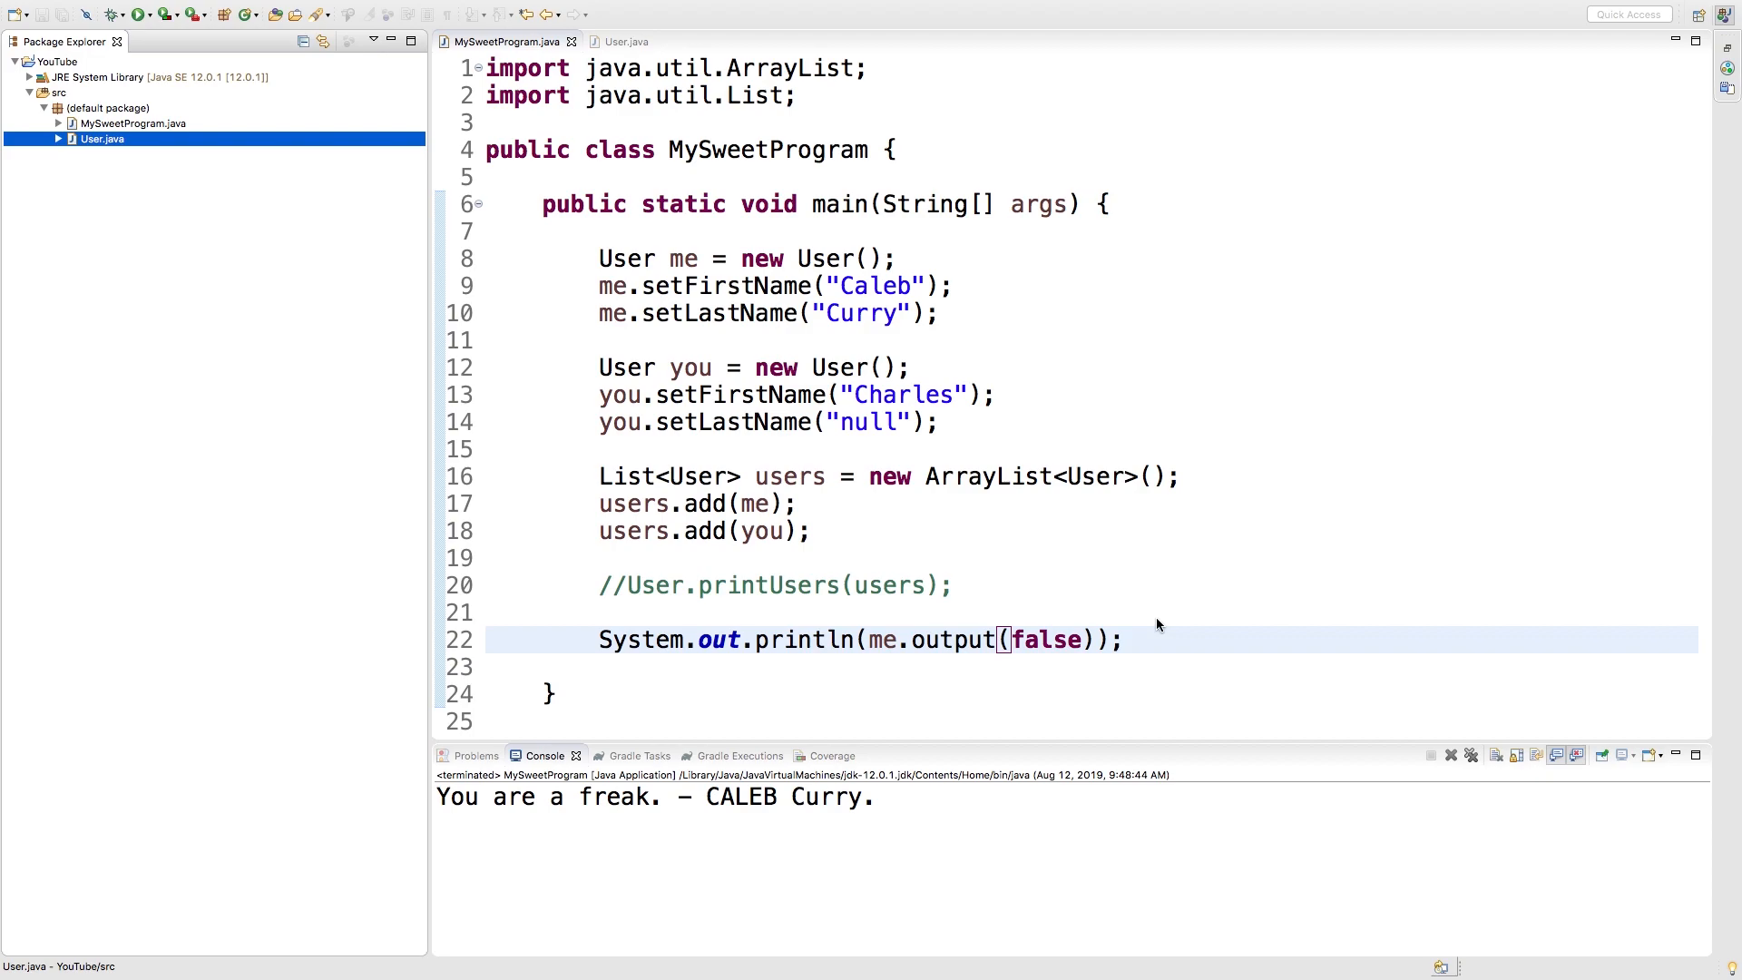
mouse_move(1138, 509)
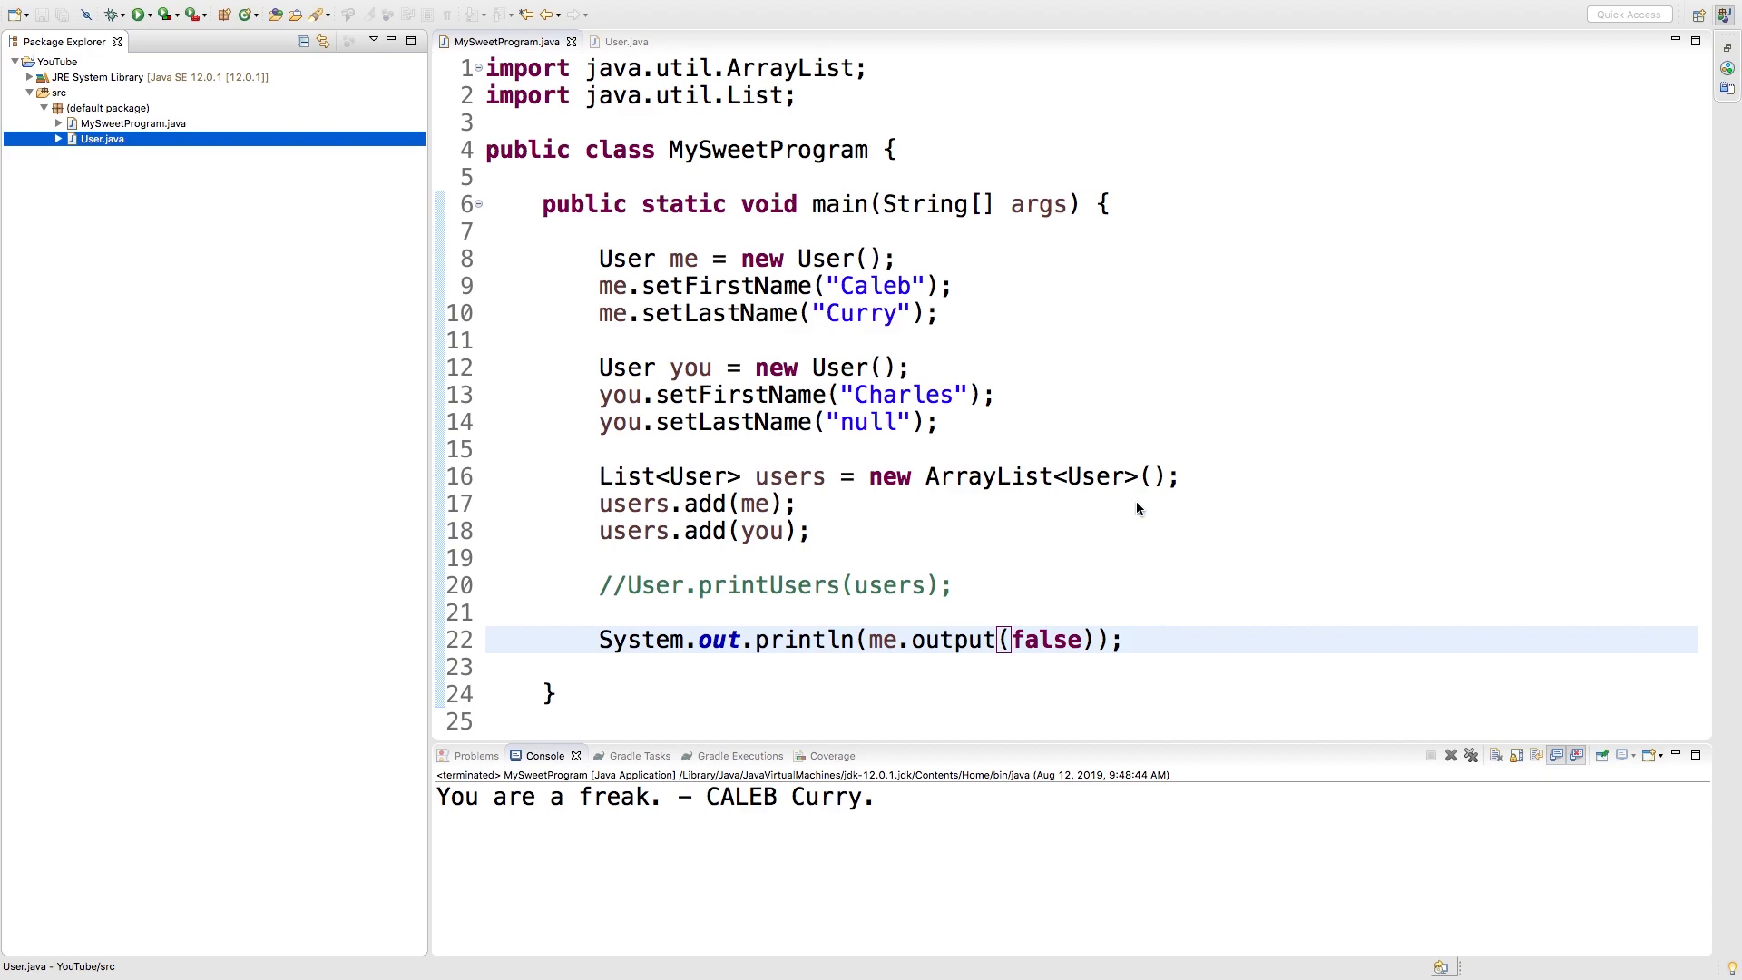
mouse_move(1136, 291)
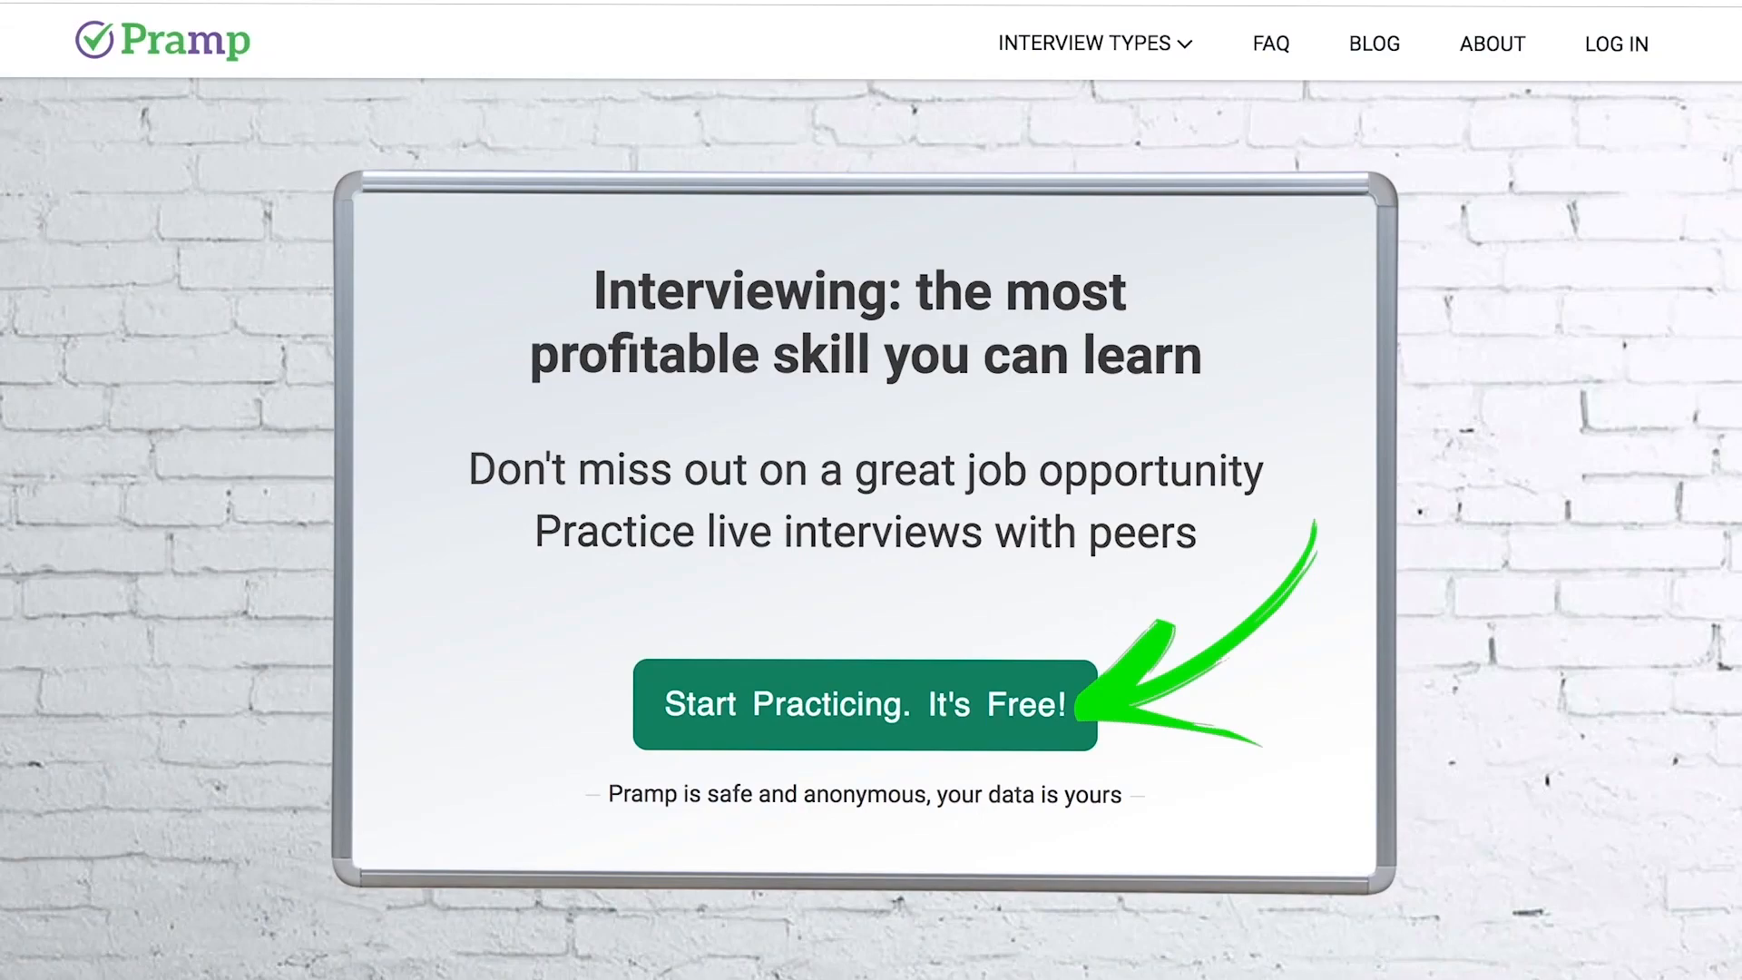
- Return to User.java and move to the end of the class to add a new method
scroll(down, 3)
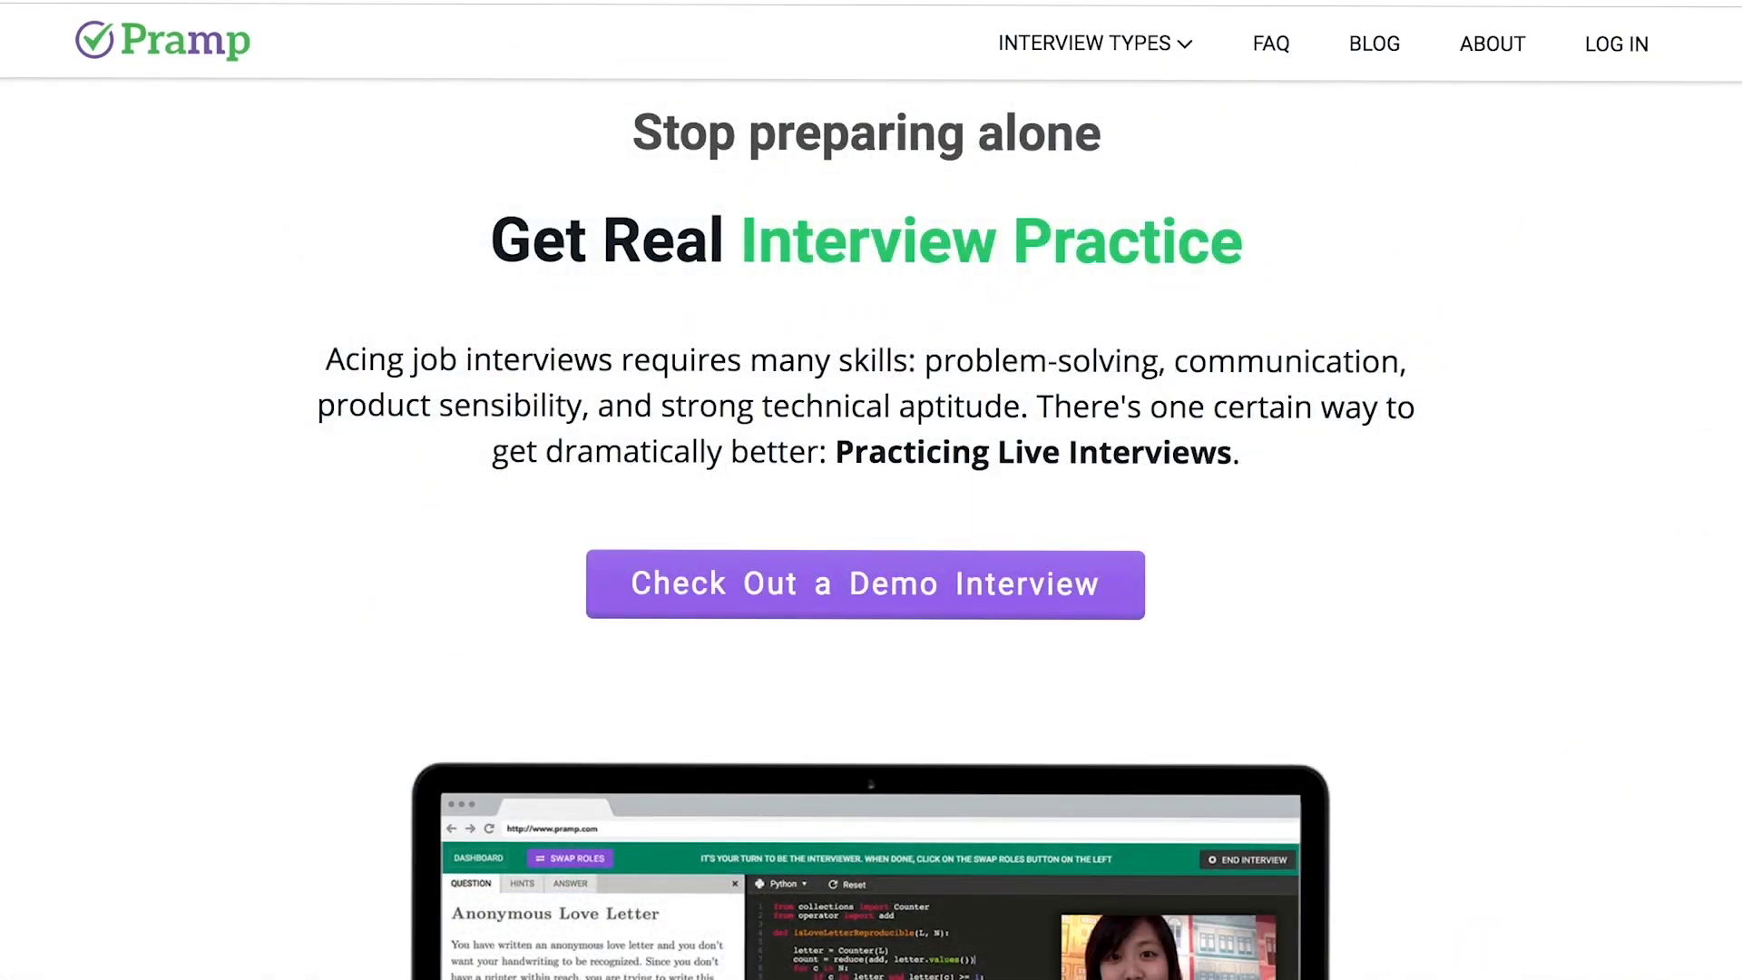
scroll(down, 3)
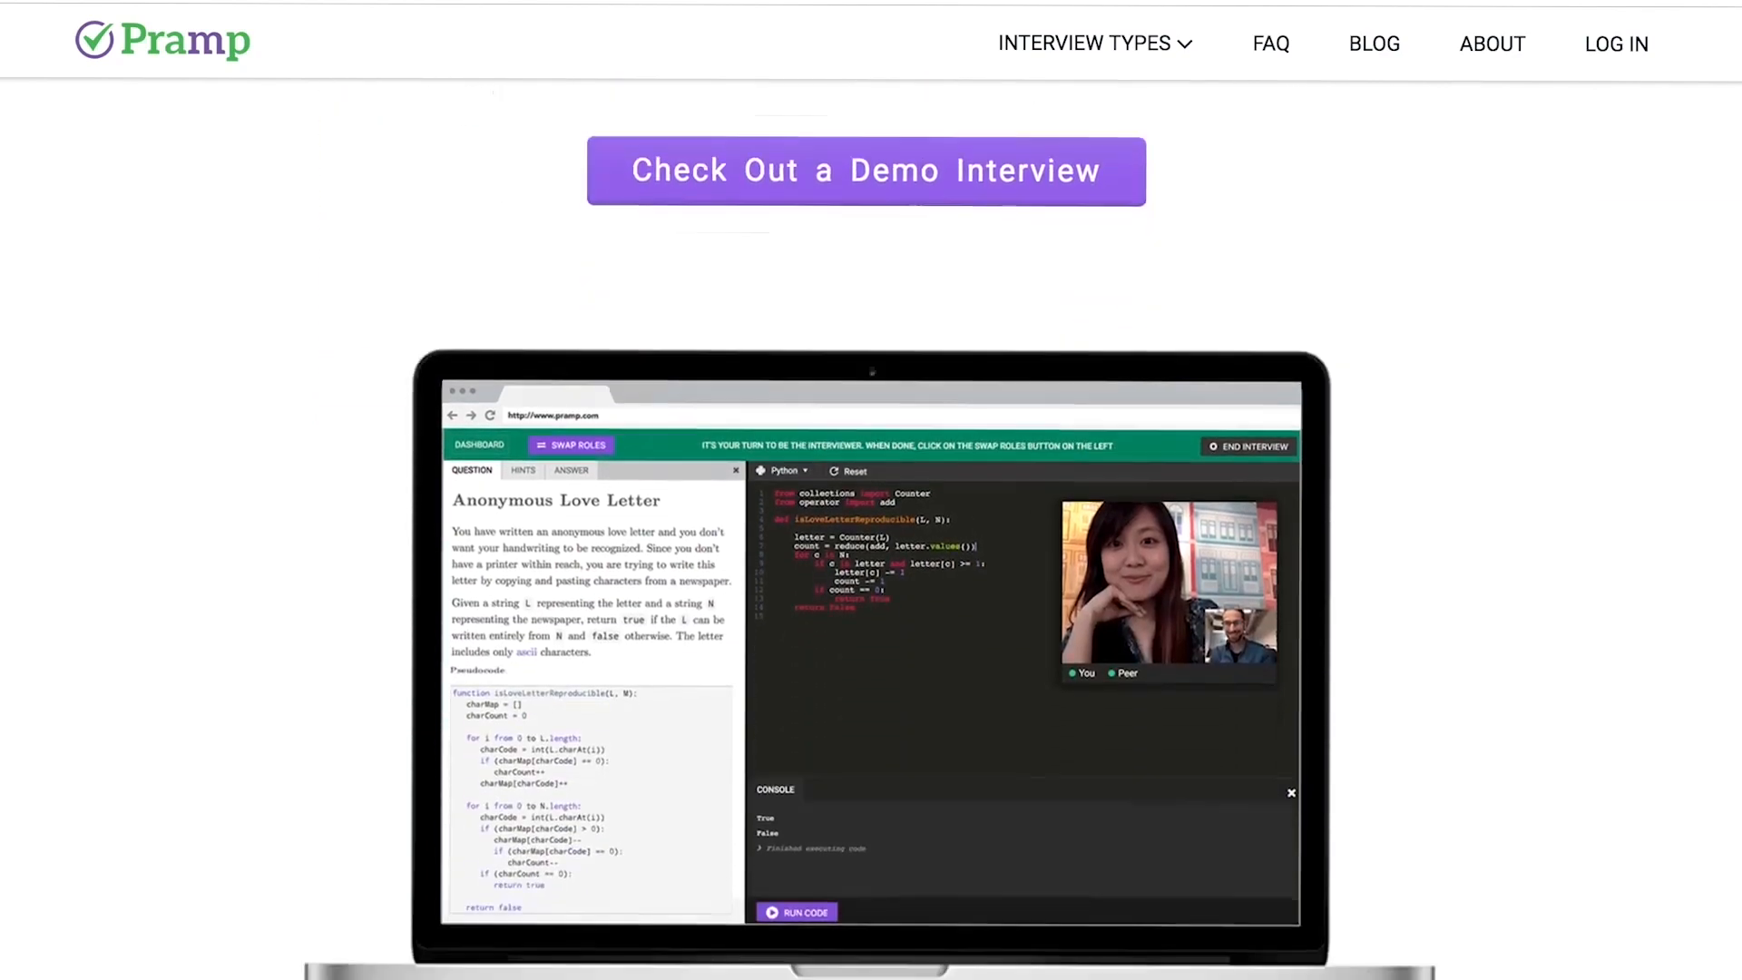
scroll(down, 3)
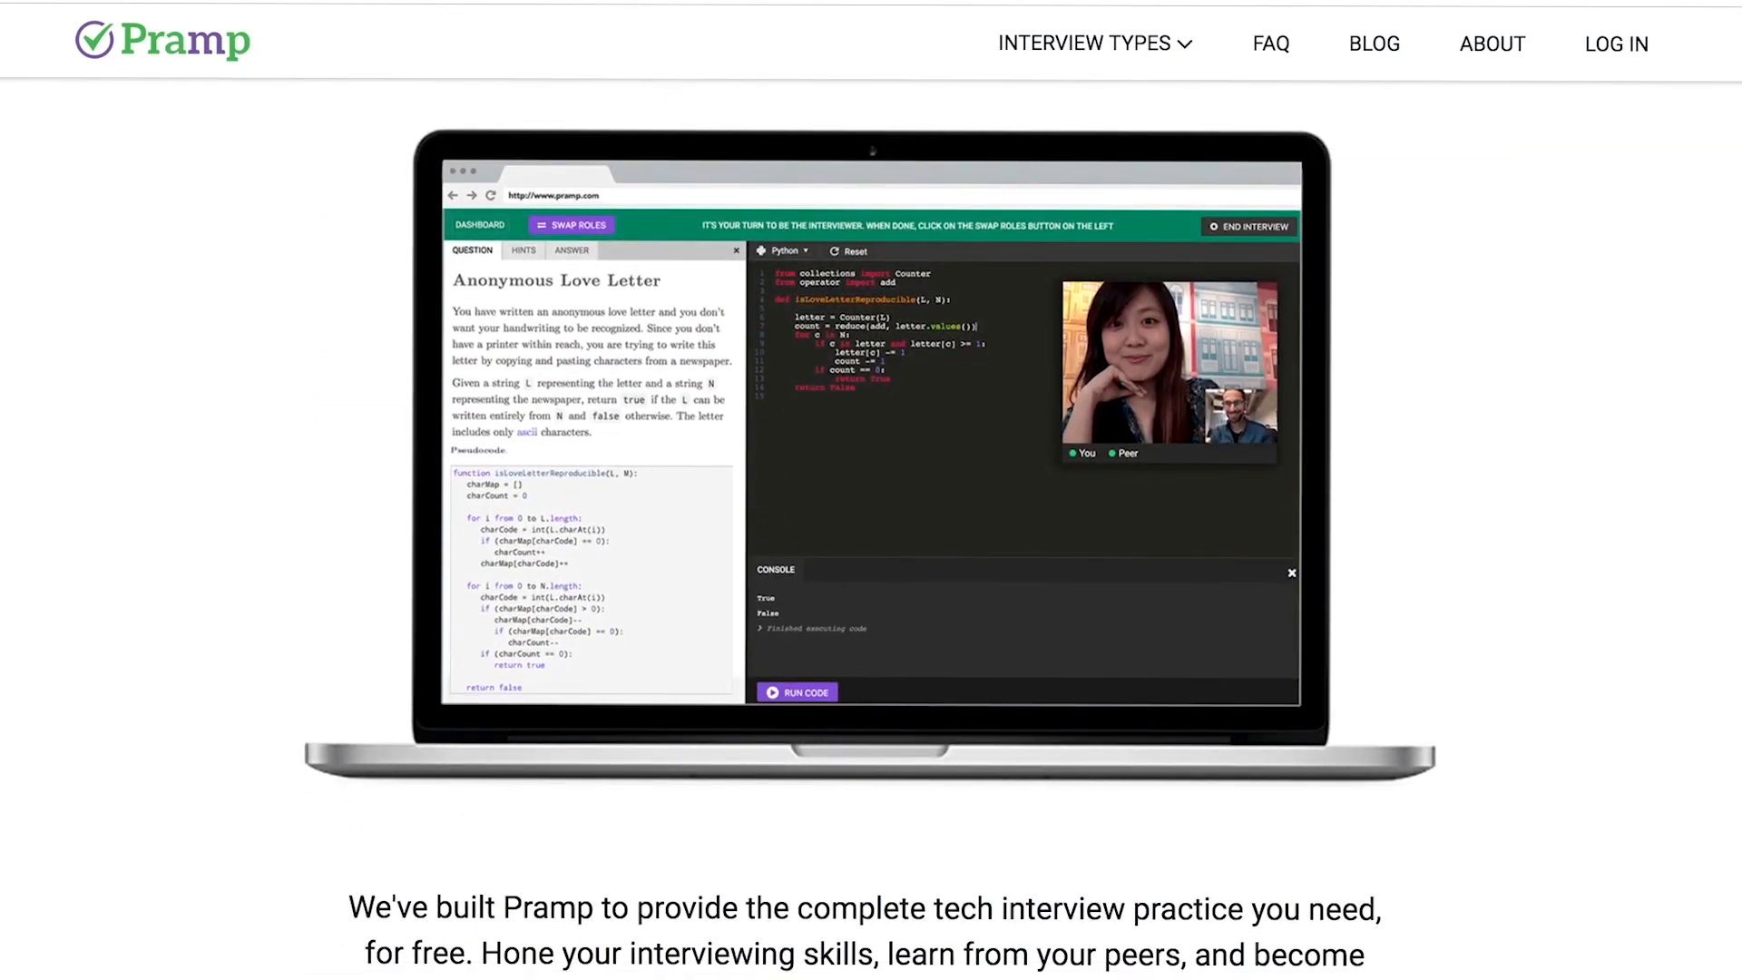
click(1095, 42)
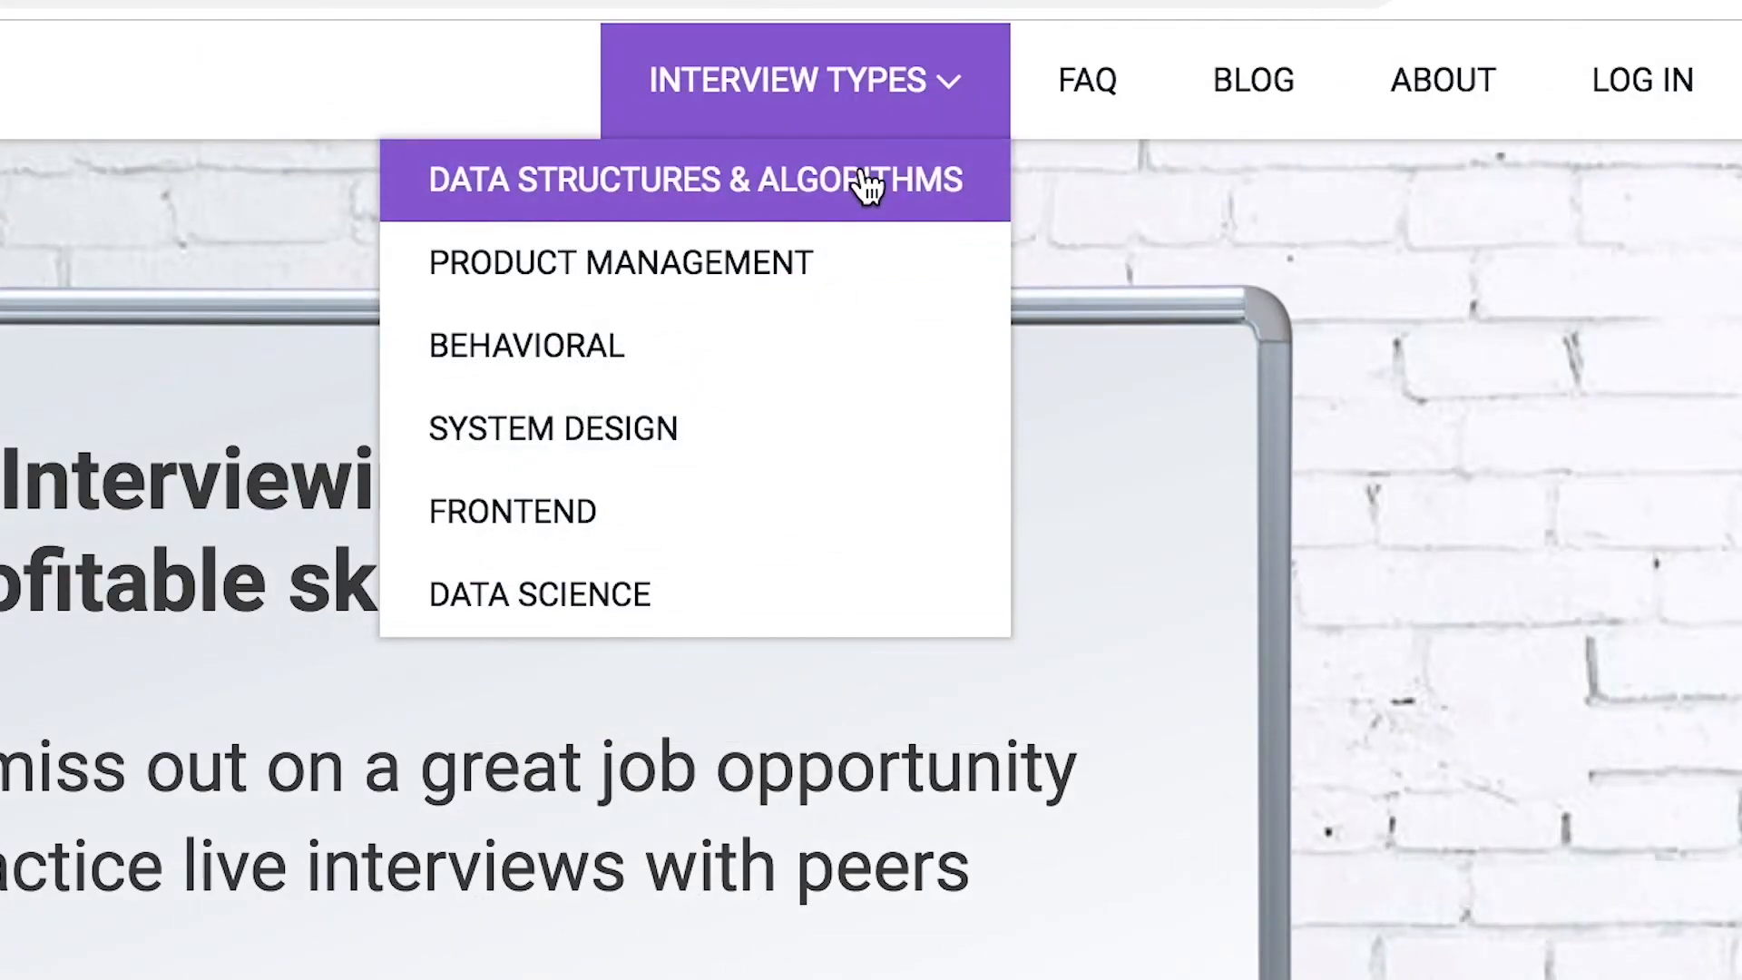
mouse_move(878, 428)
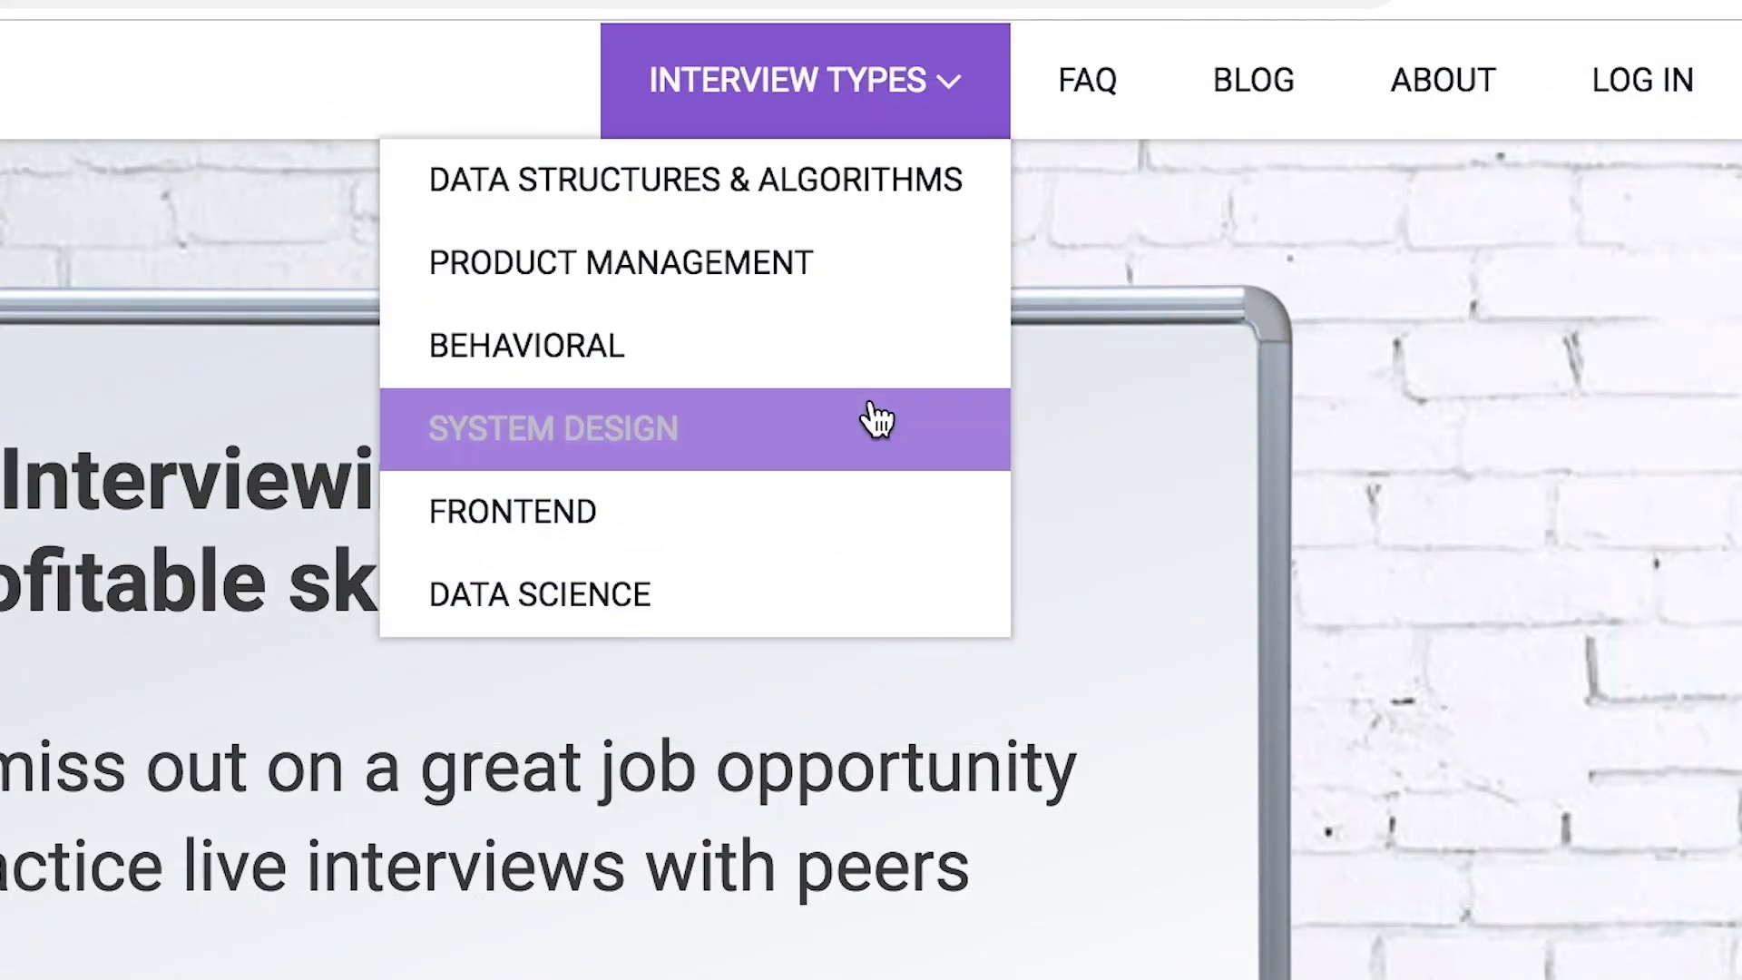
mouse_move(877, 610)
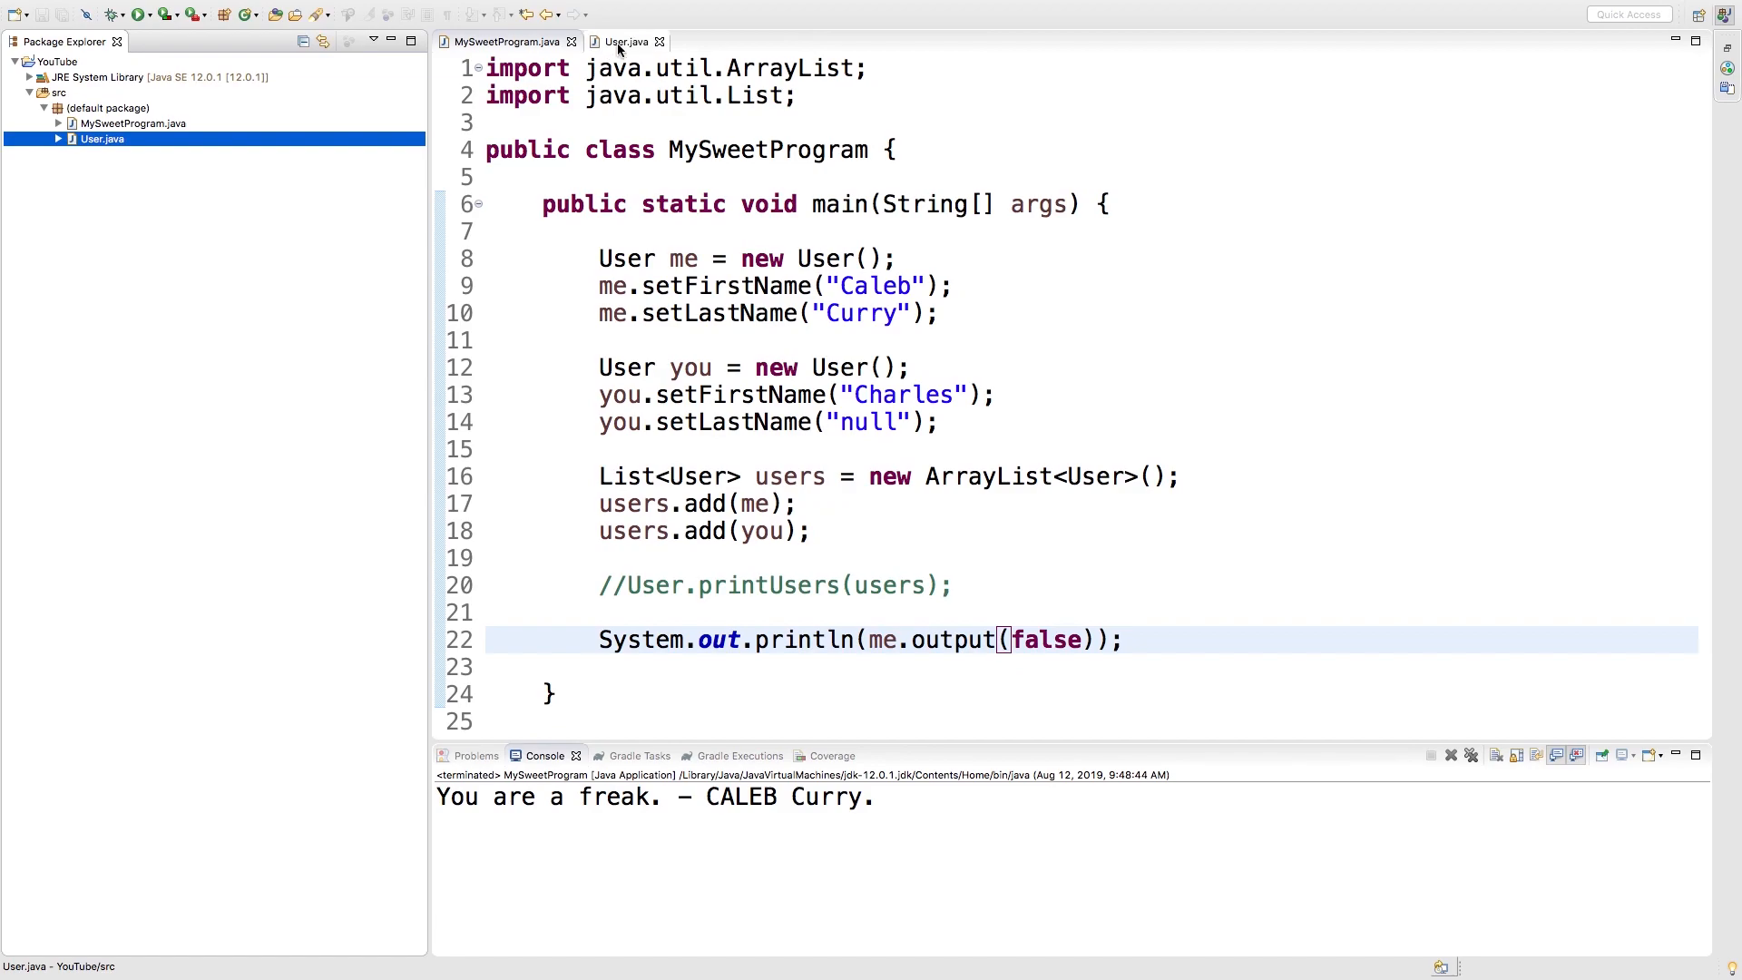
click(627, 42)
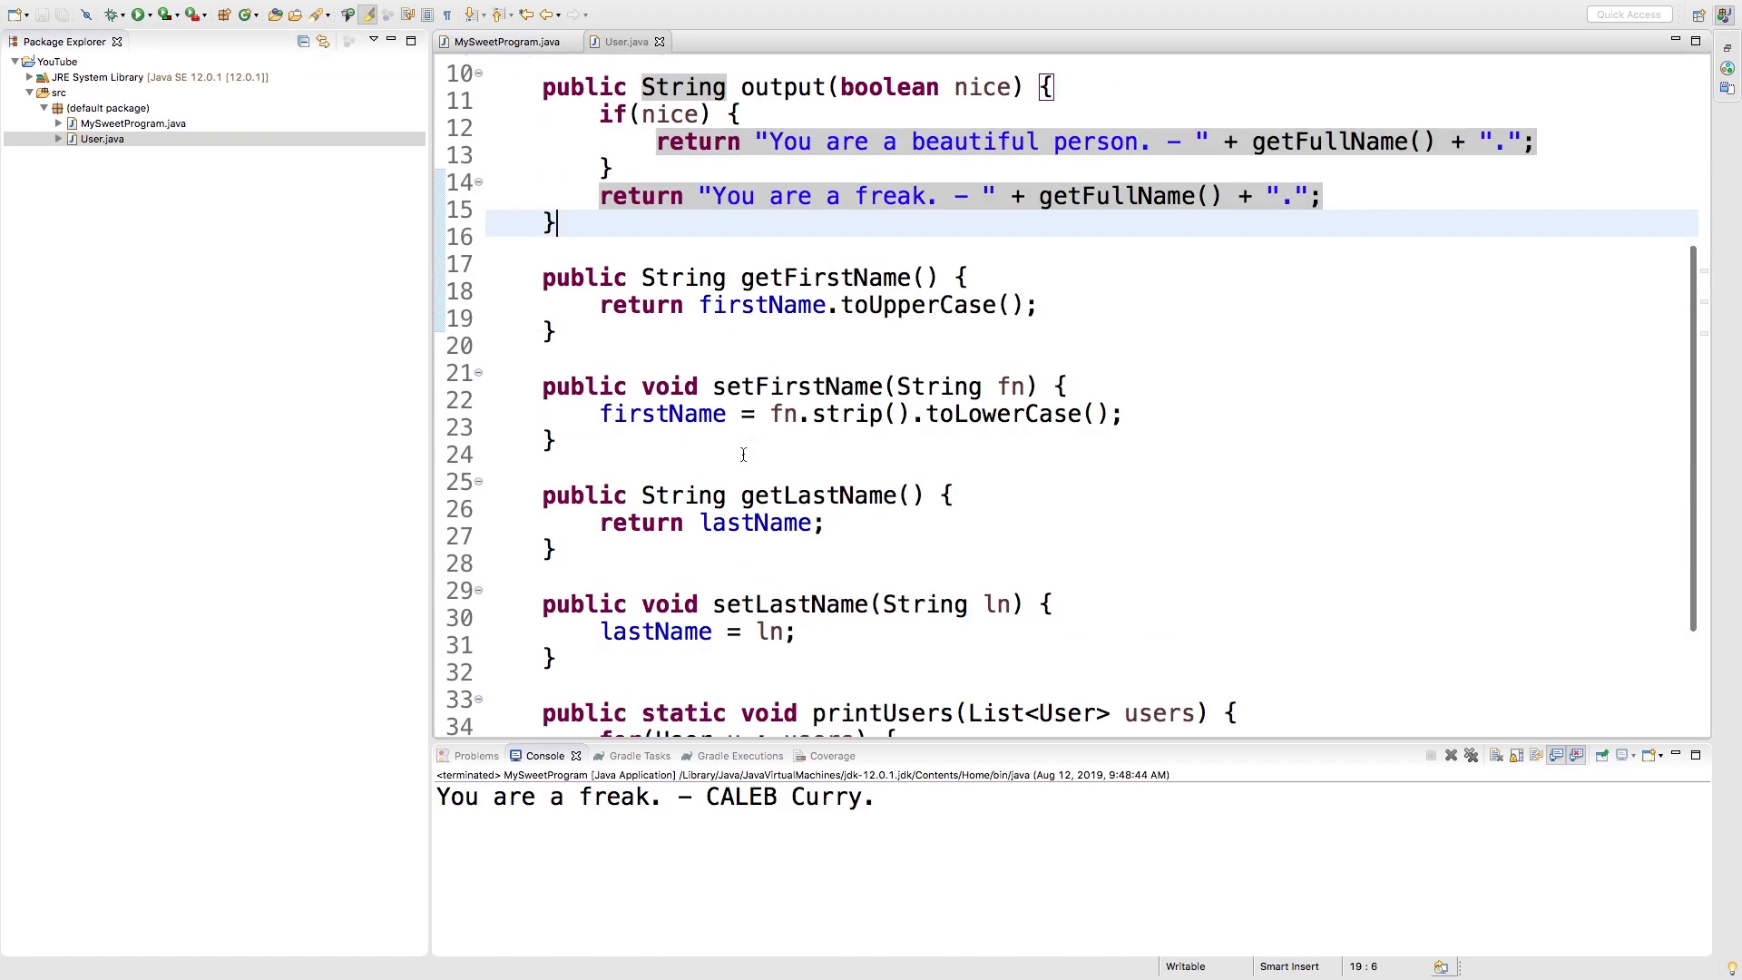
scroll(down, 3)
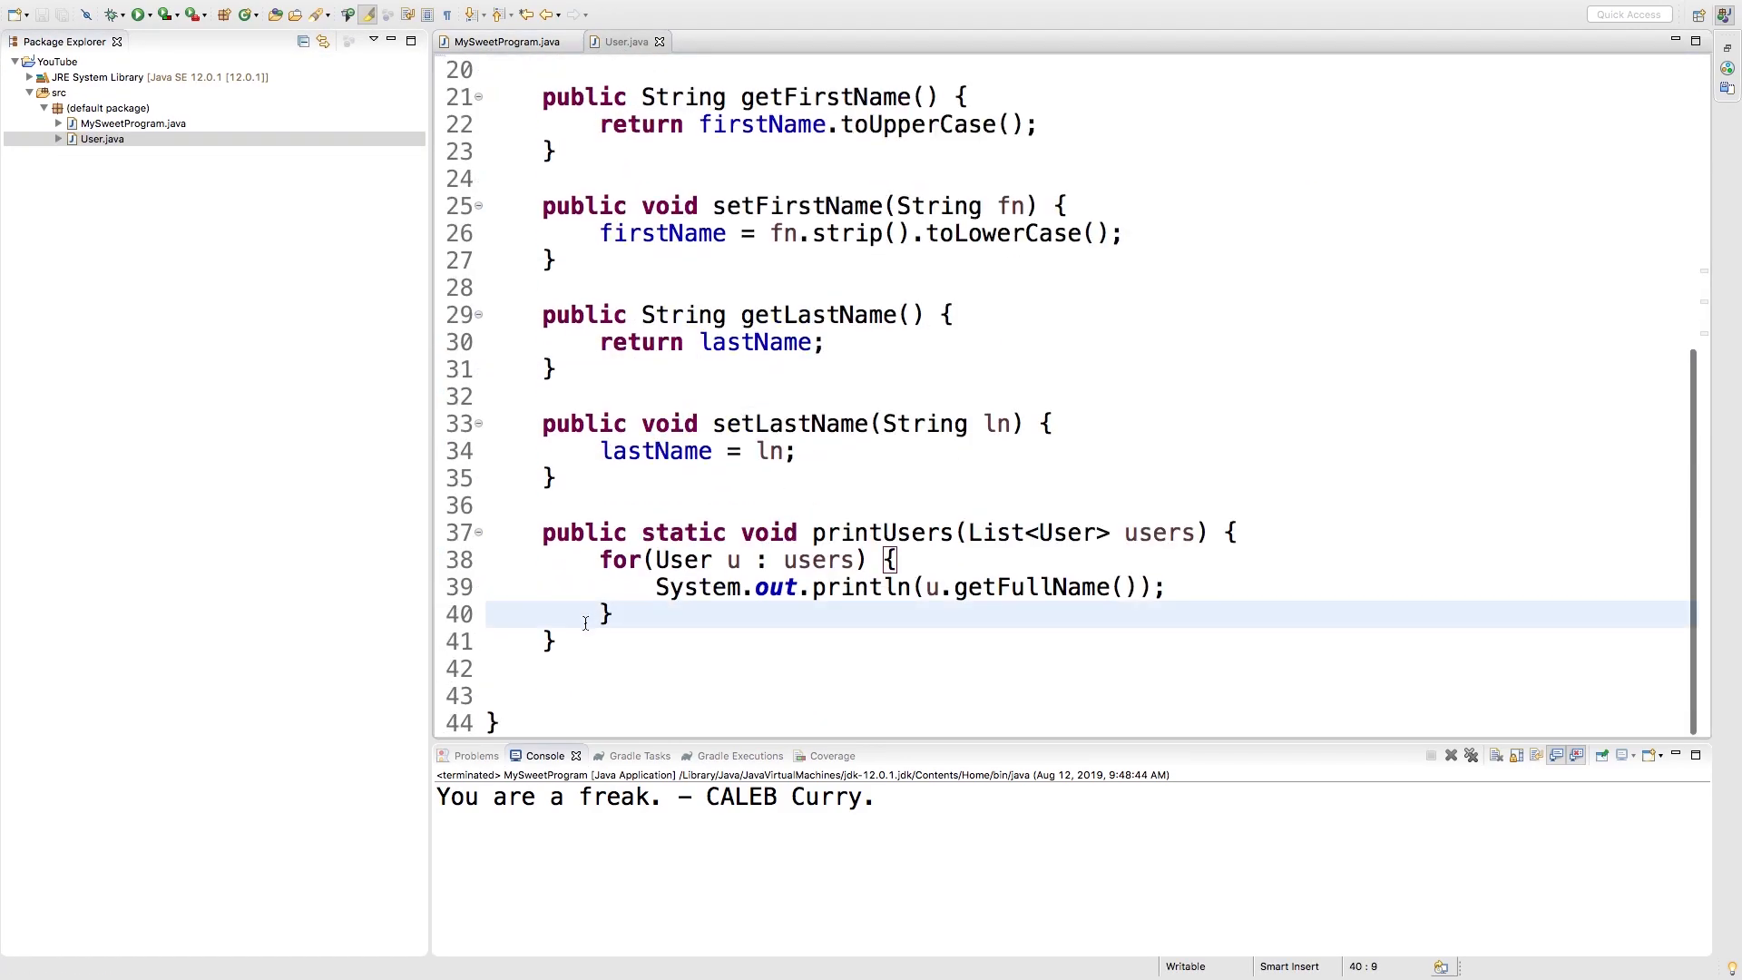
- Write the public static searchList signature taking List<User> users and String fn
text(public)
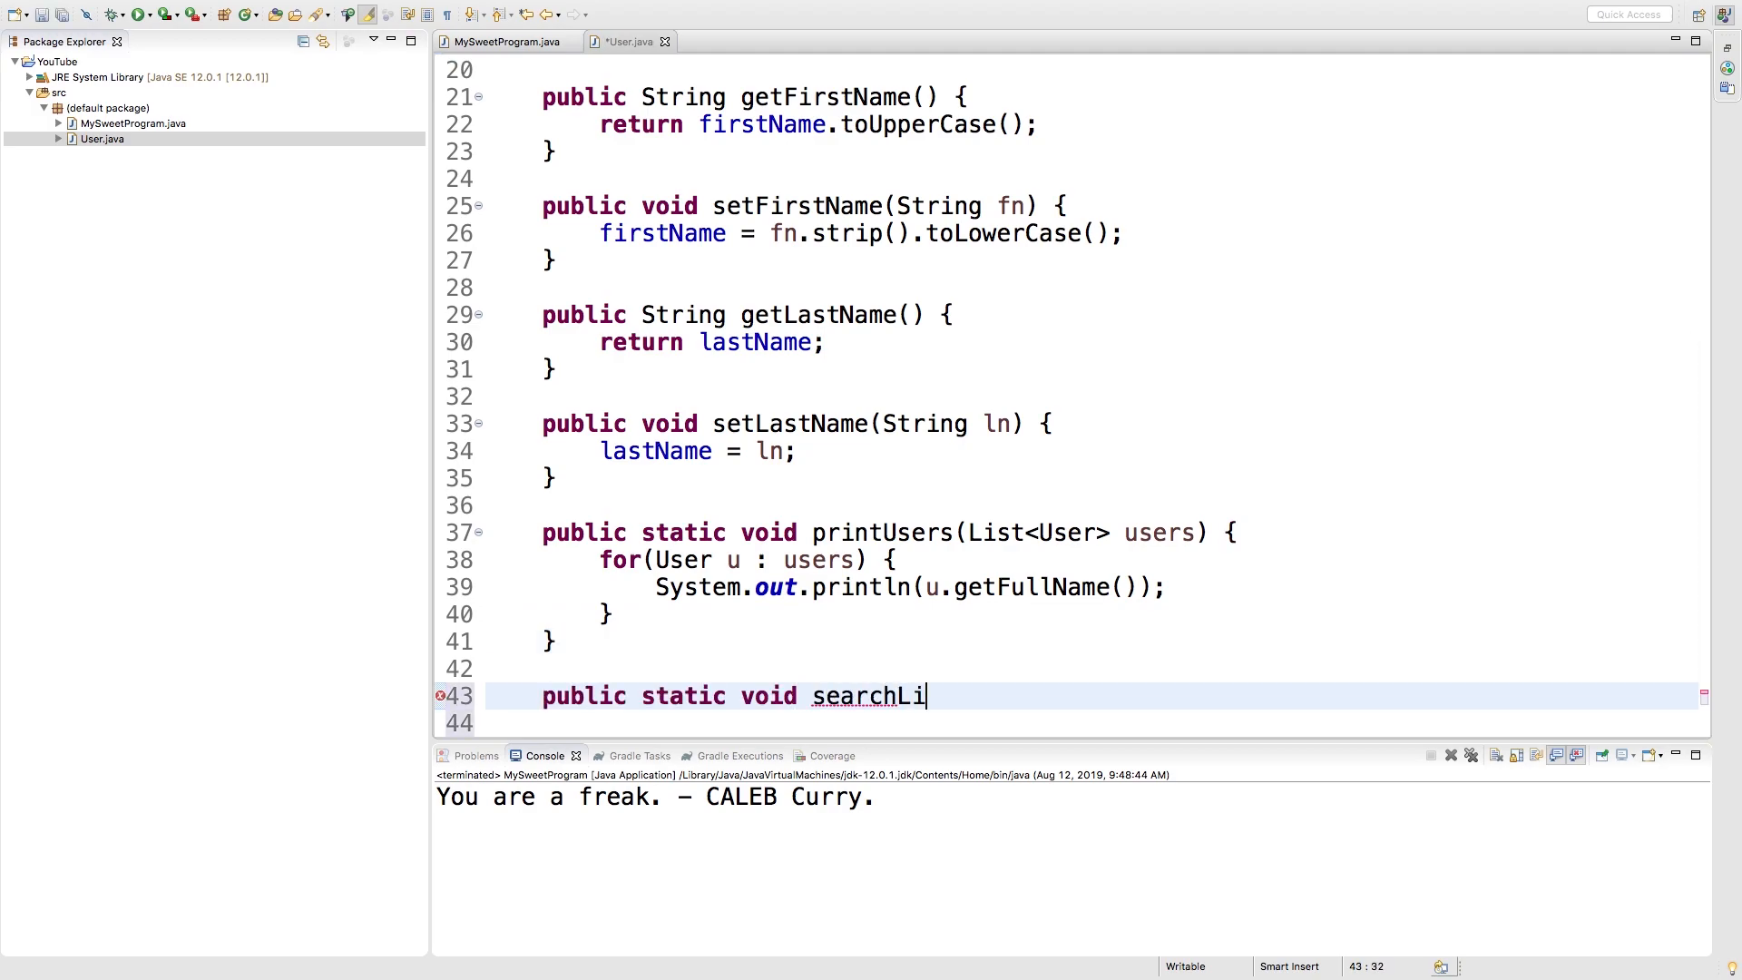
text(st)
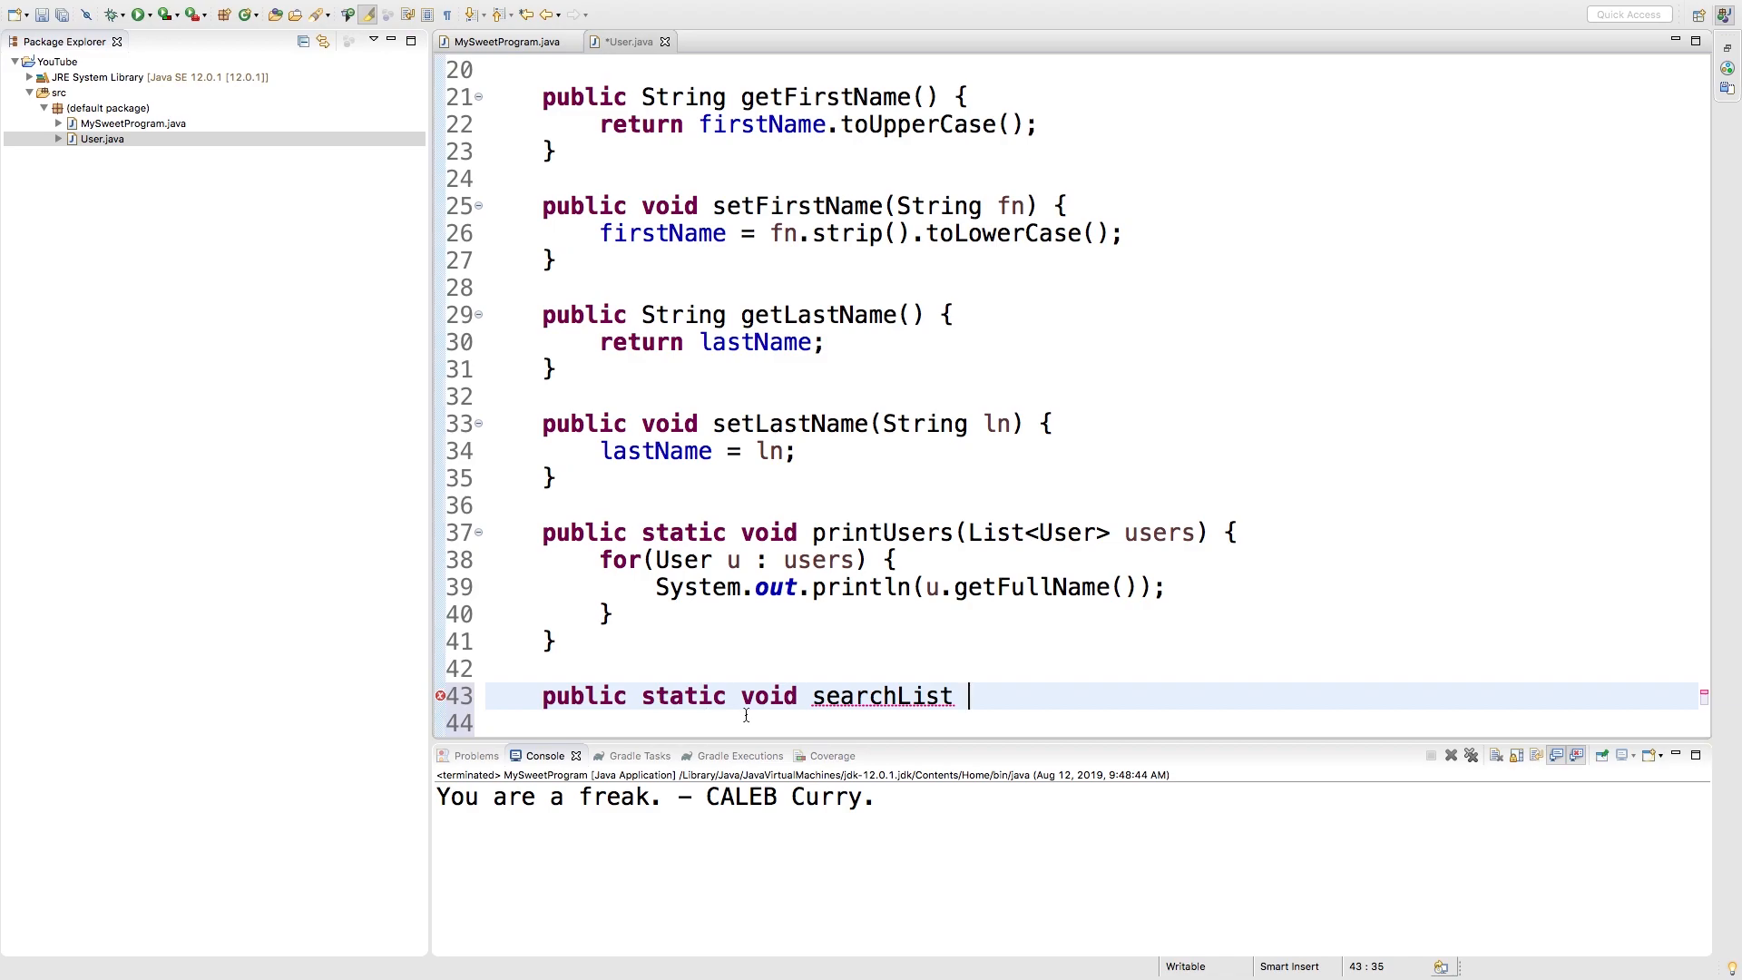
mouse_move(1032, 680)
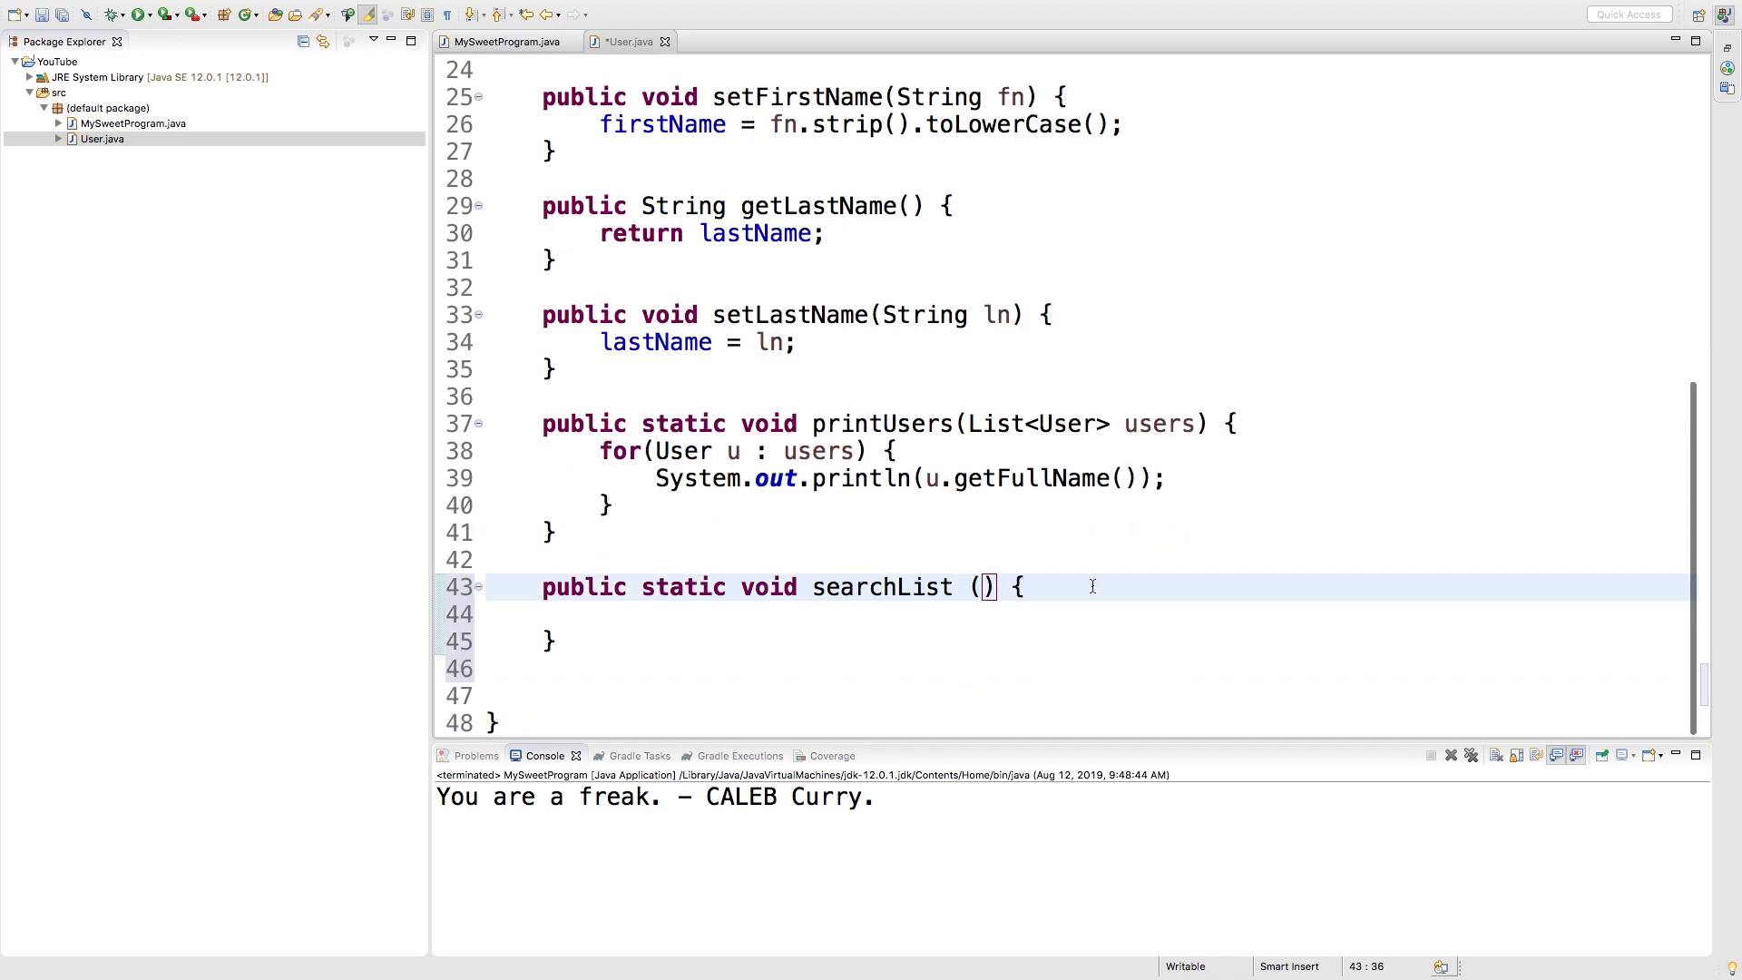
text(List<>)
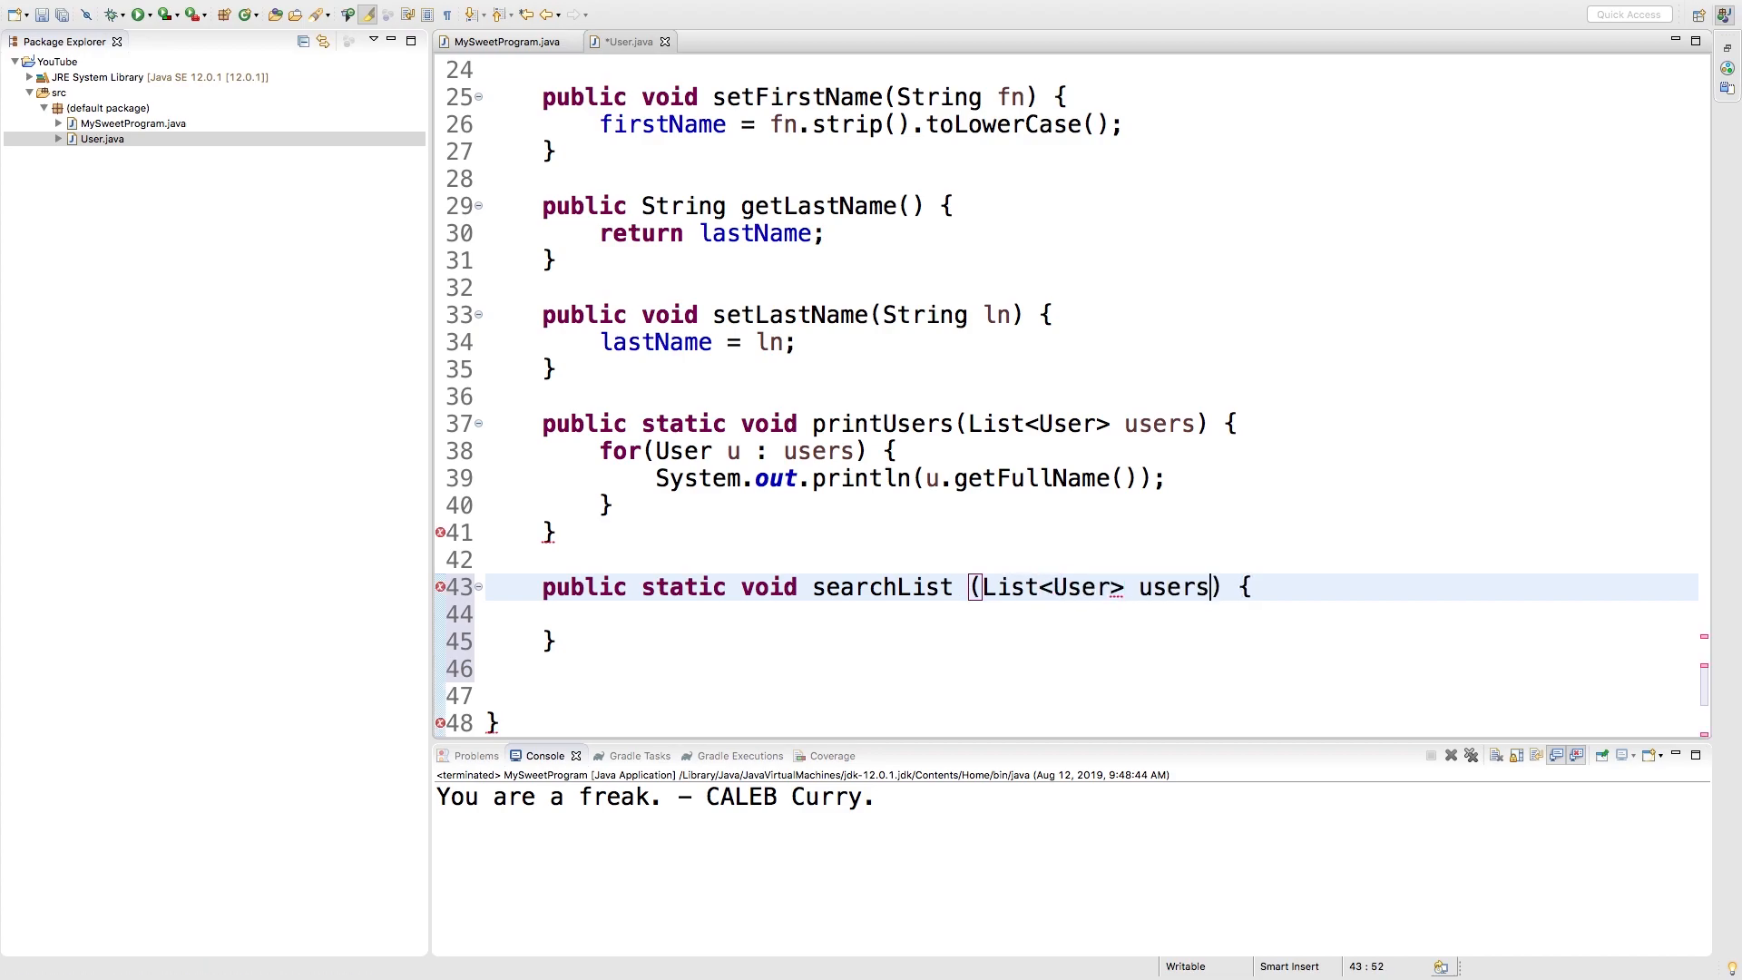
text(,)
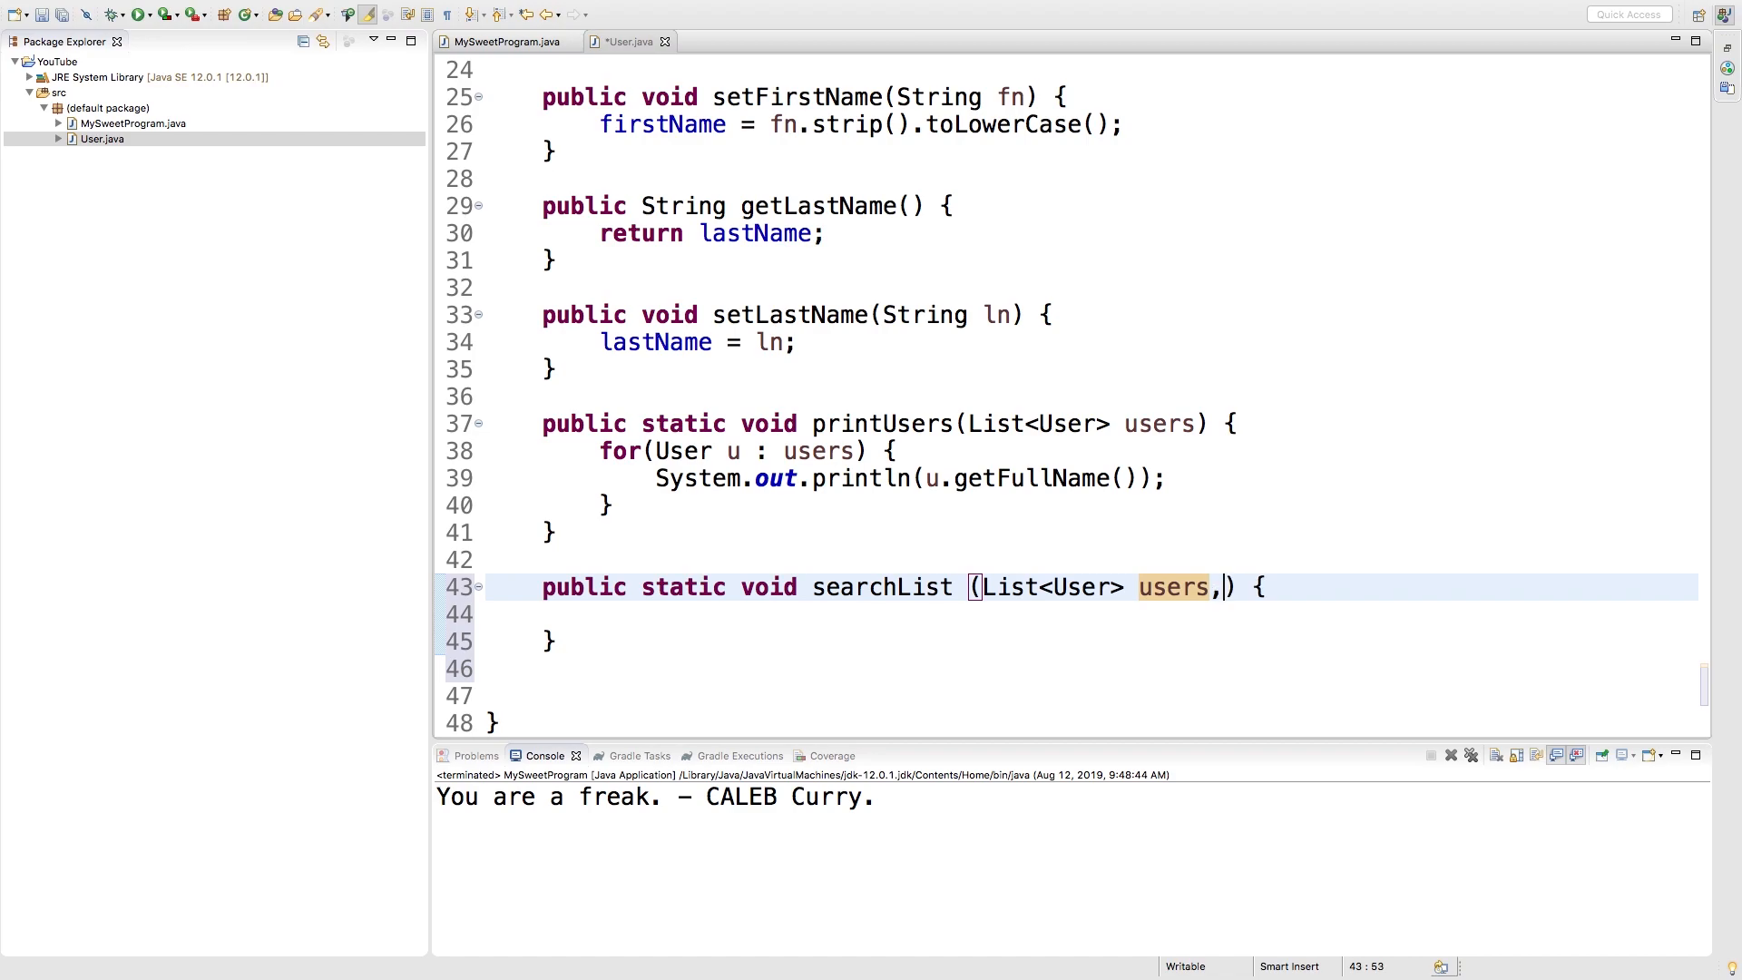
text(String fn, String ln)
click(1091, 614)
text(for() {)
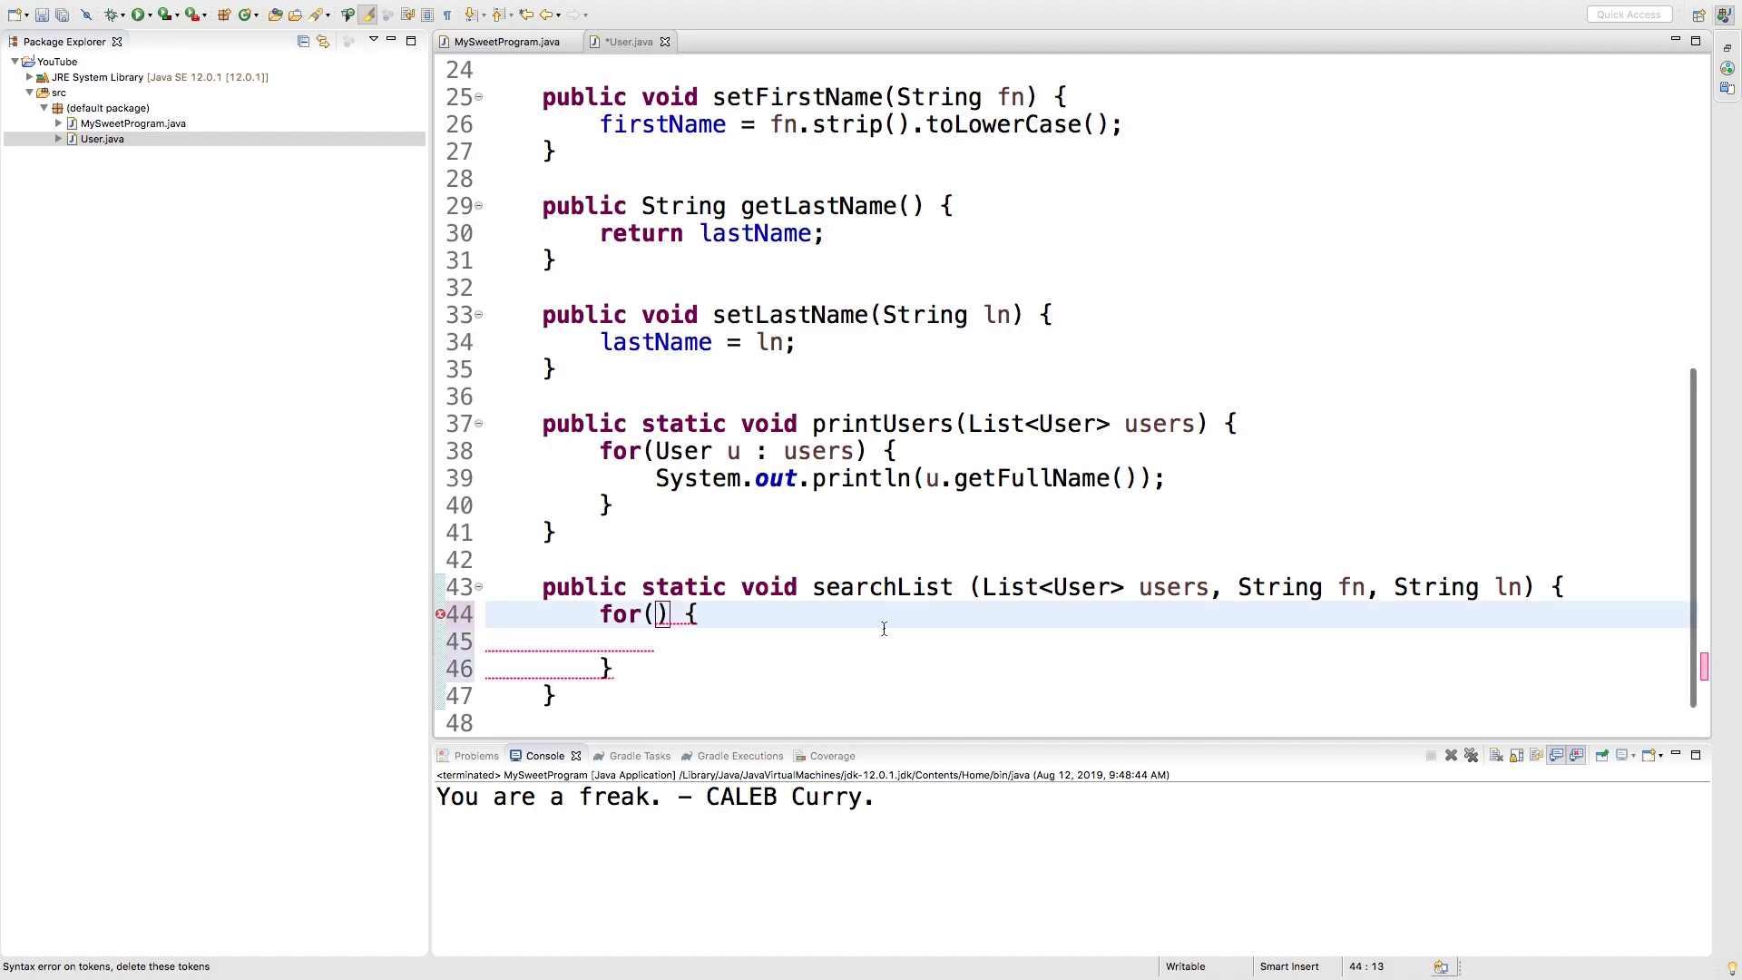
- Add a for loop from i = 0 to users.size() containing an empty if block
text(int i = 0;)
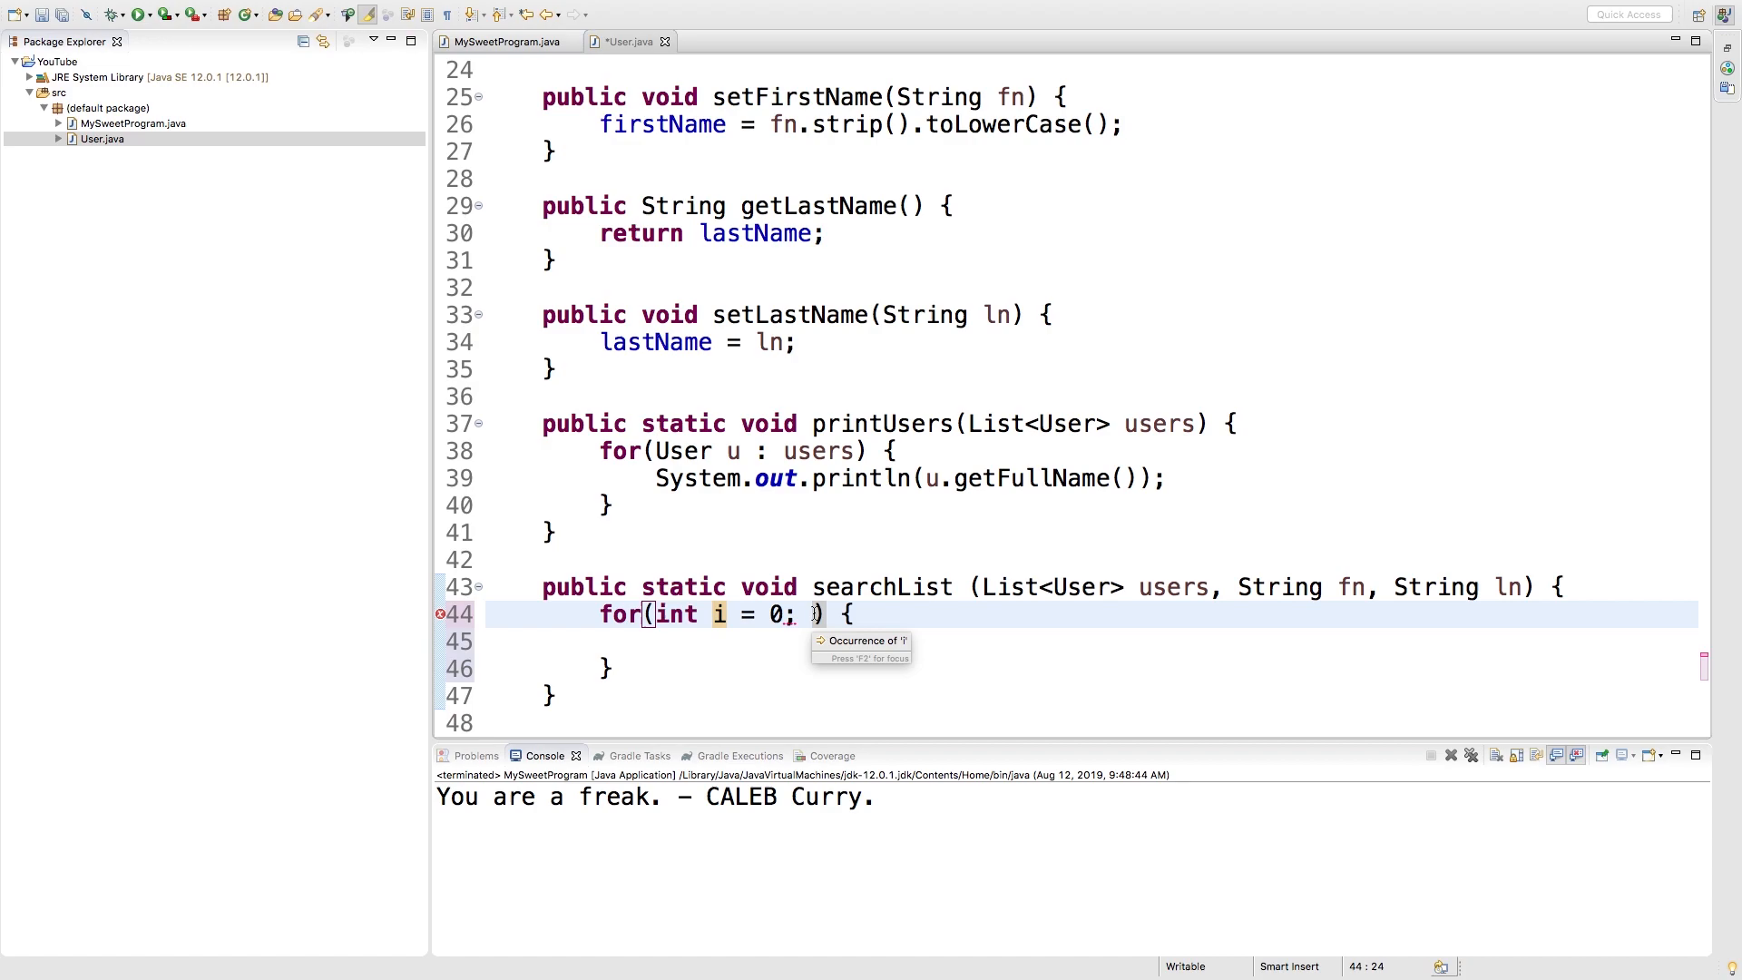
text(i <)
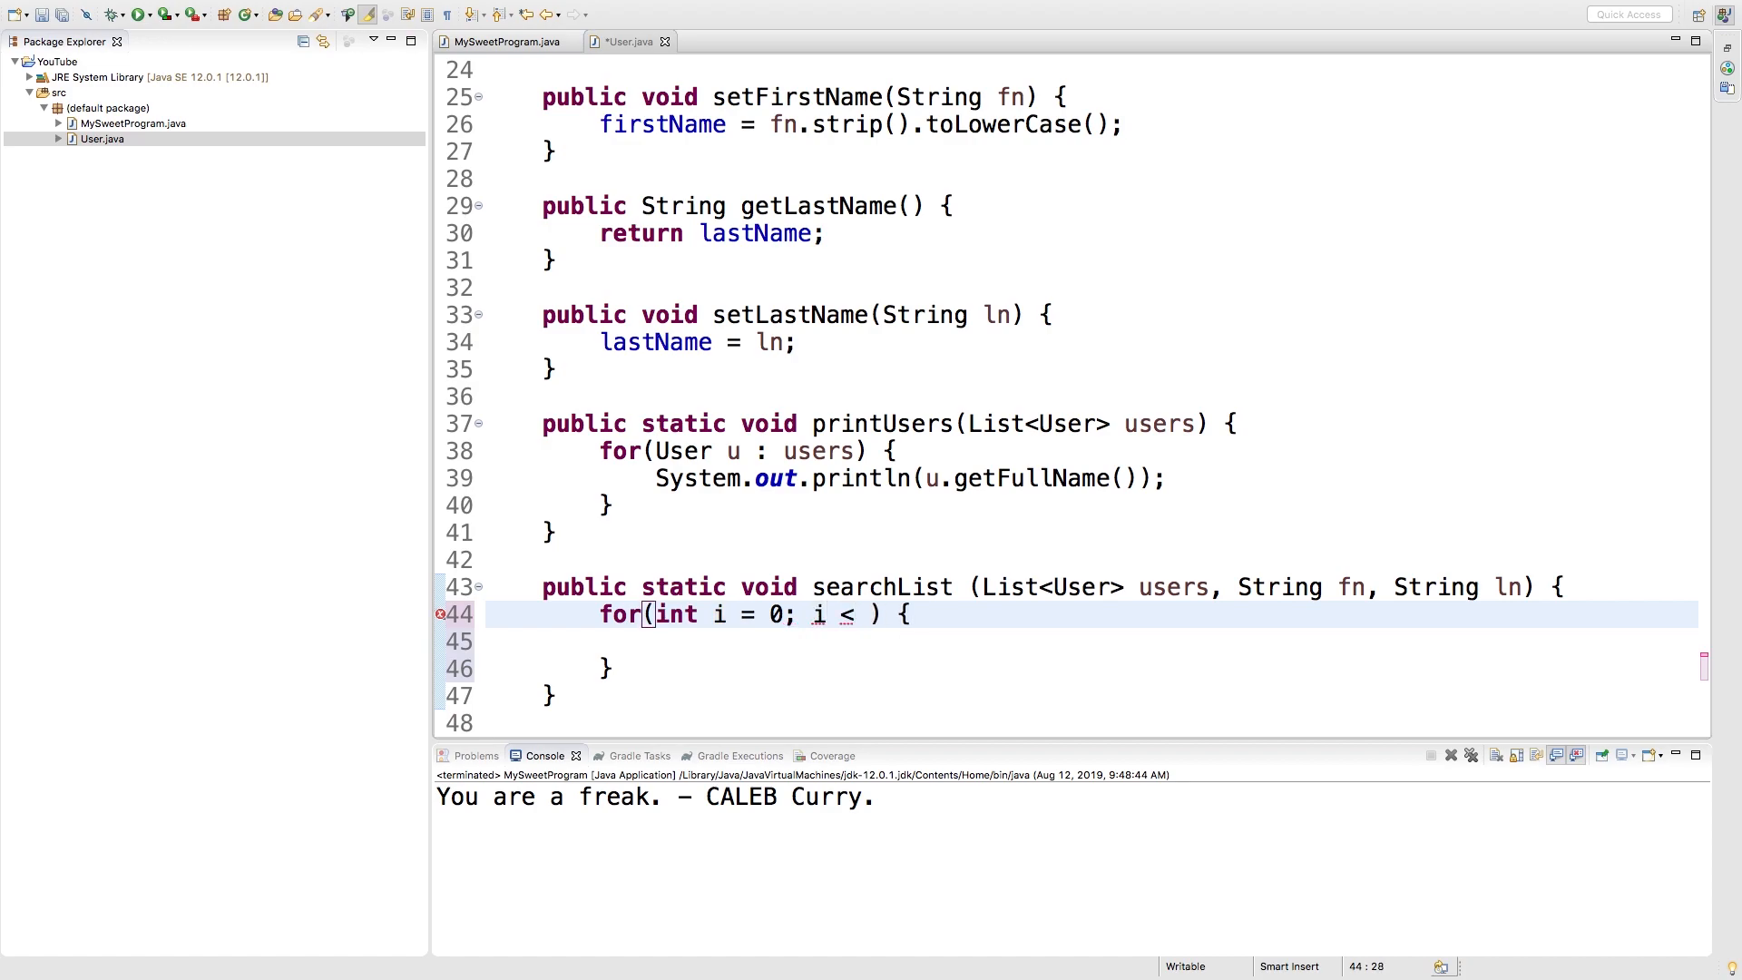
text(users.size(); i++)
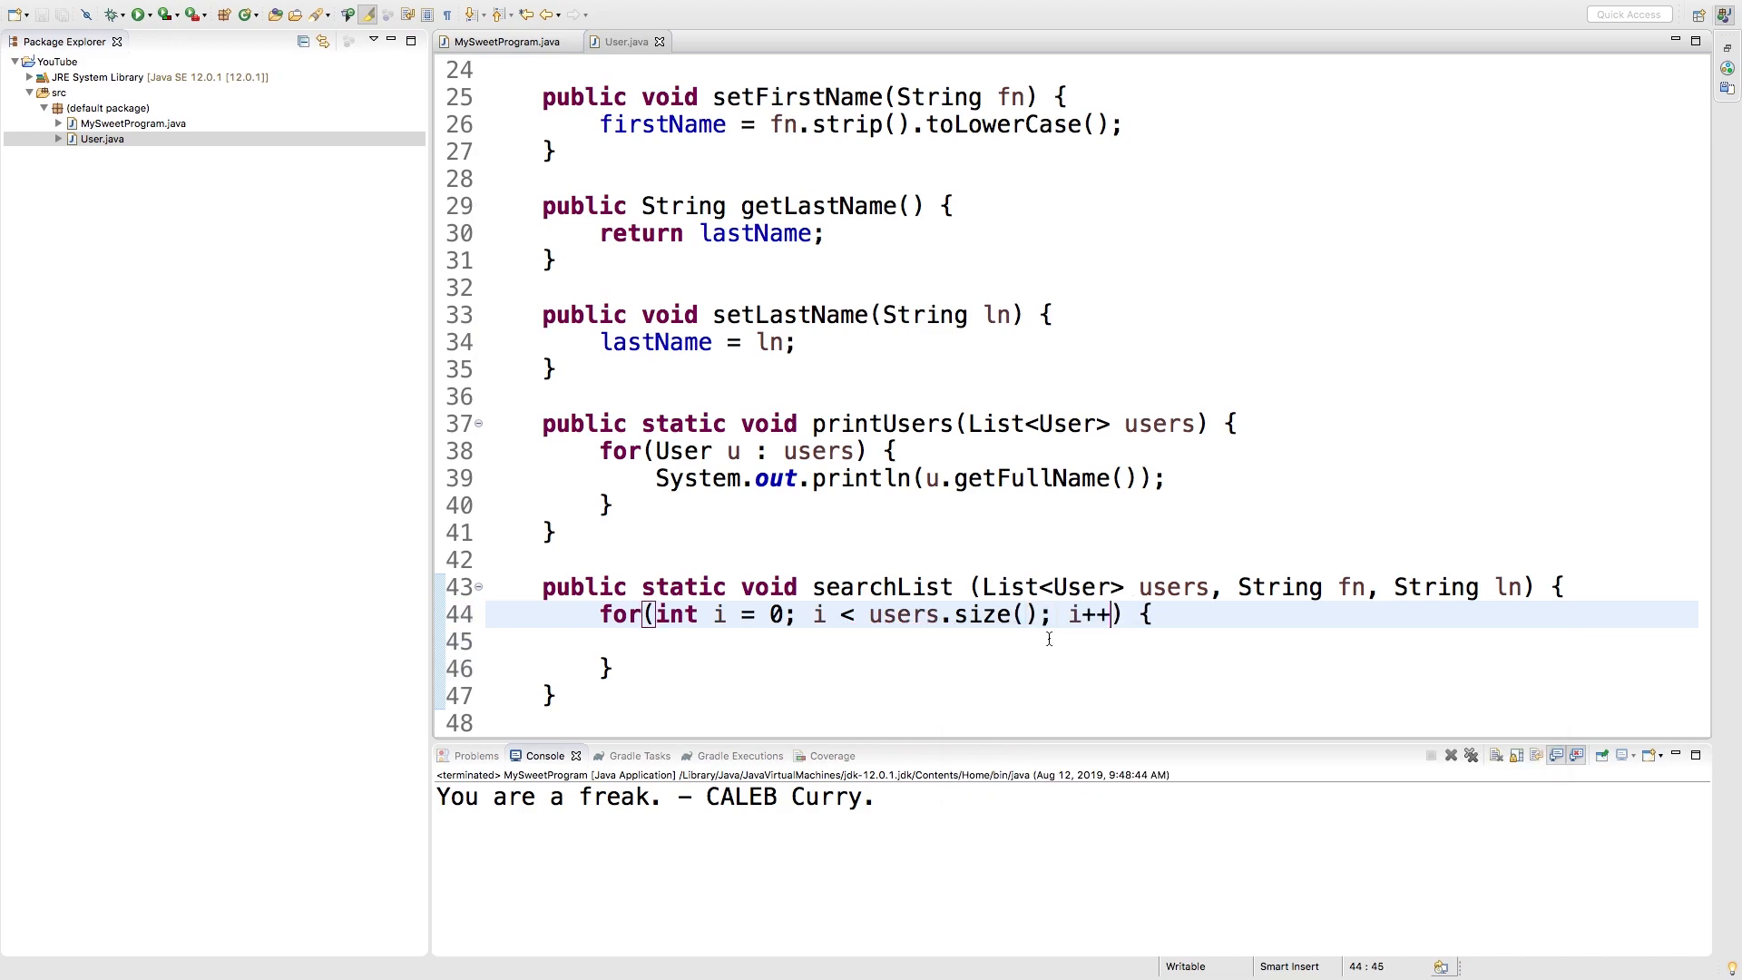
text(if()
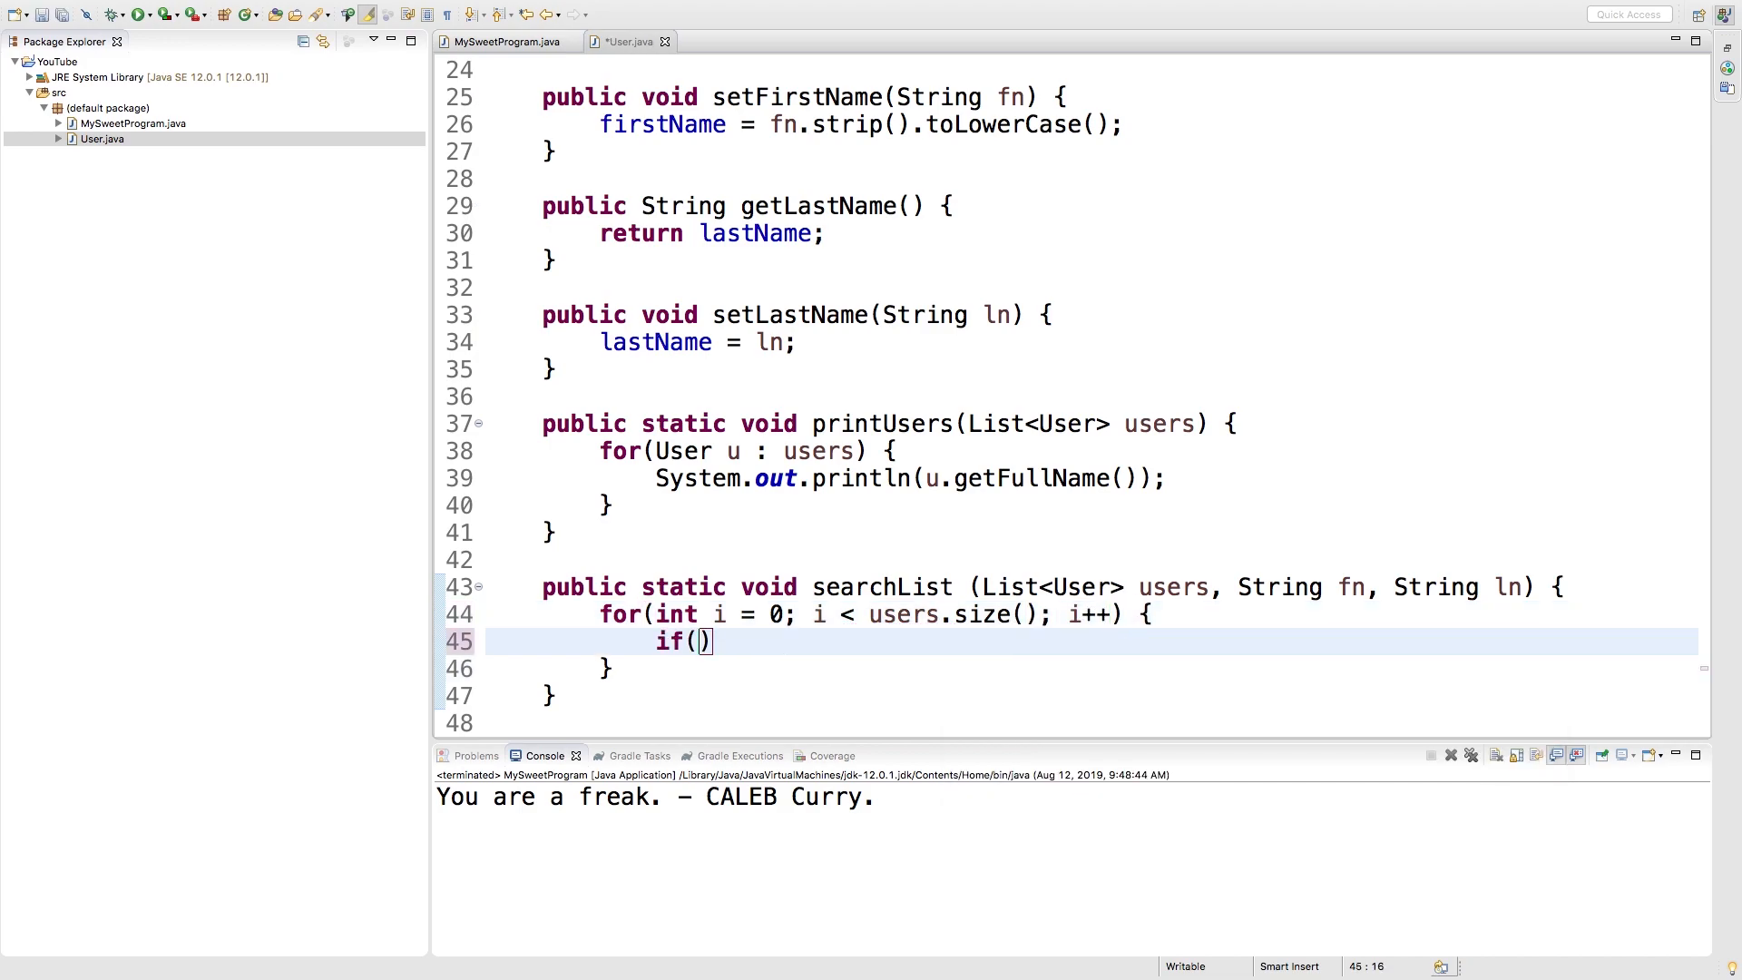
text({)
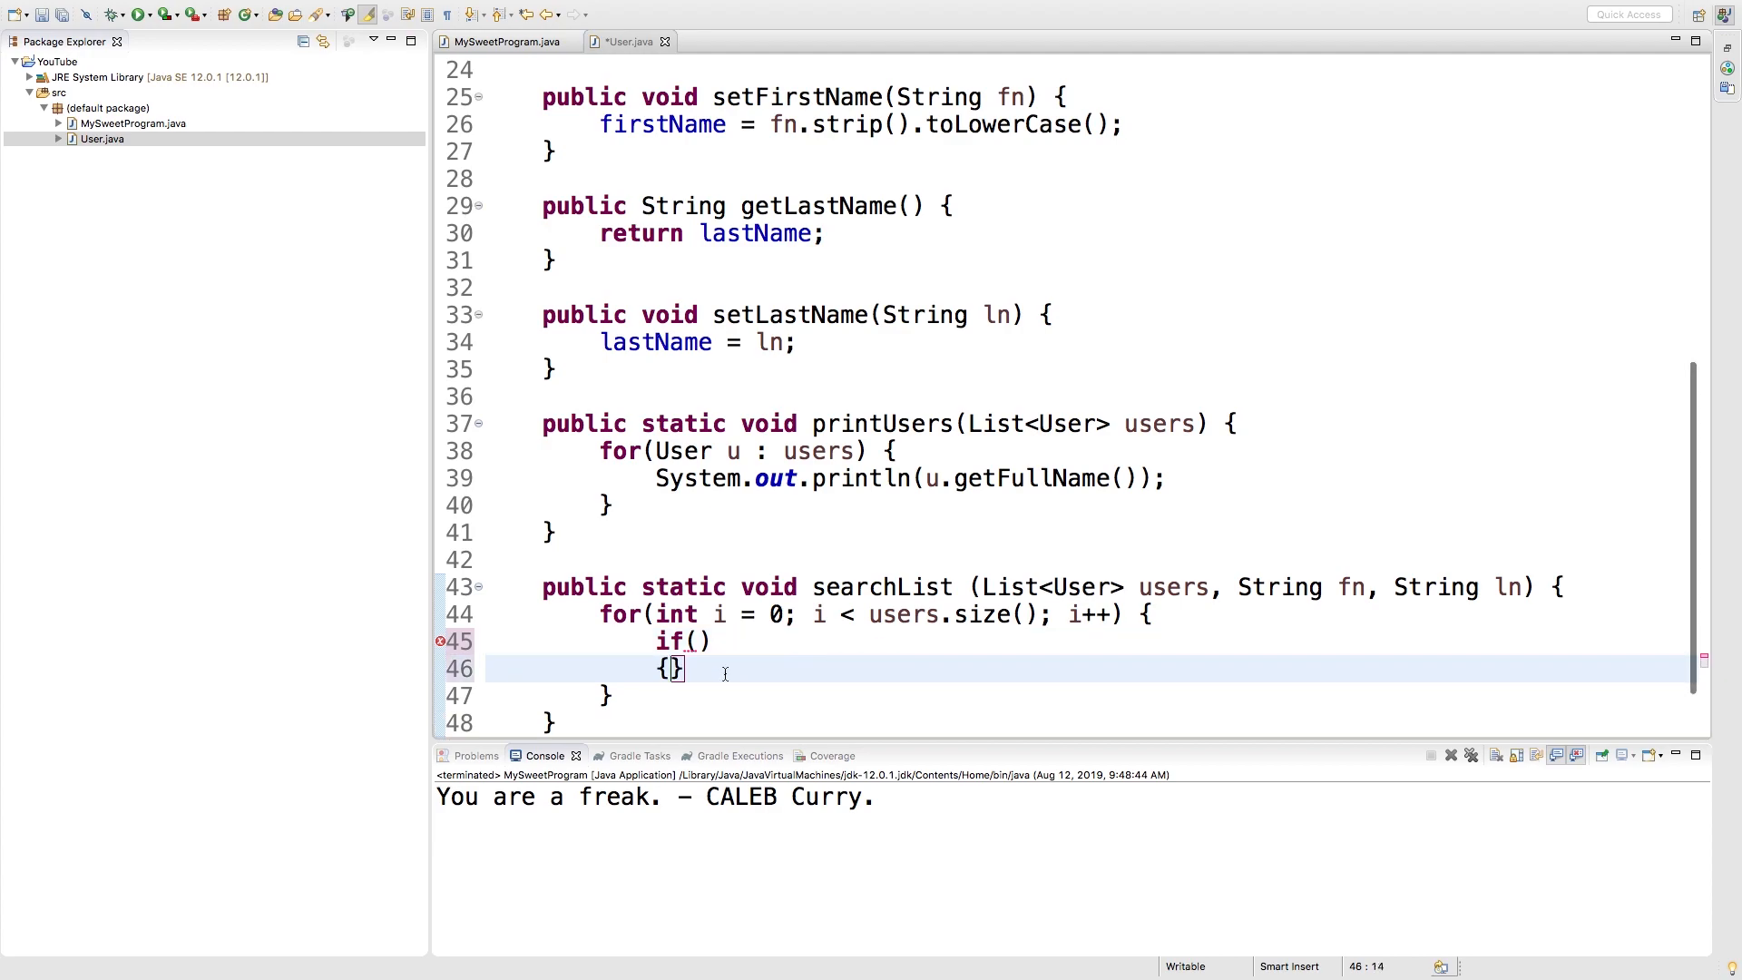
- Compare users.get(i)'s full name to fn + " " + ln and return i on a match
key(Backspace)
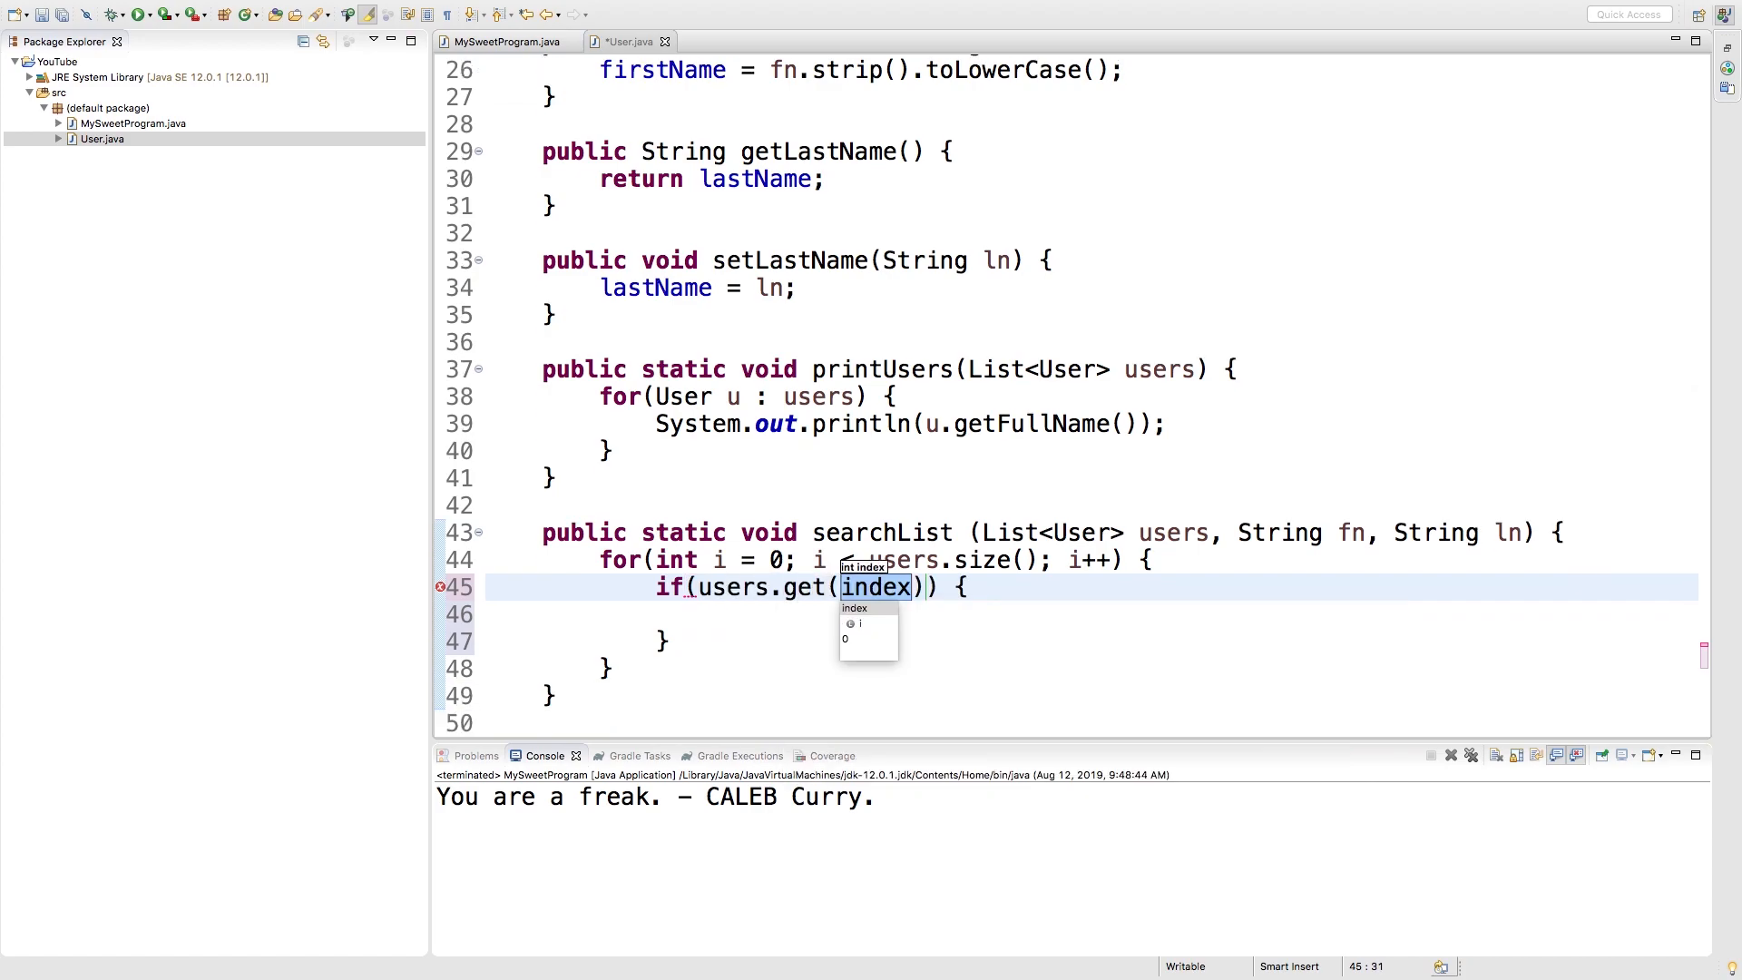
click(858, 623)
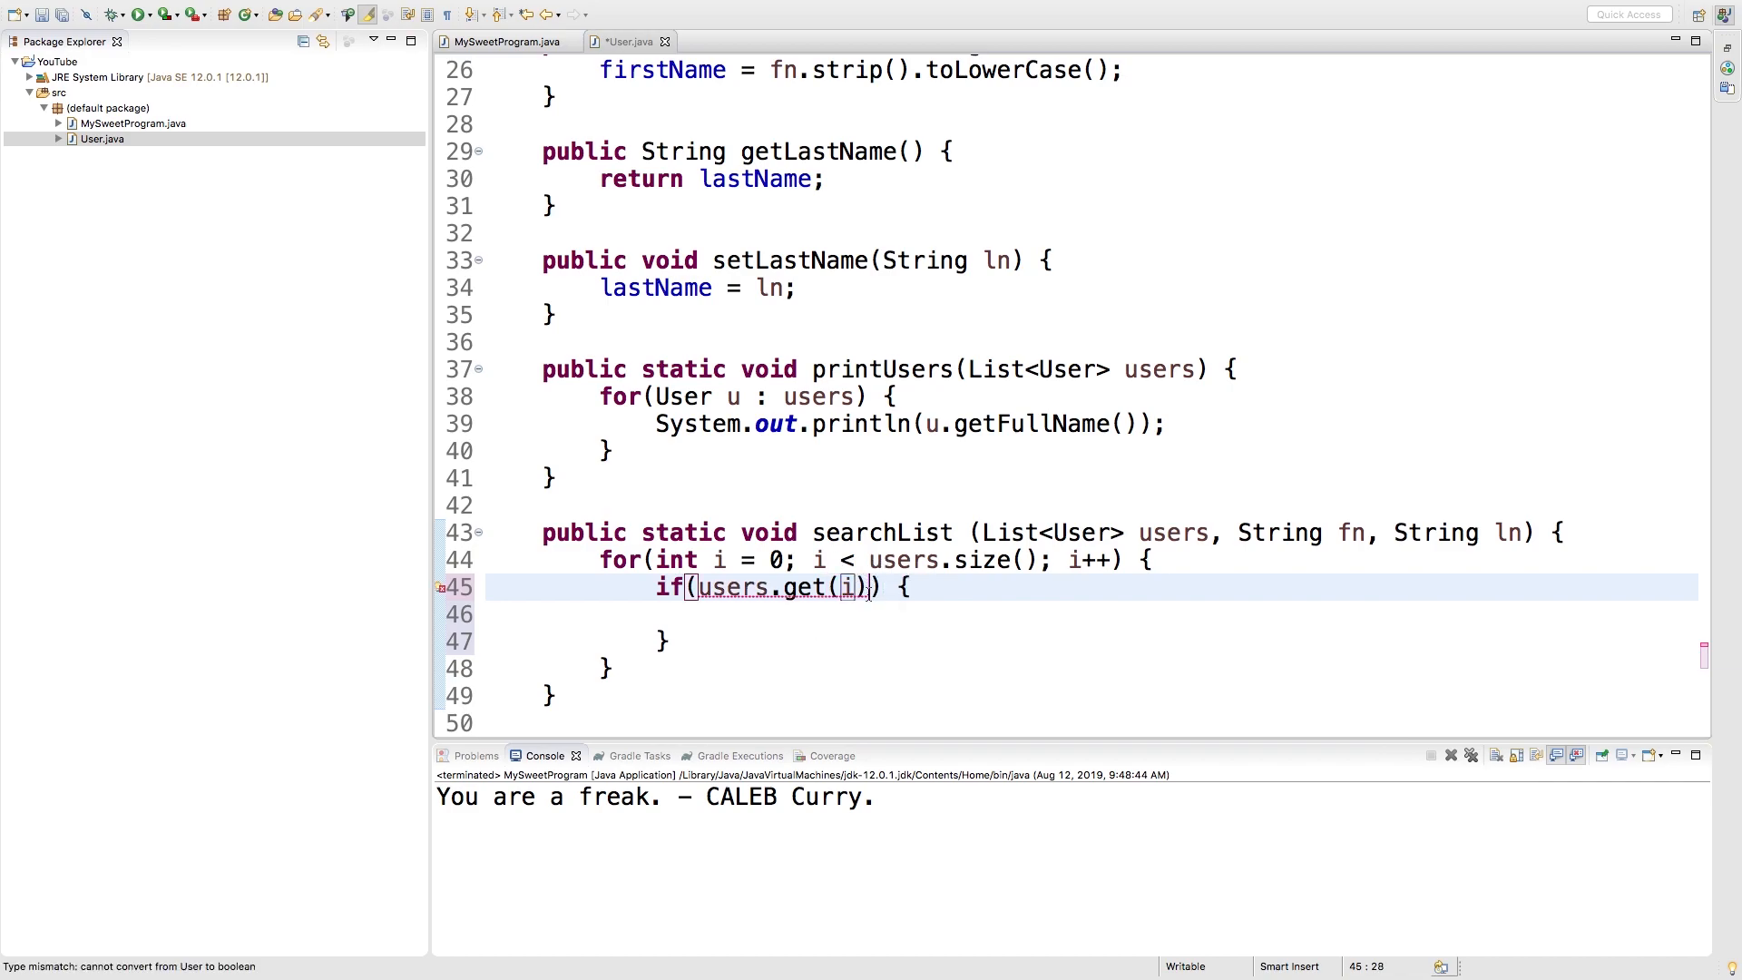
text(.getFullName() ==)
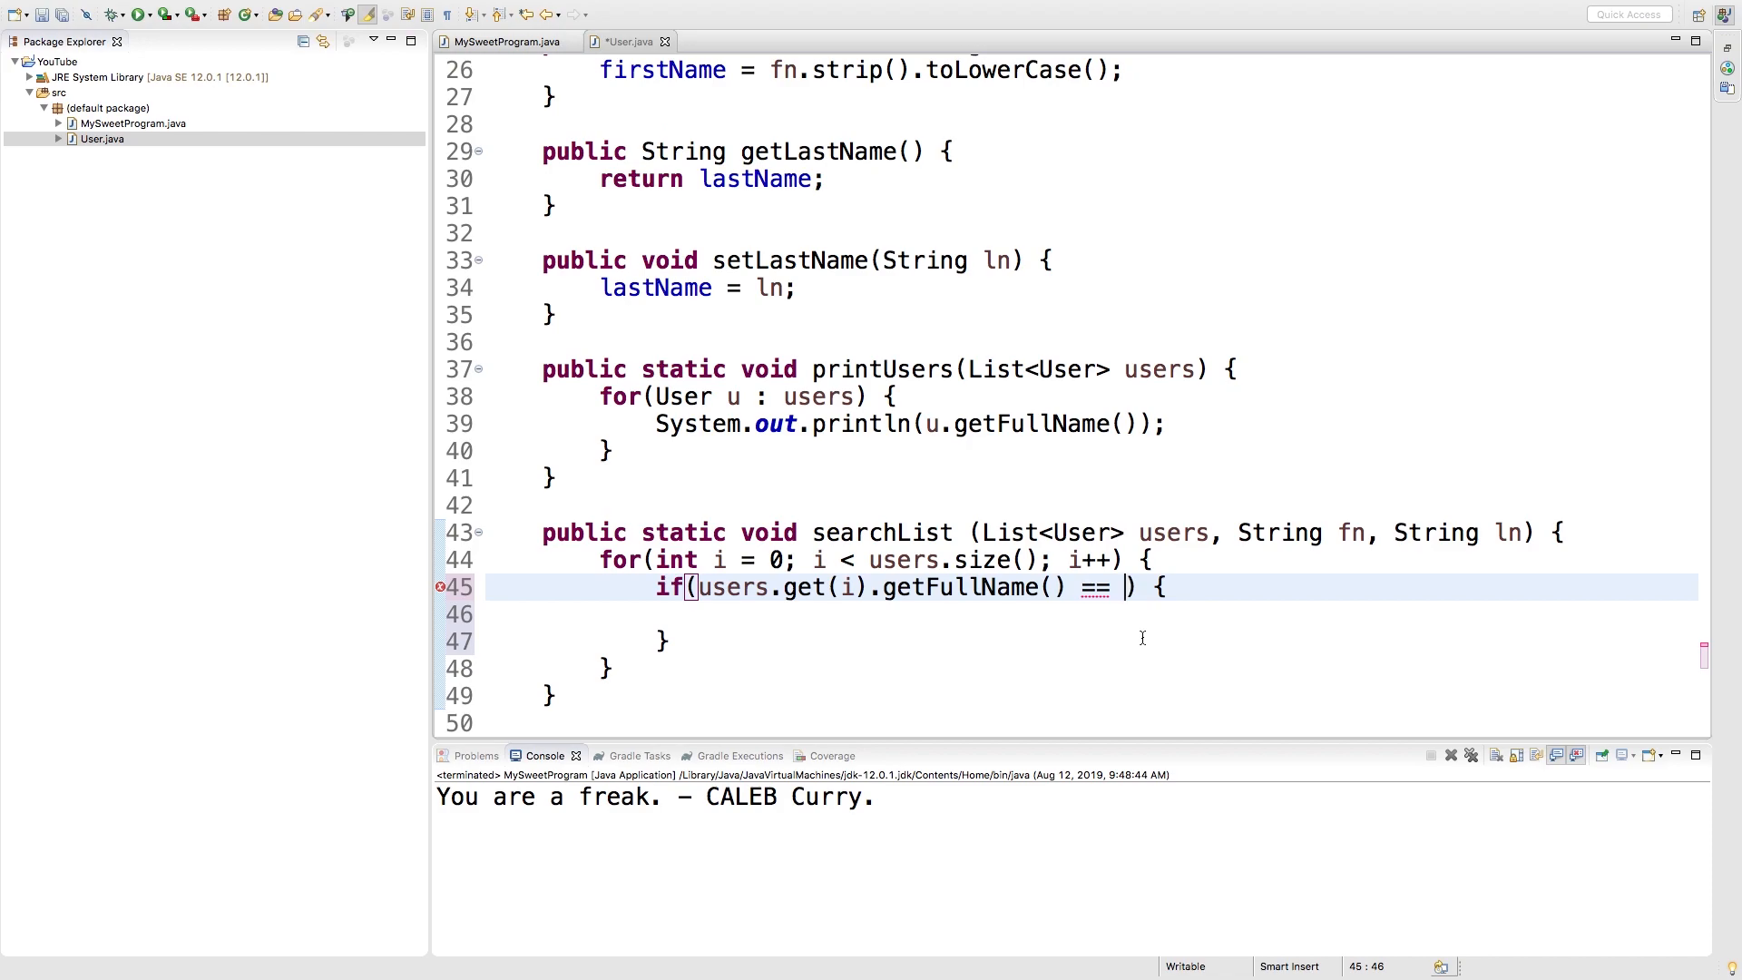
text(fn)
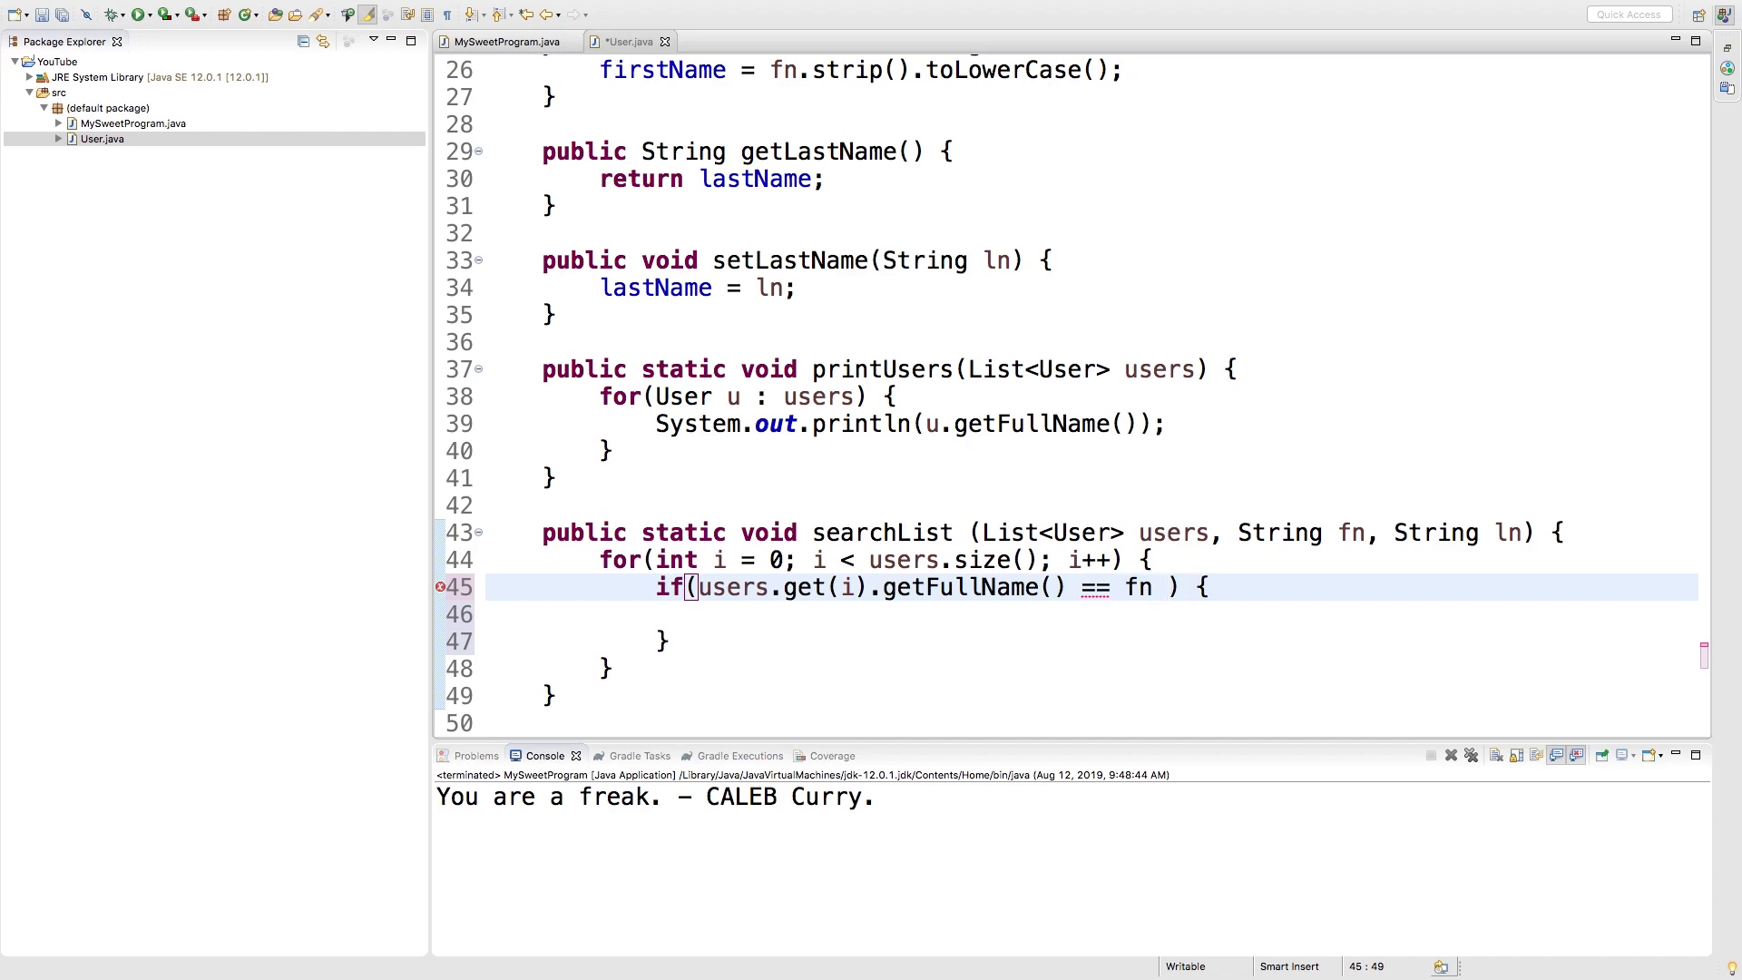
text(+ " " + ln)
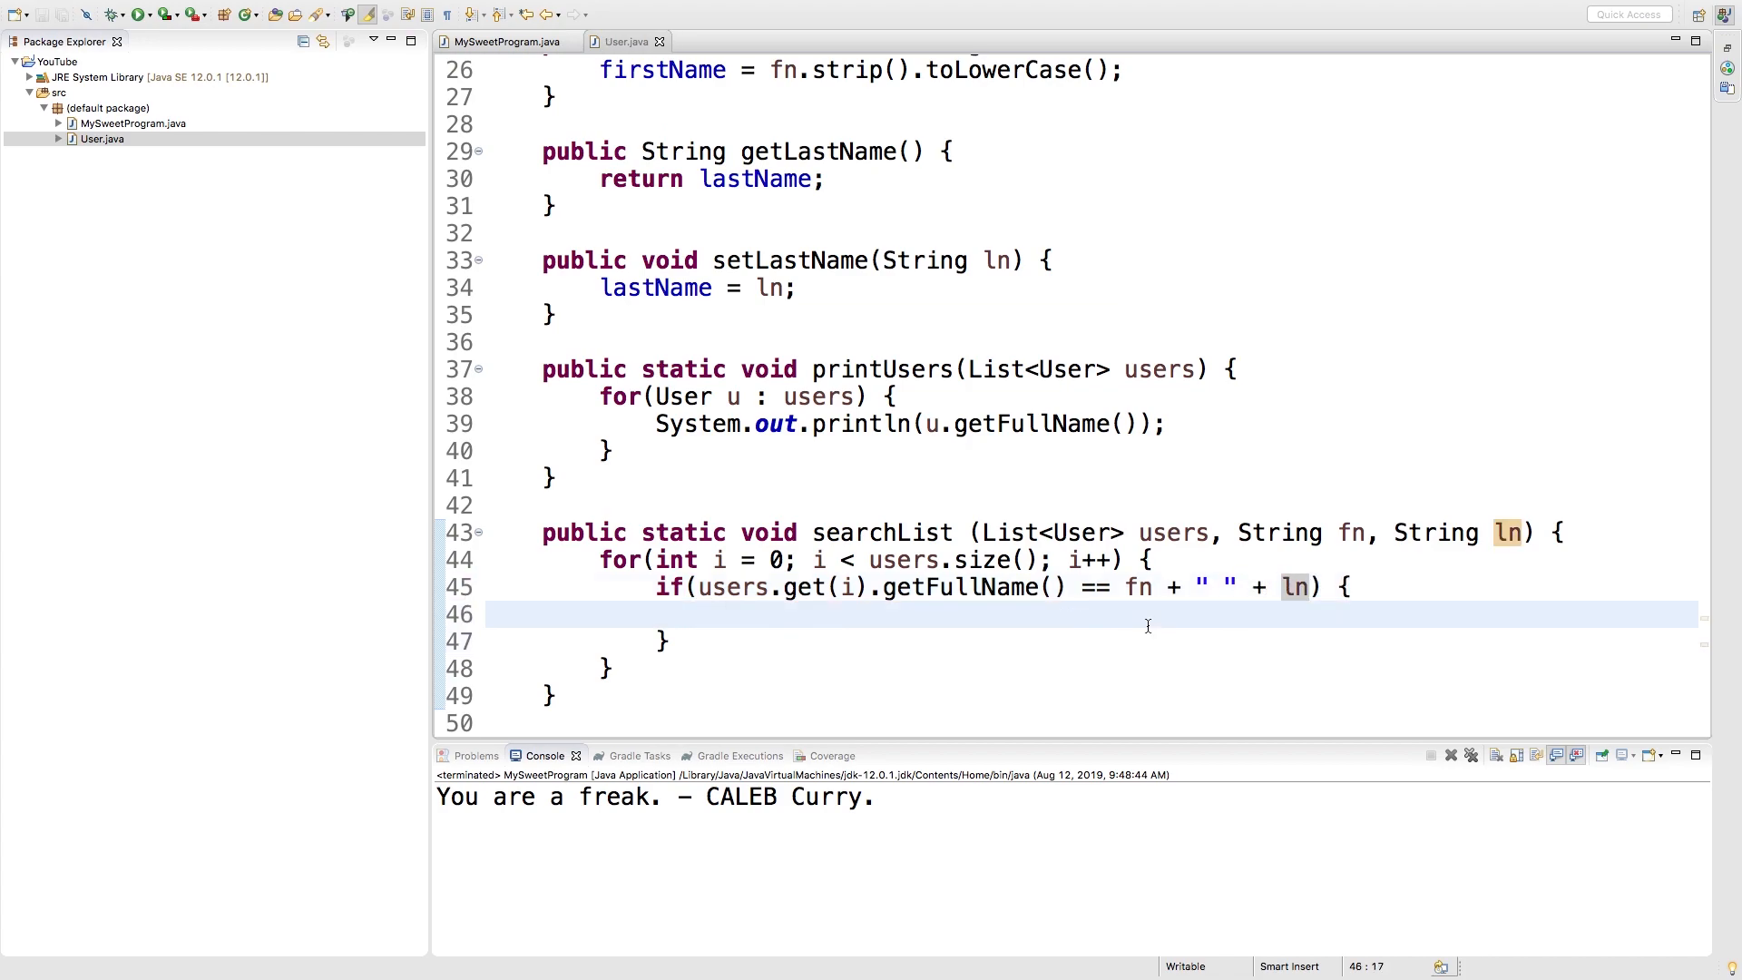
text(return i;)
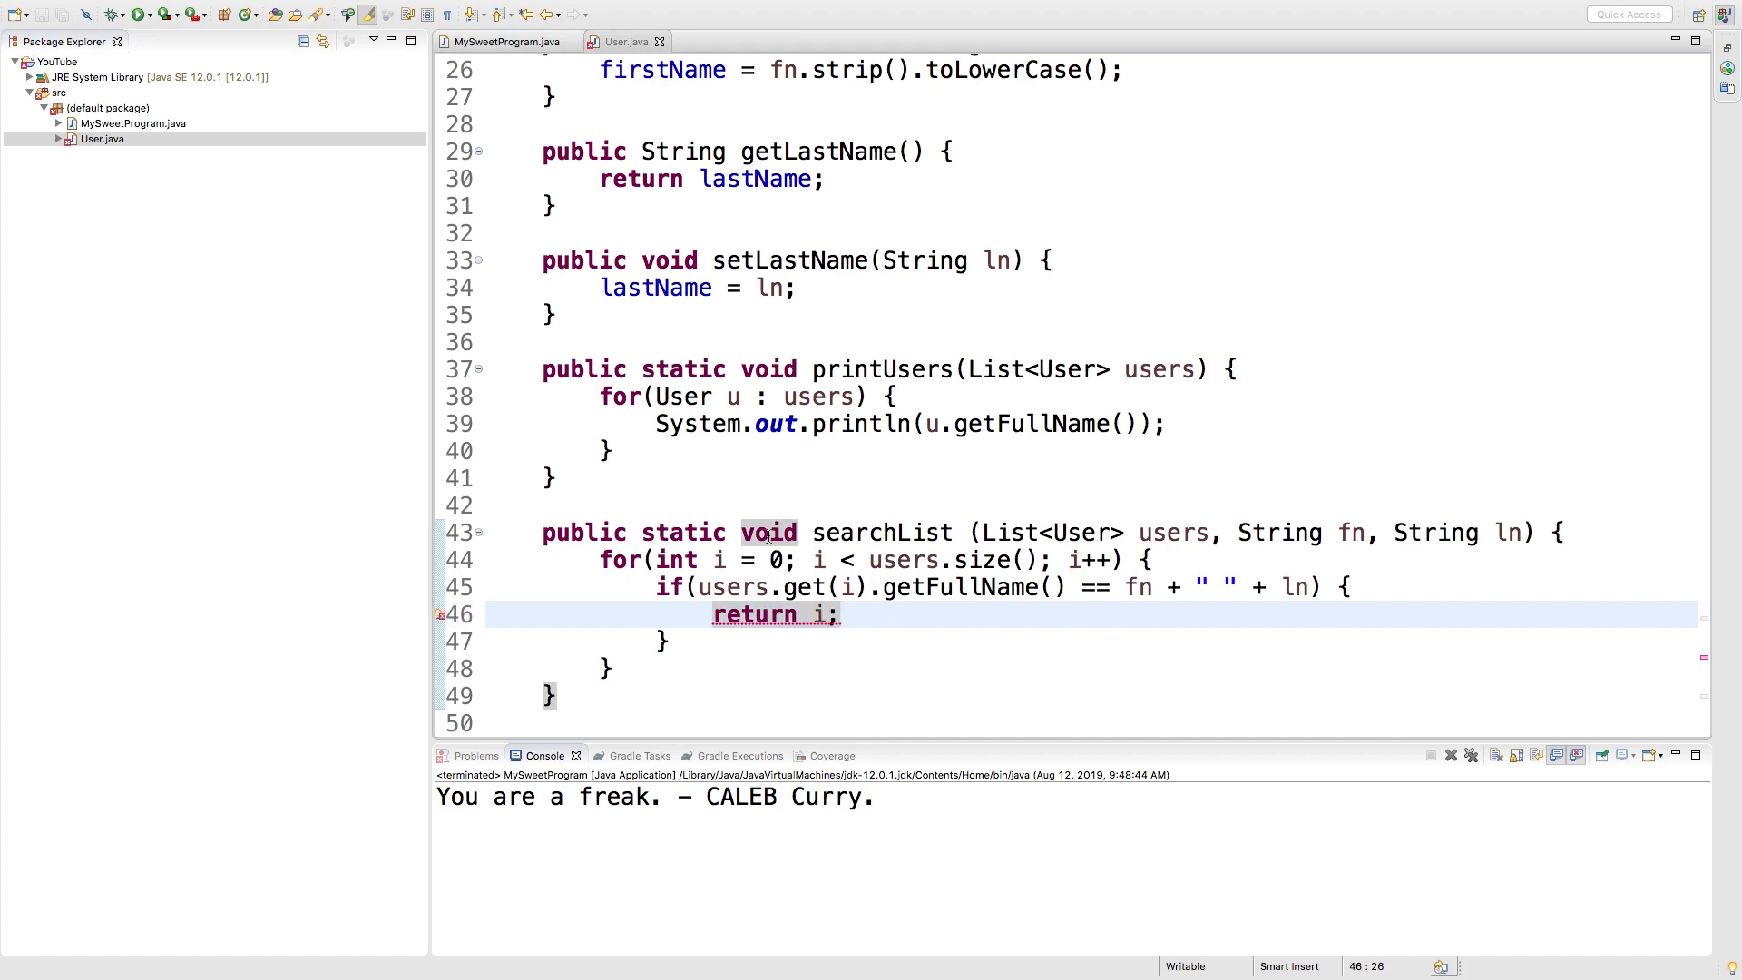
- Make searchList return int and return -1 after the loop when no user matches
text(int)
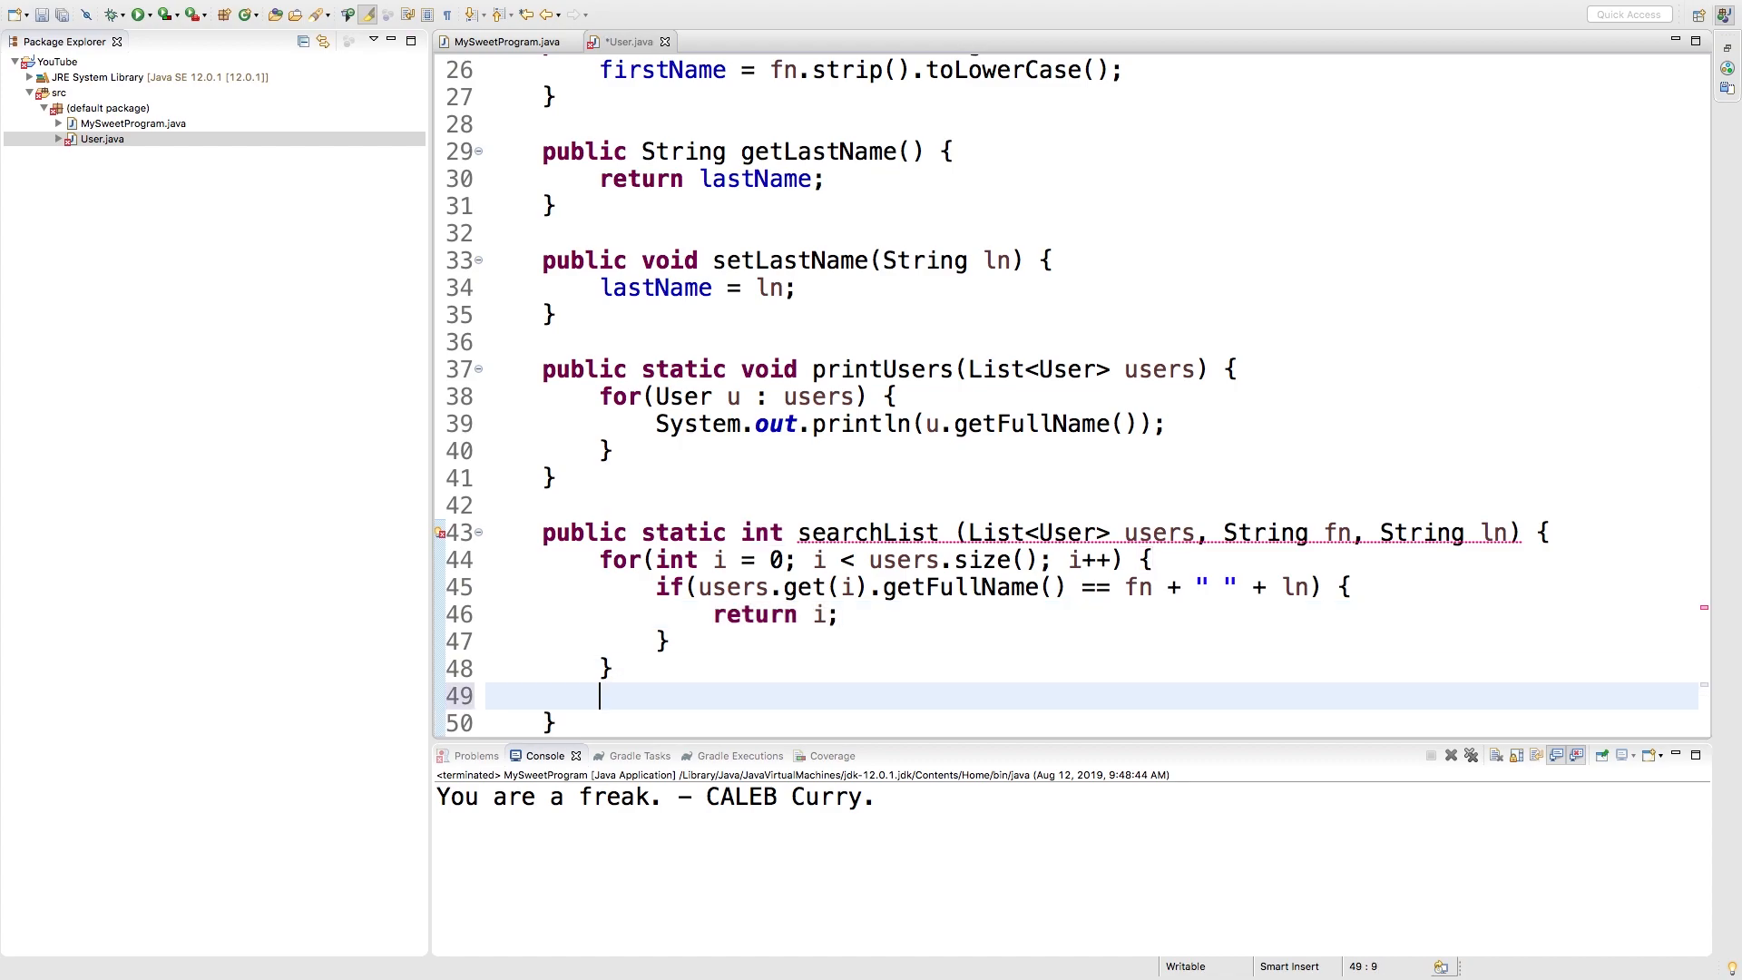
text(return -1)
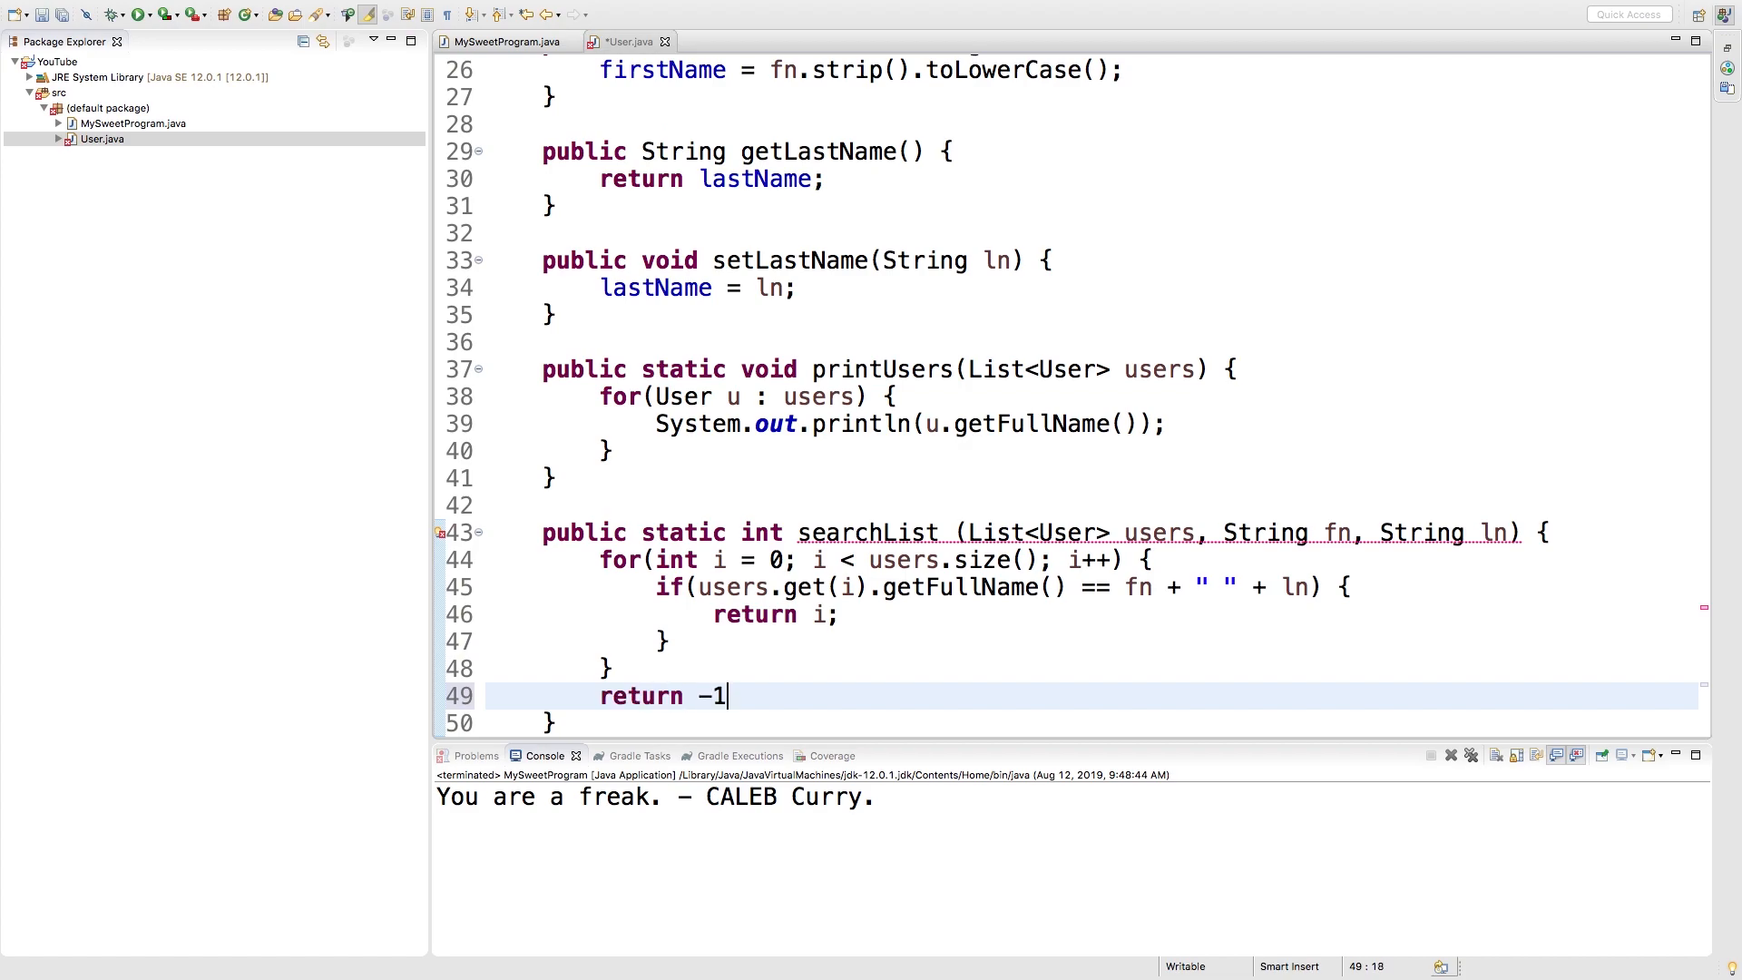
text(;)
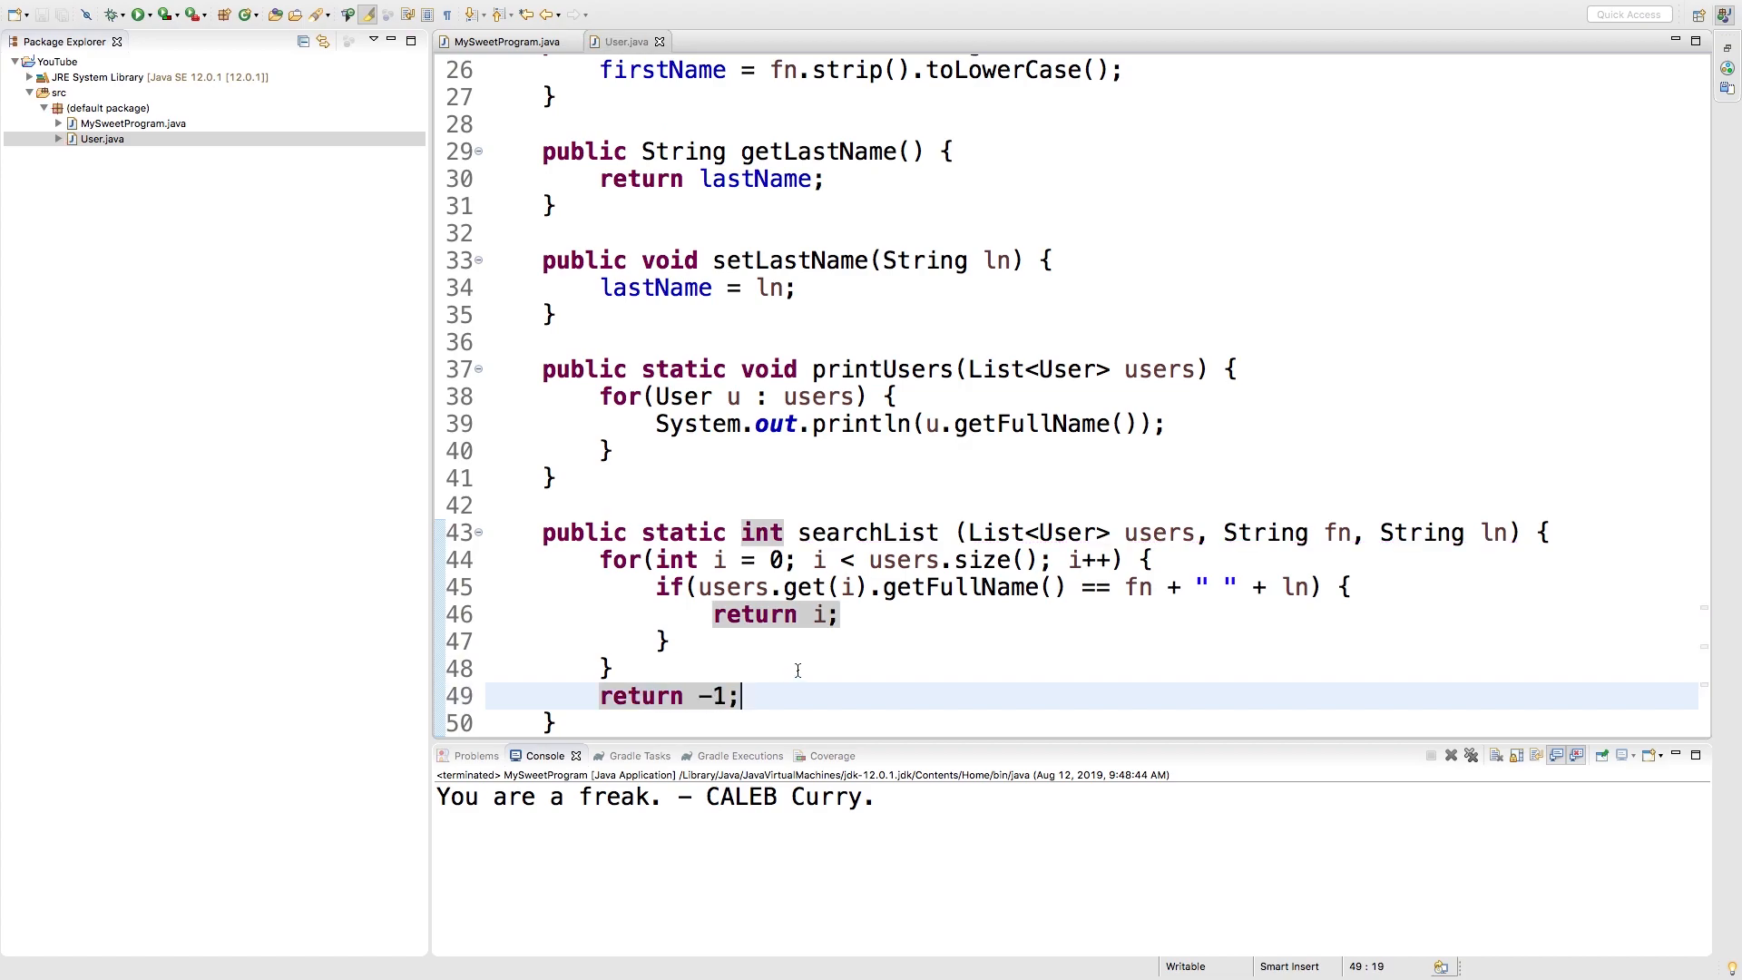
mouse_move(860, 690)
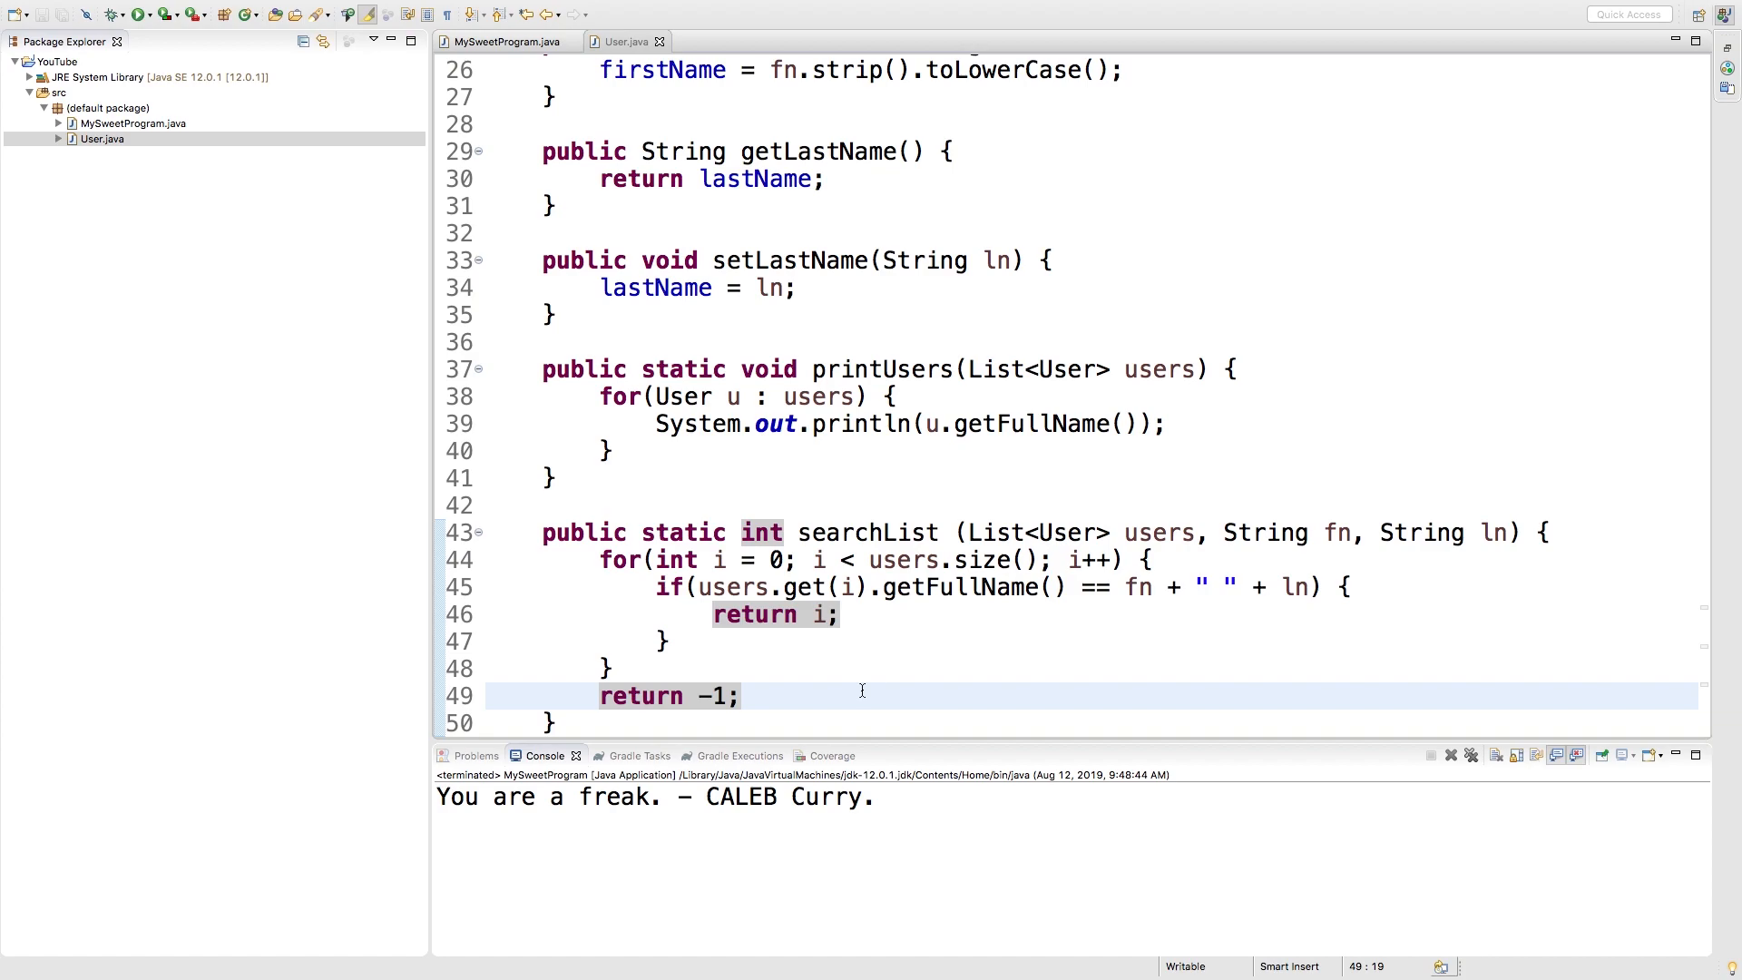
- Write a second overload: public static int searchList(List<User> users, String fullName) with an empty body
scroll(down, 3)
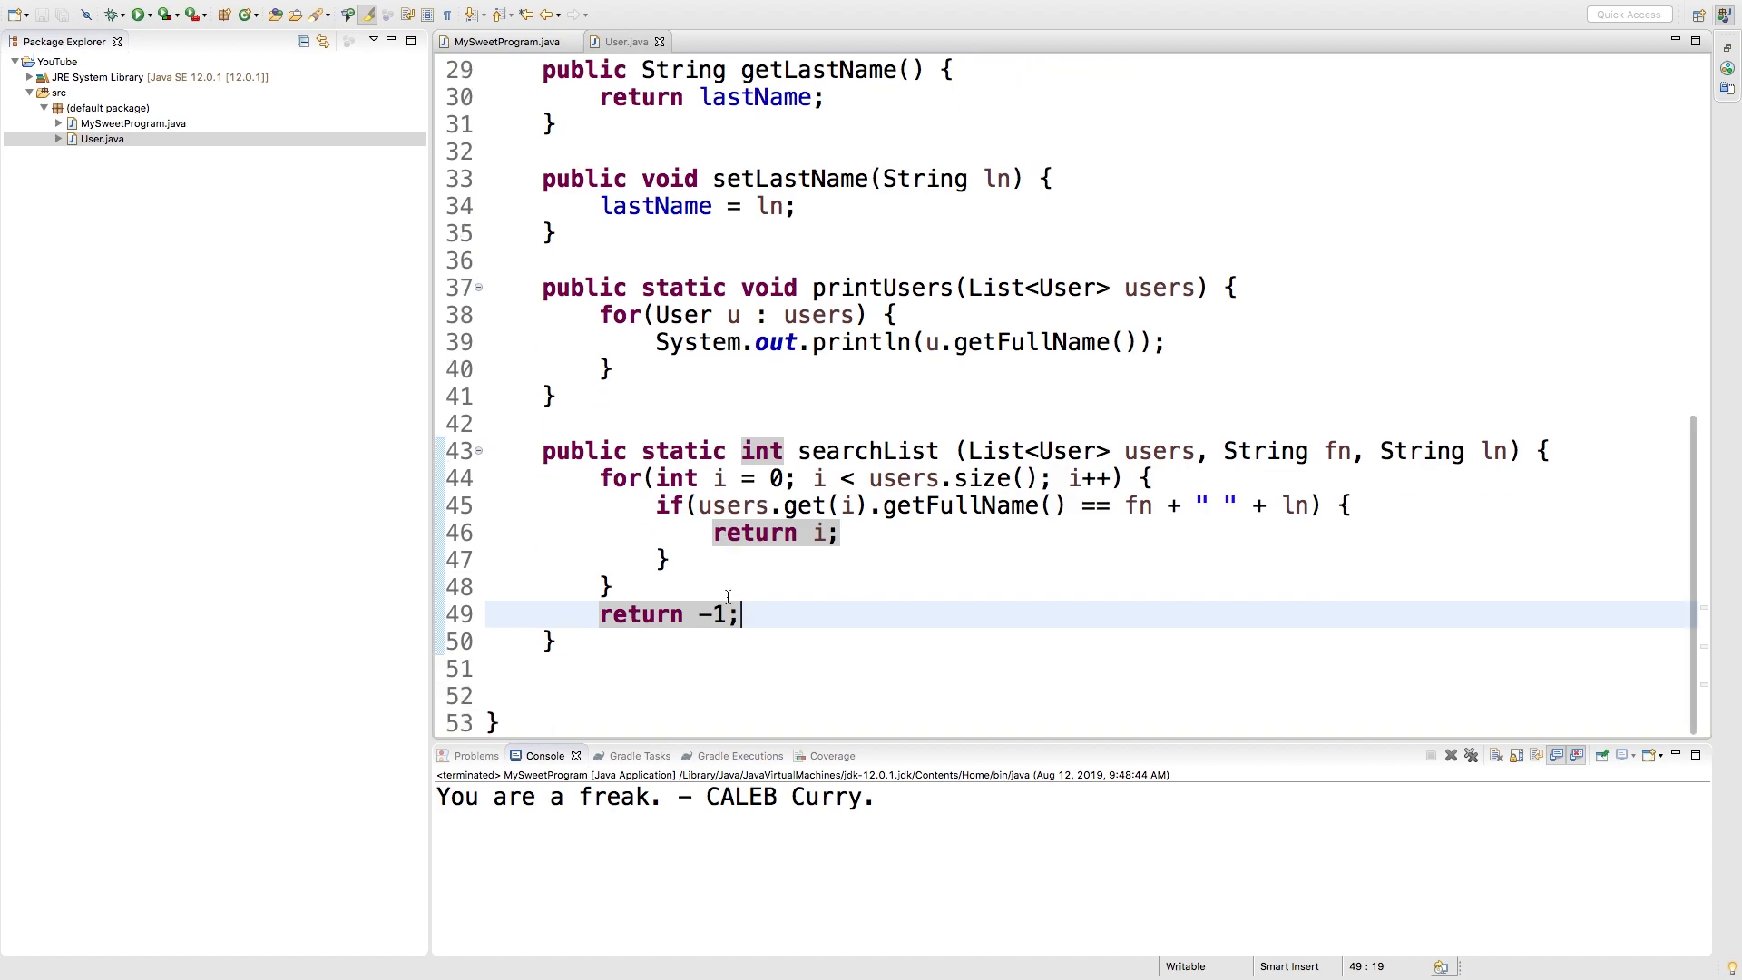
text(public static i)
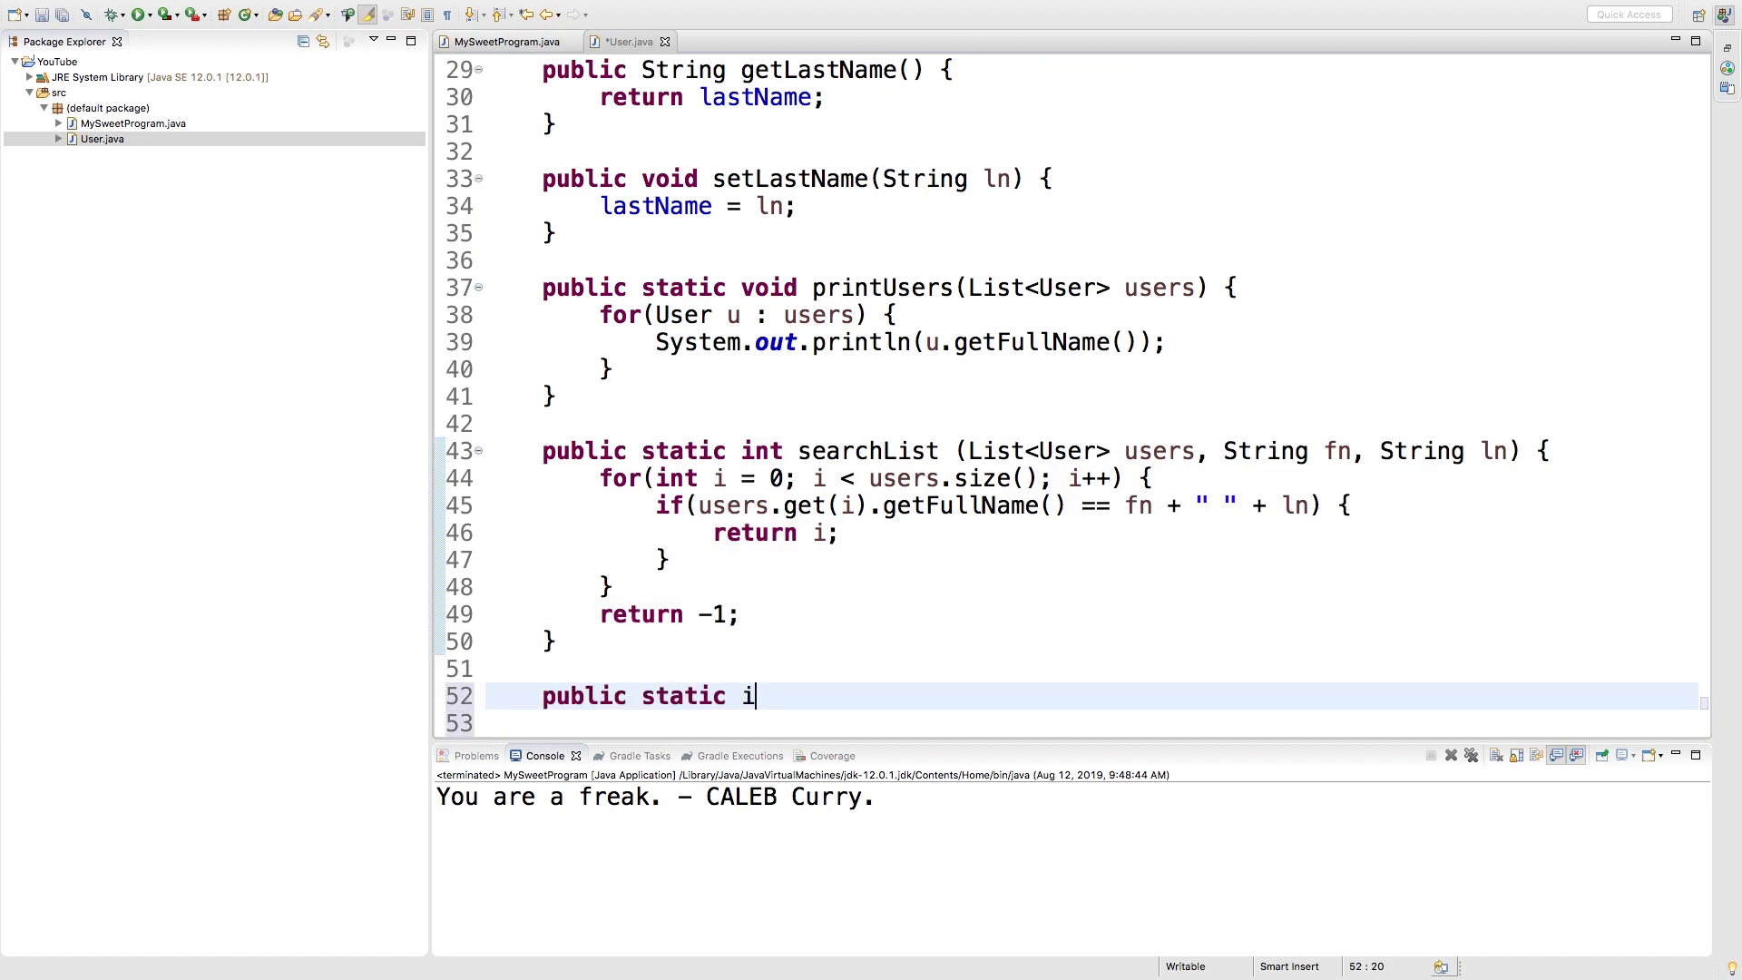
text(nt searchList() {)
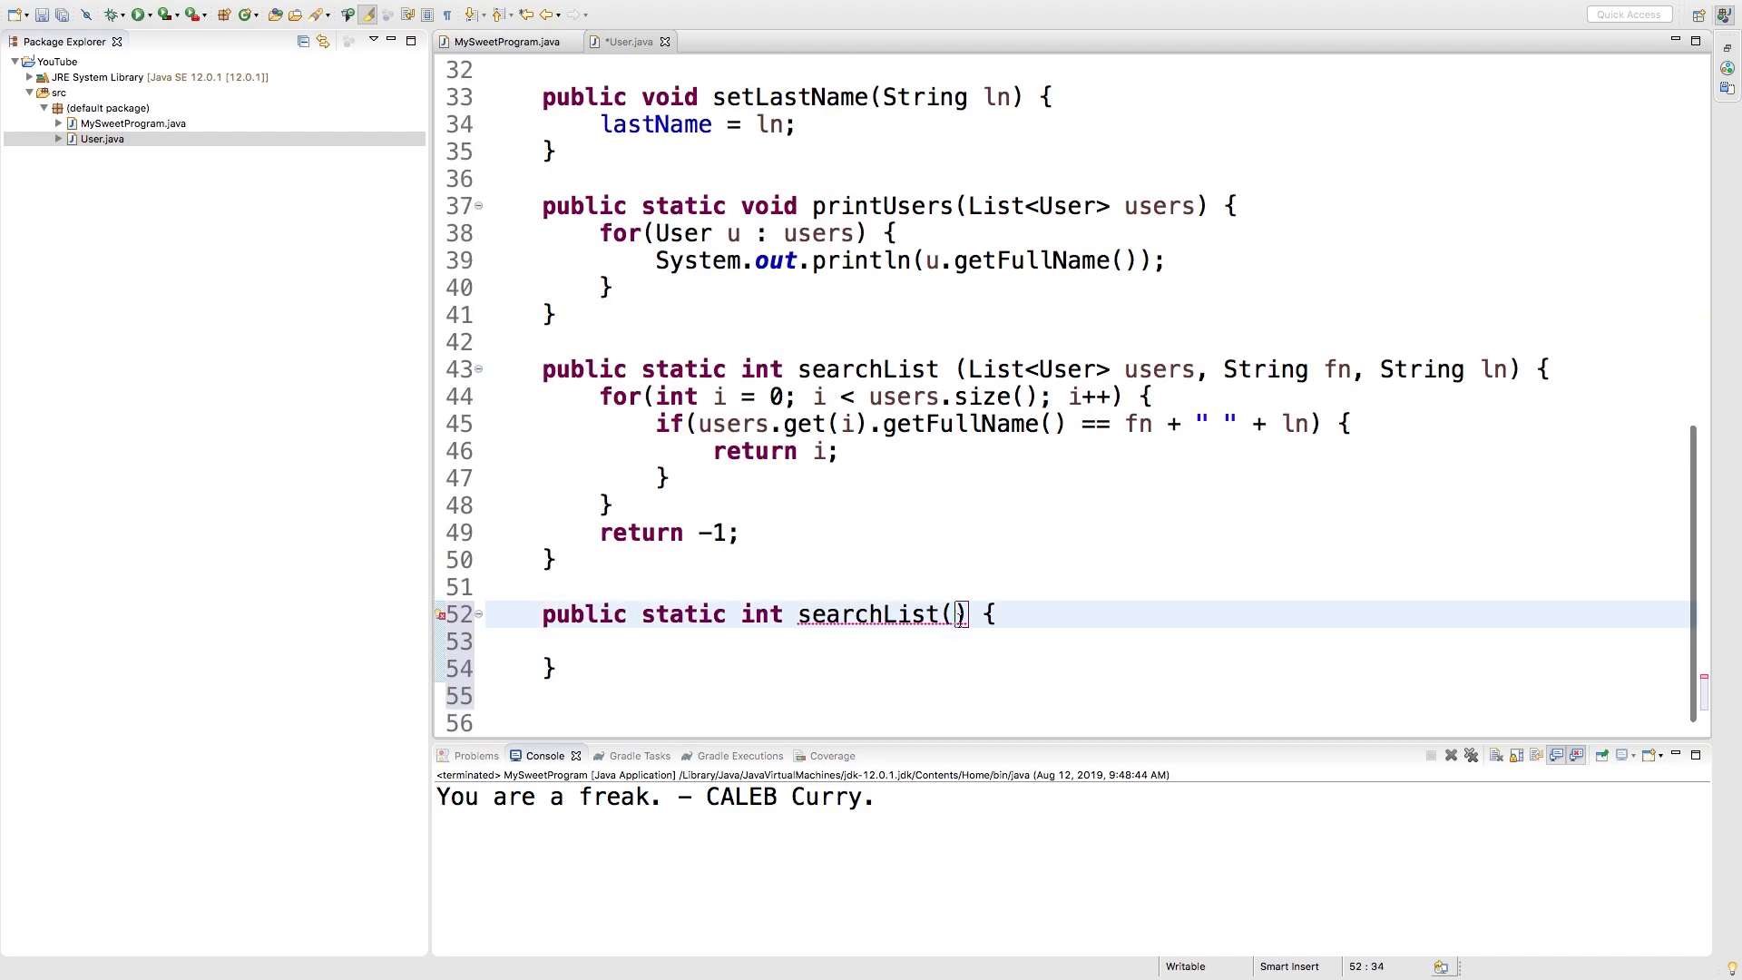
text(List<User> users)
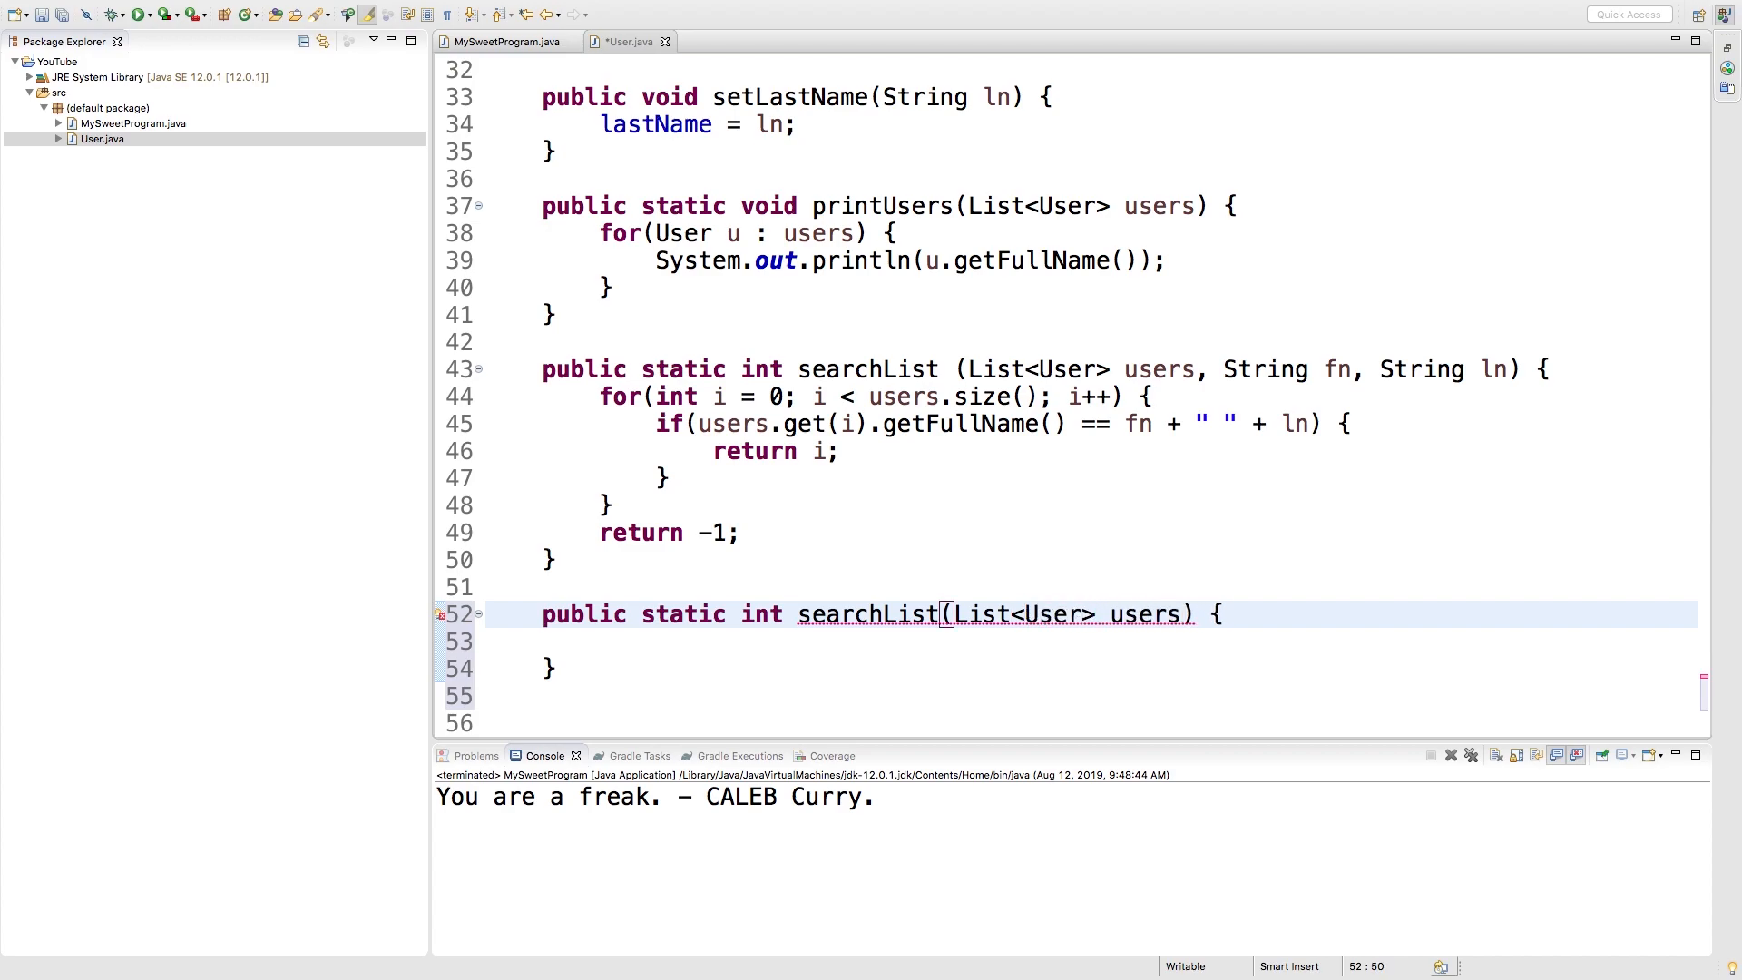
text(, String)
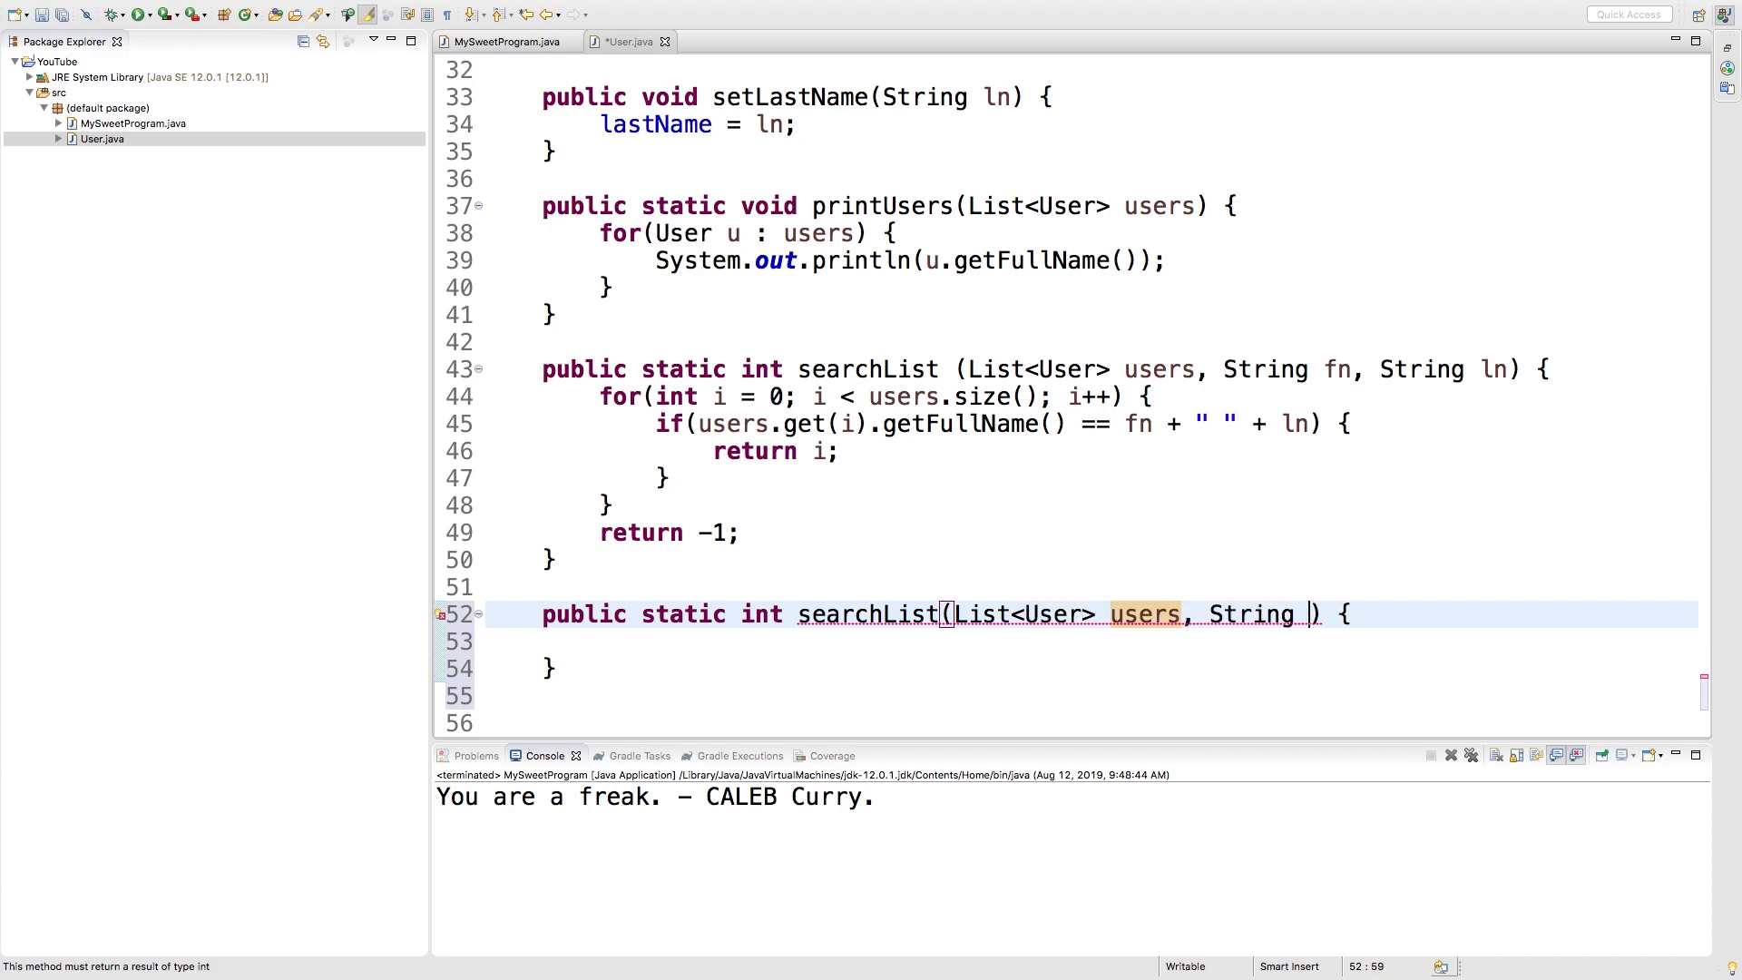
text(fullName)
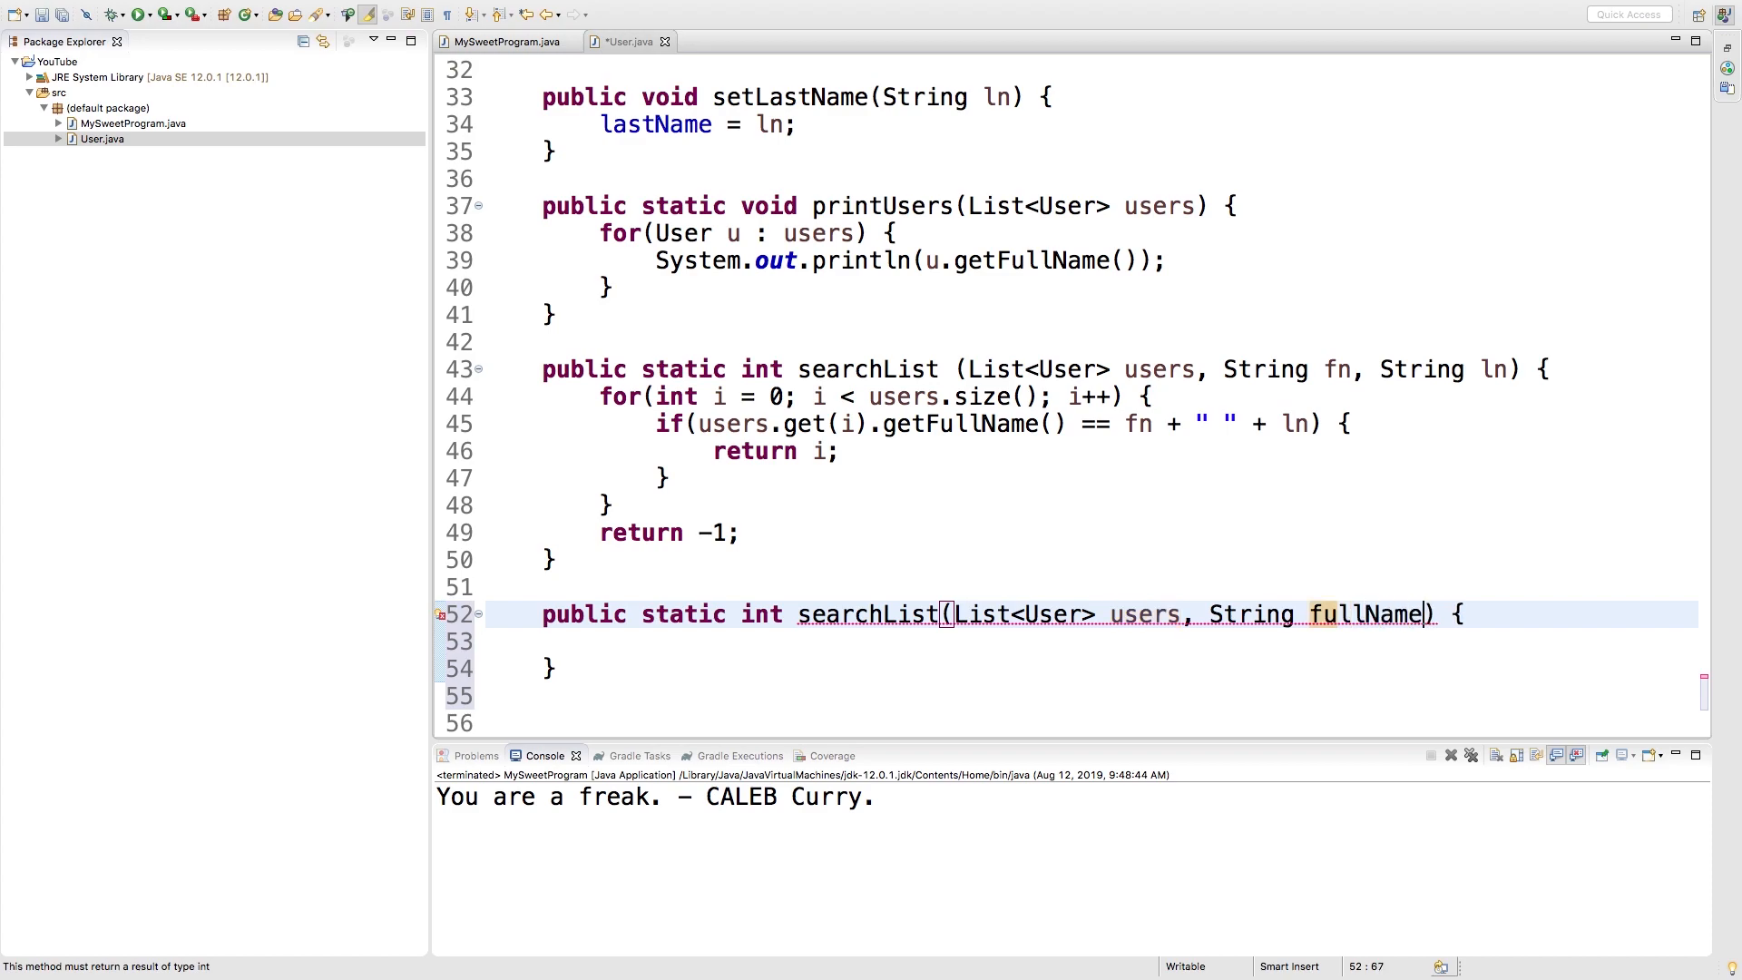
click(1062, 641)
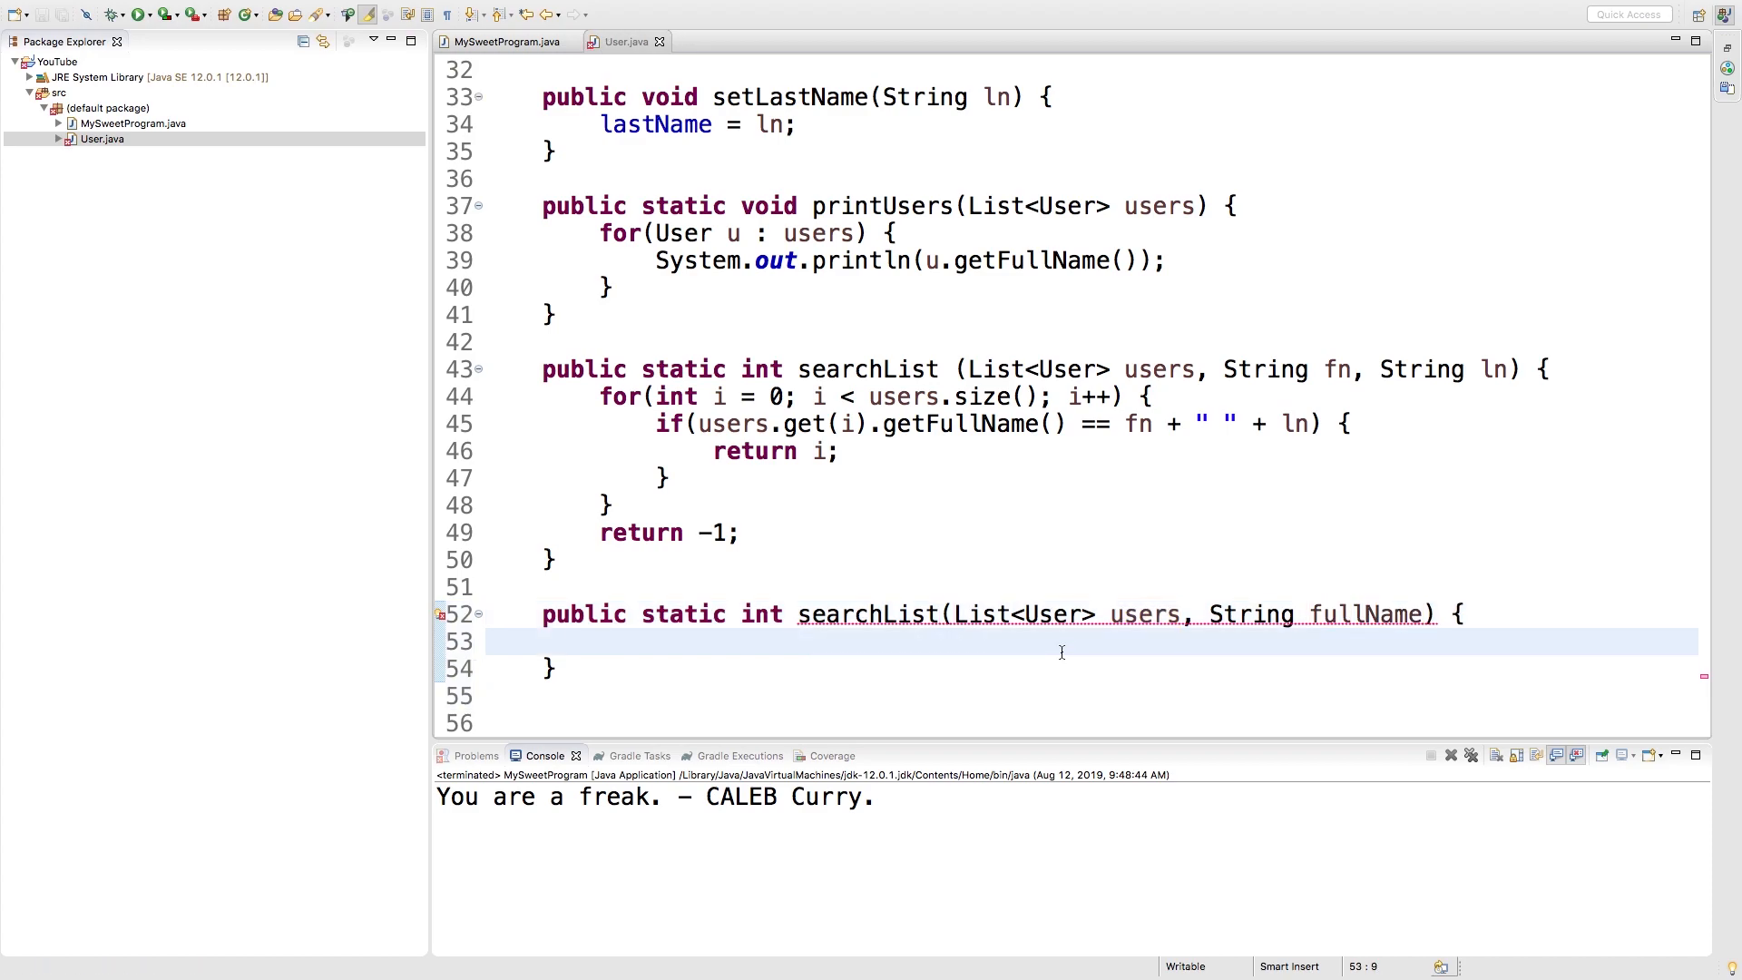
mouse_move(595, 398)
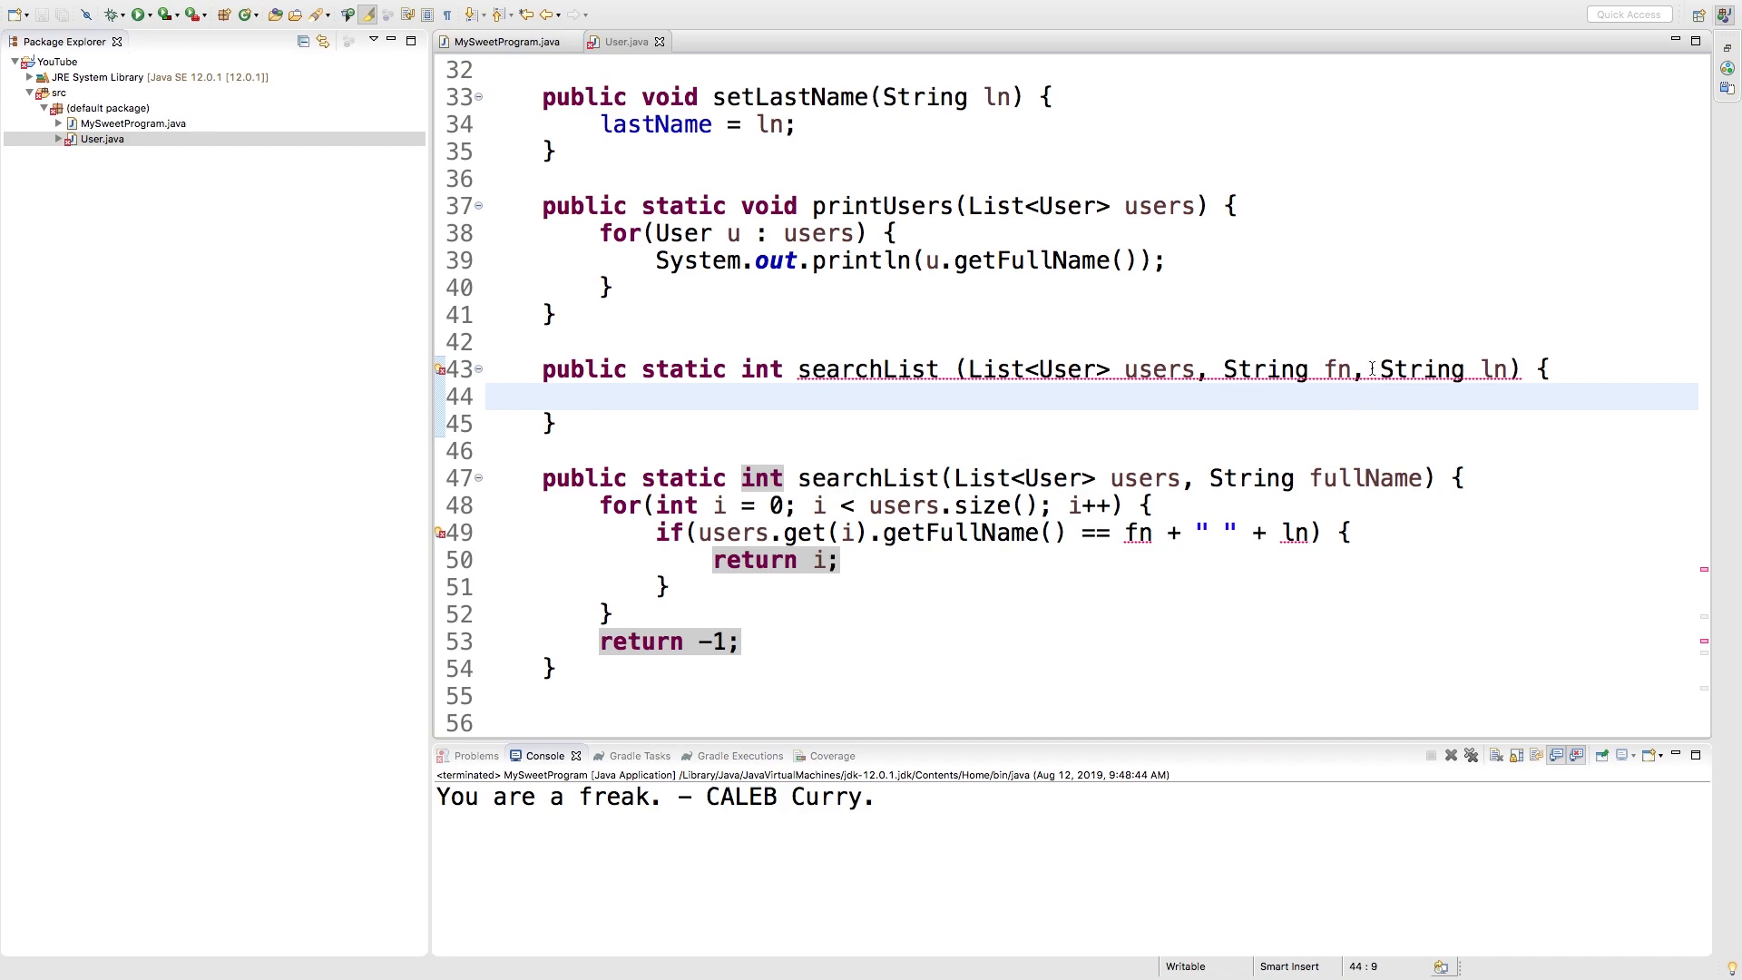
mouse_move(1126, 419)
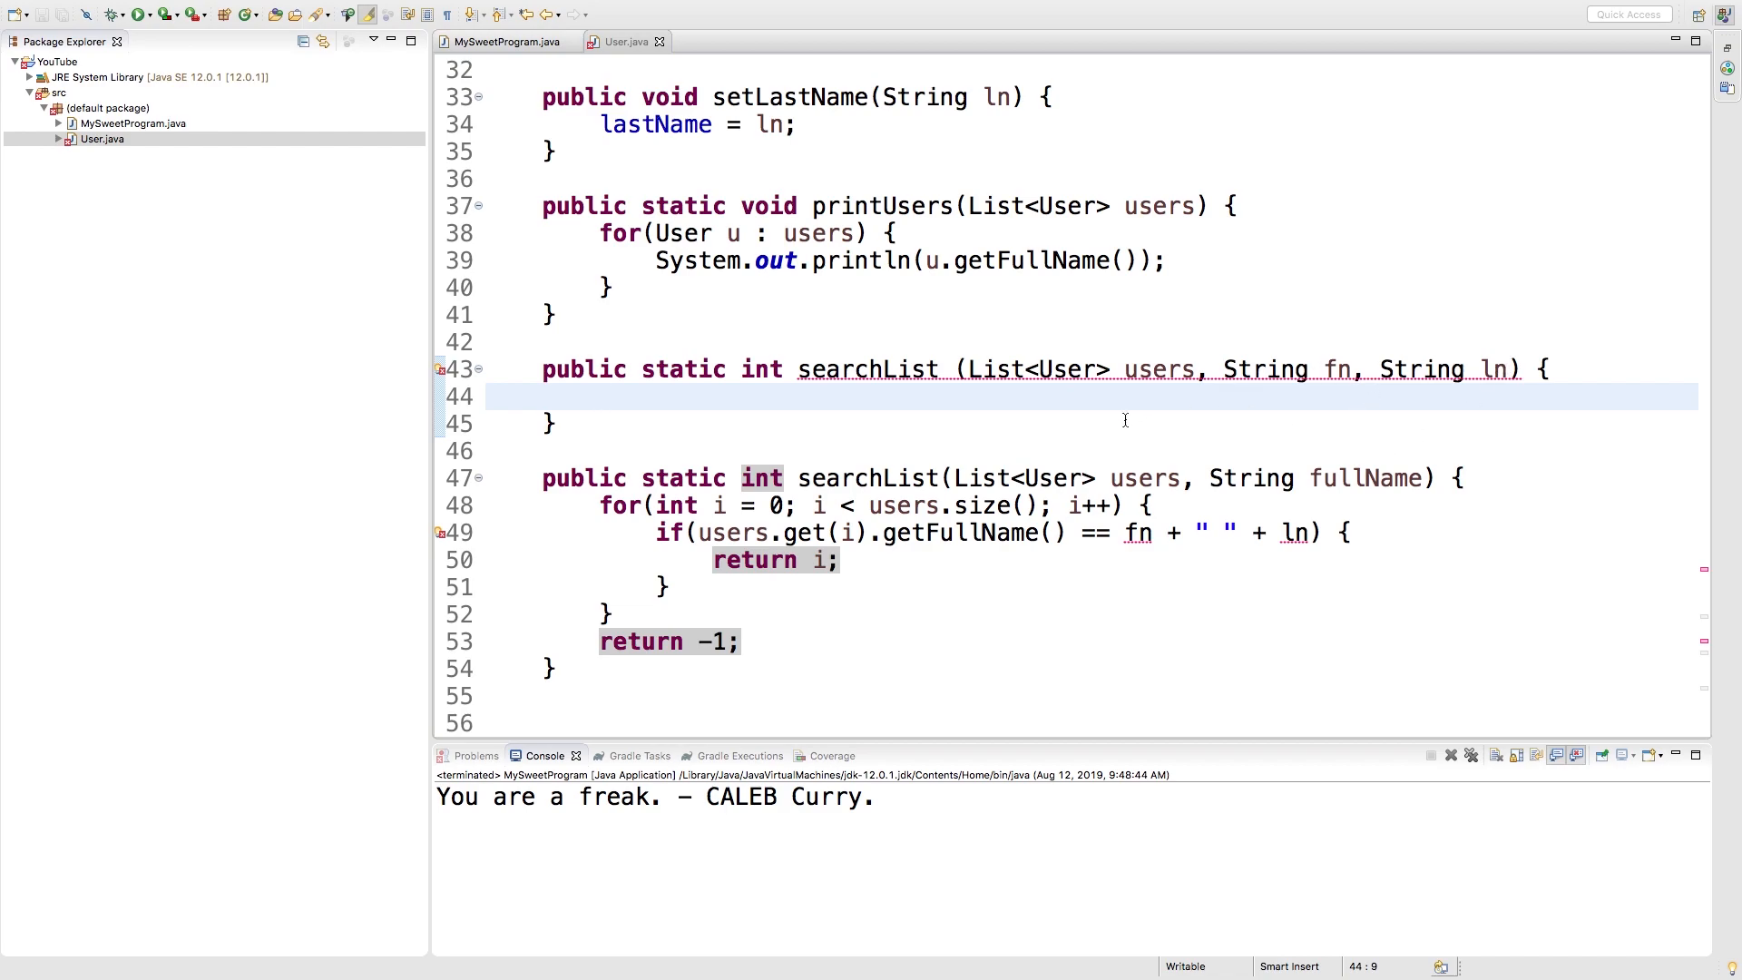
- Make the fn/ln overload return searchList(users, fn + " " + ln)
text(searchLis)
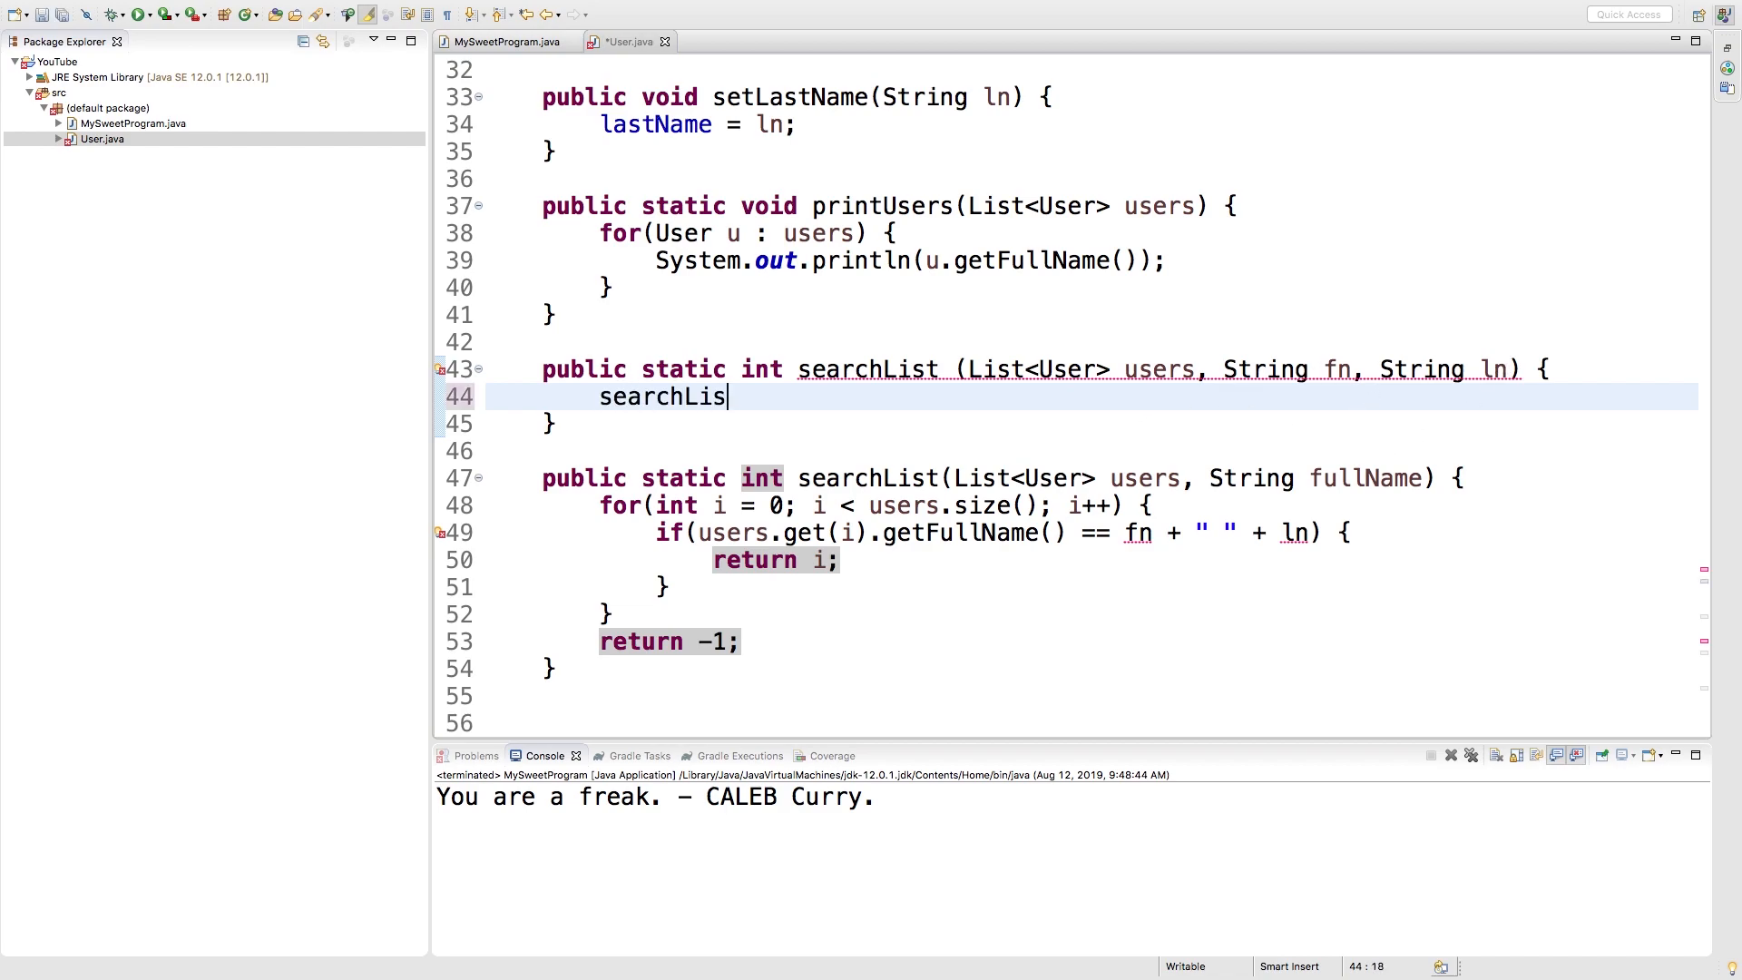
text(t(us)
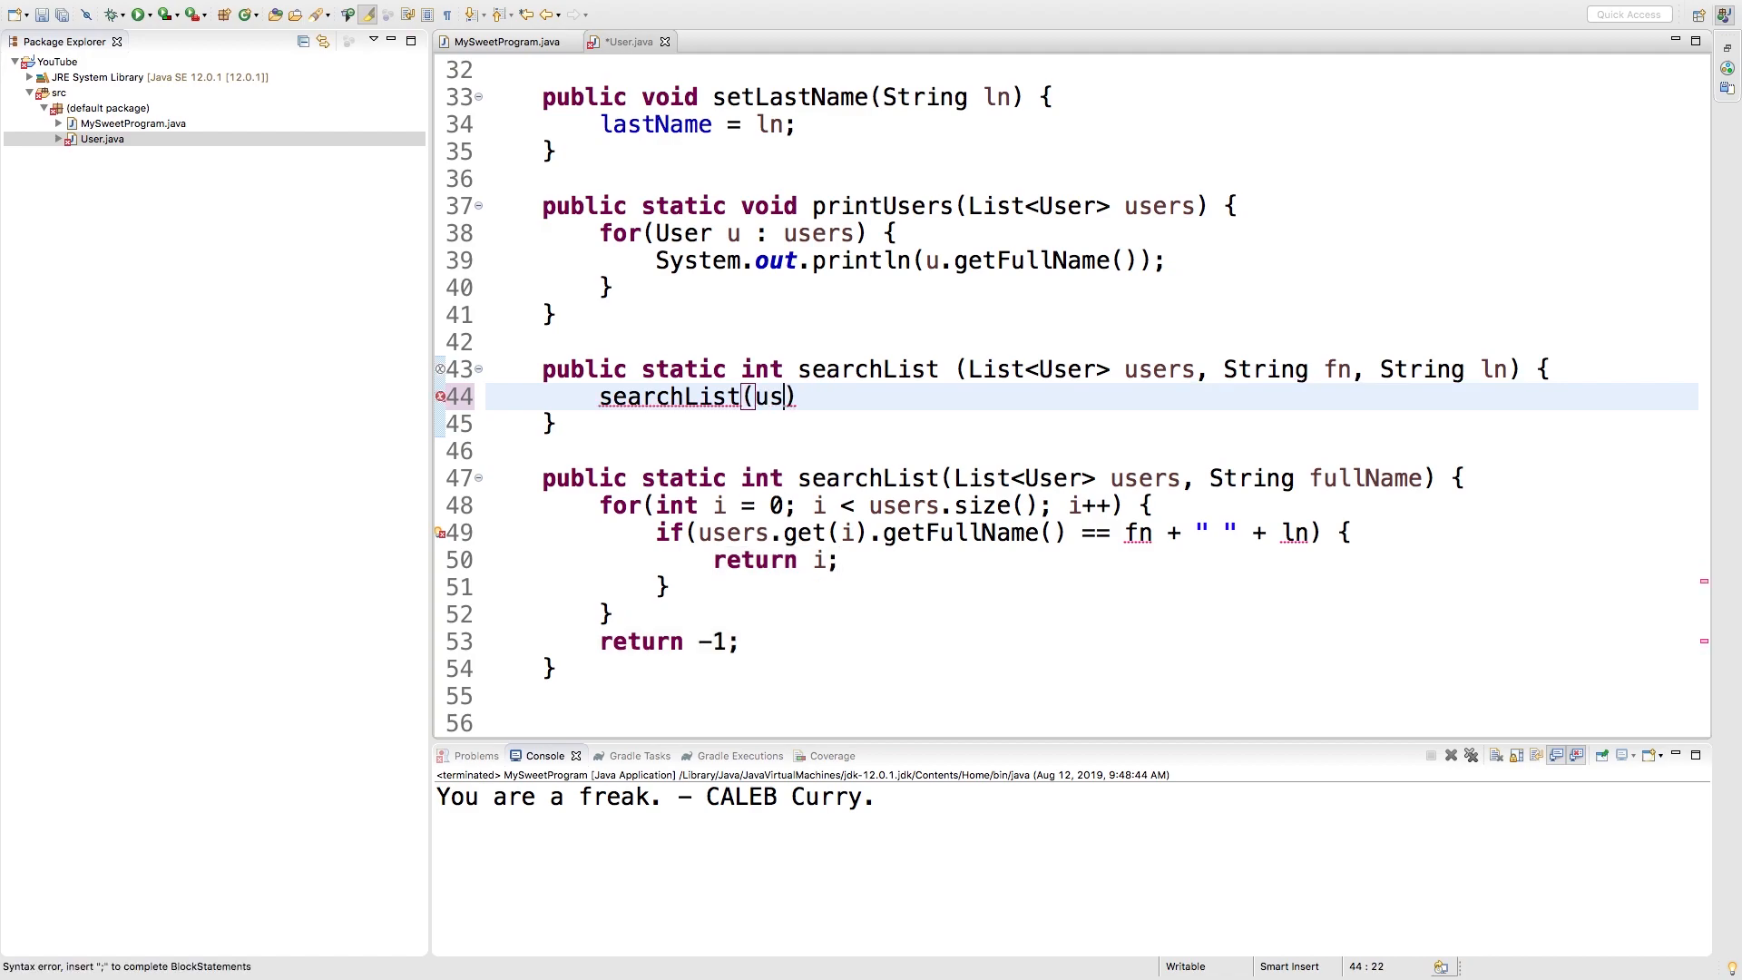
text(ers,)
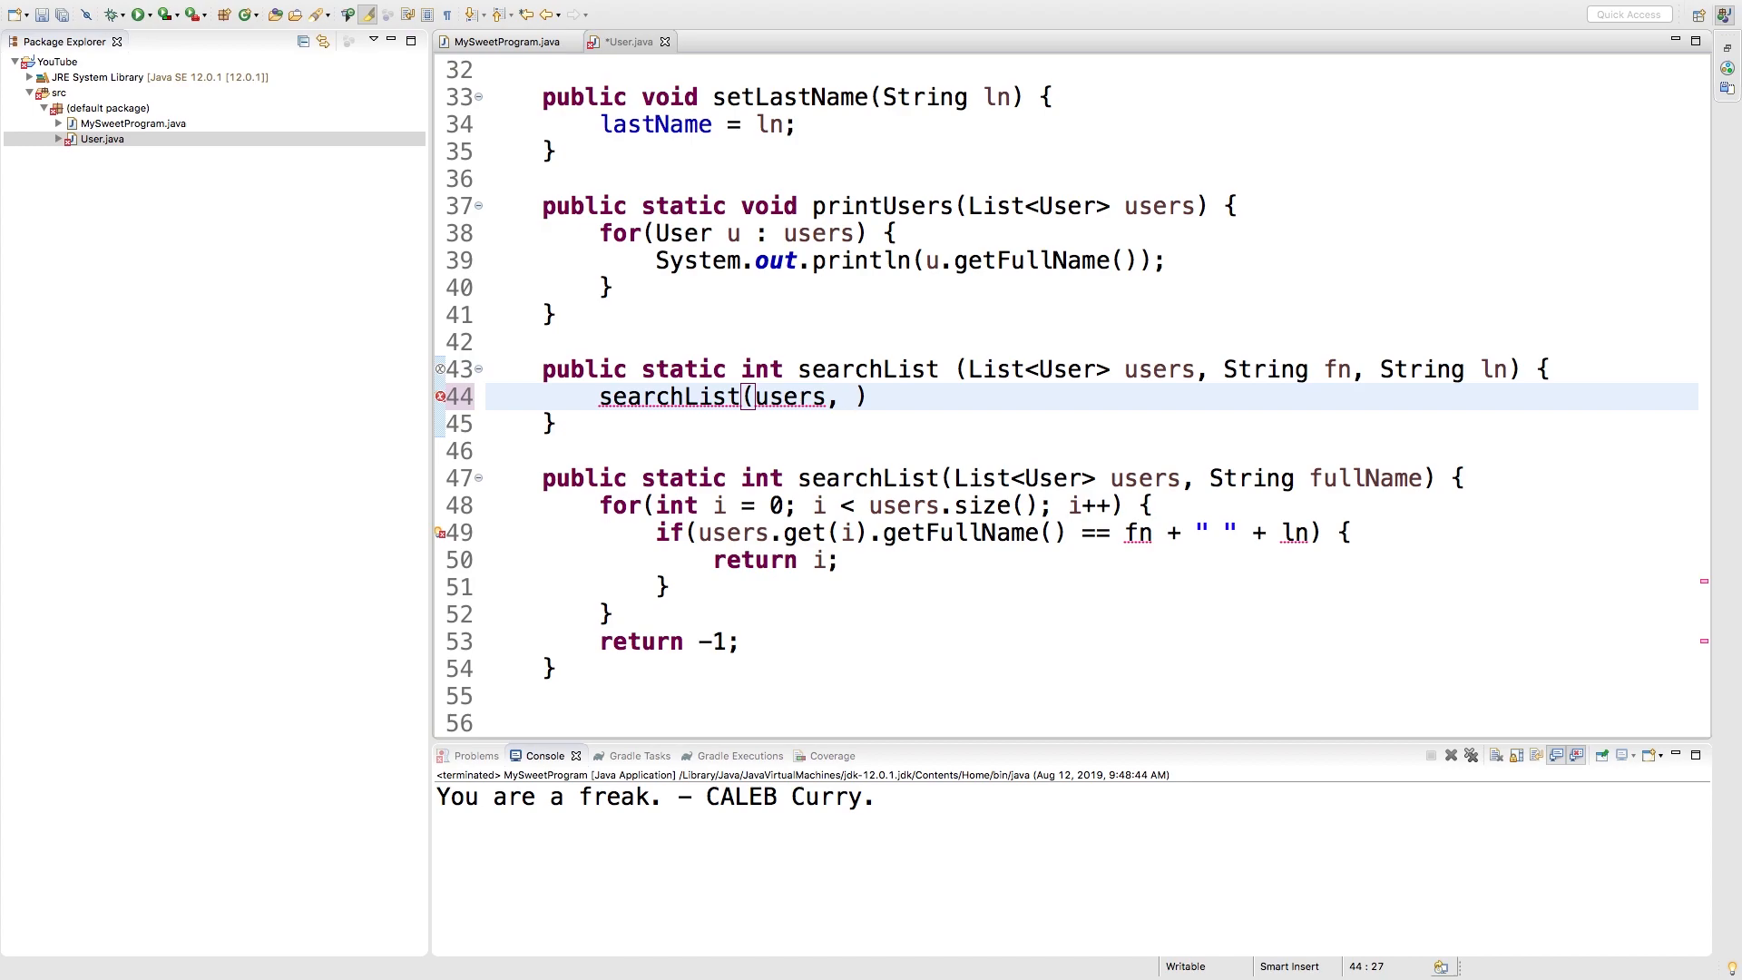
text(fn + " ")
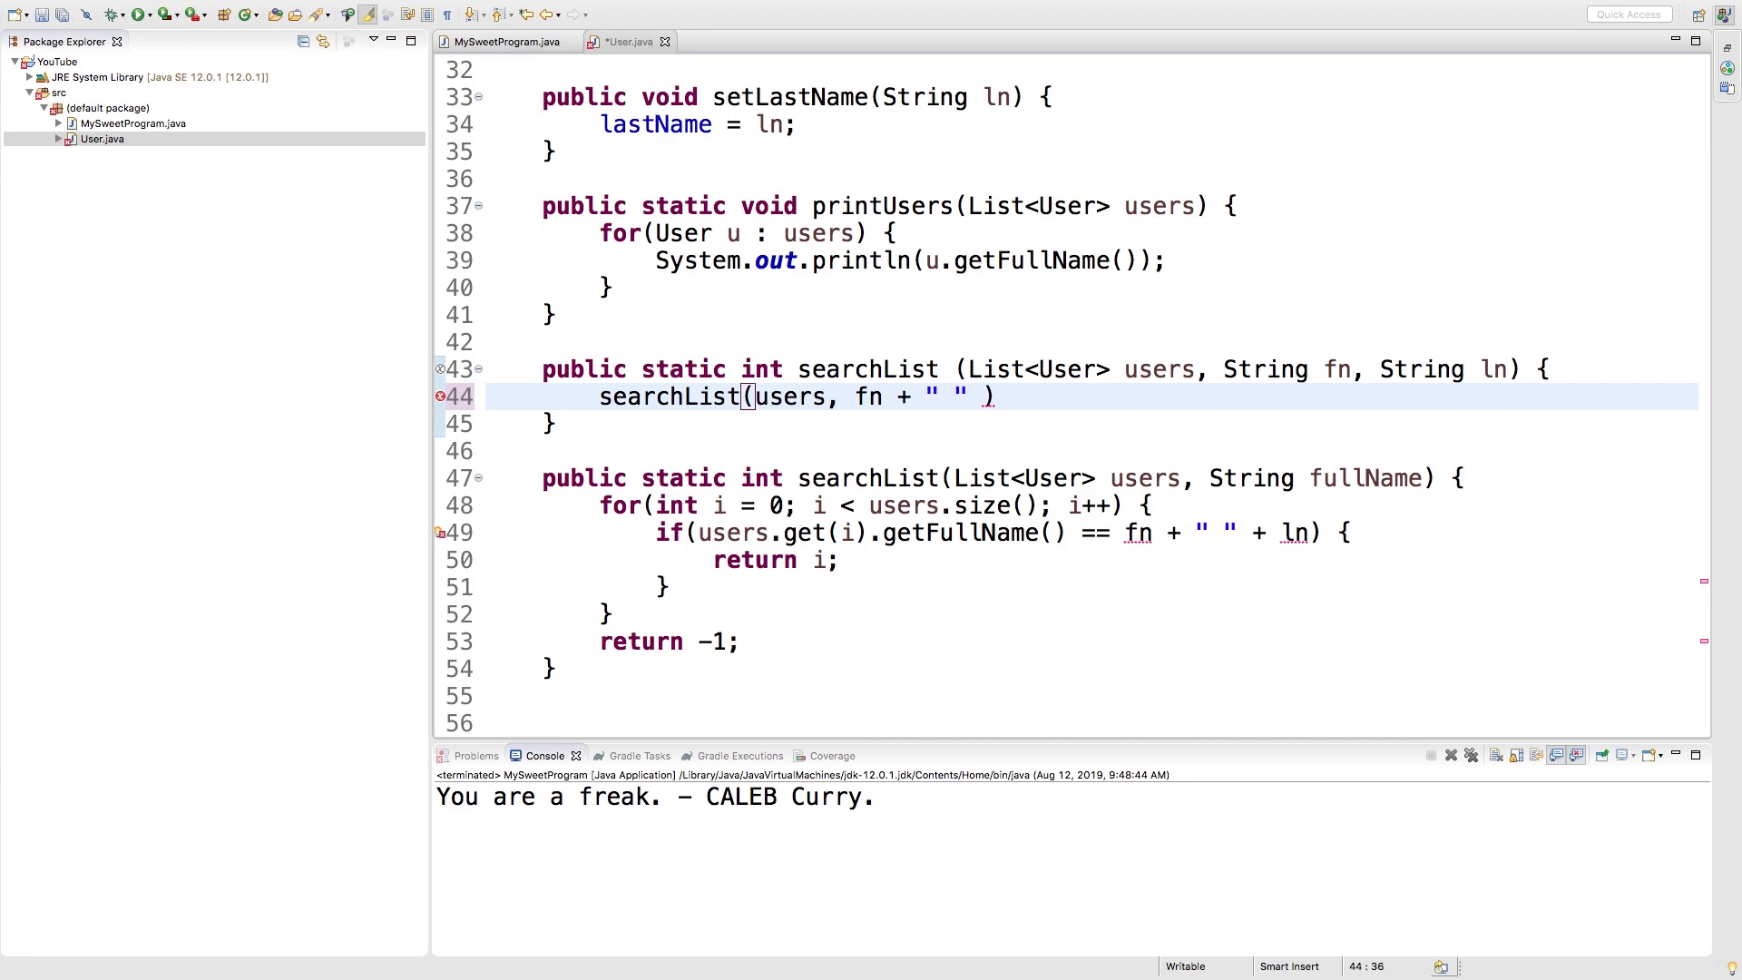
text(+ ln)
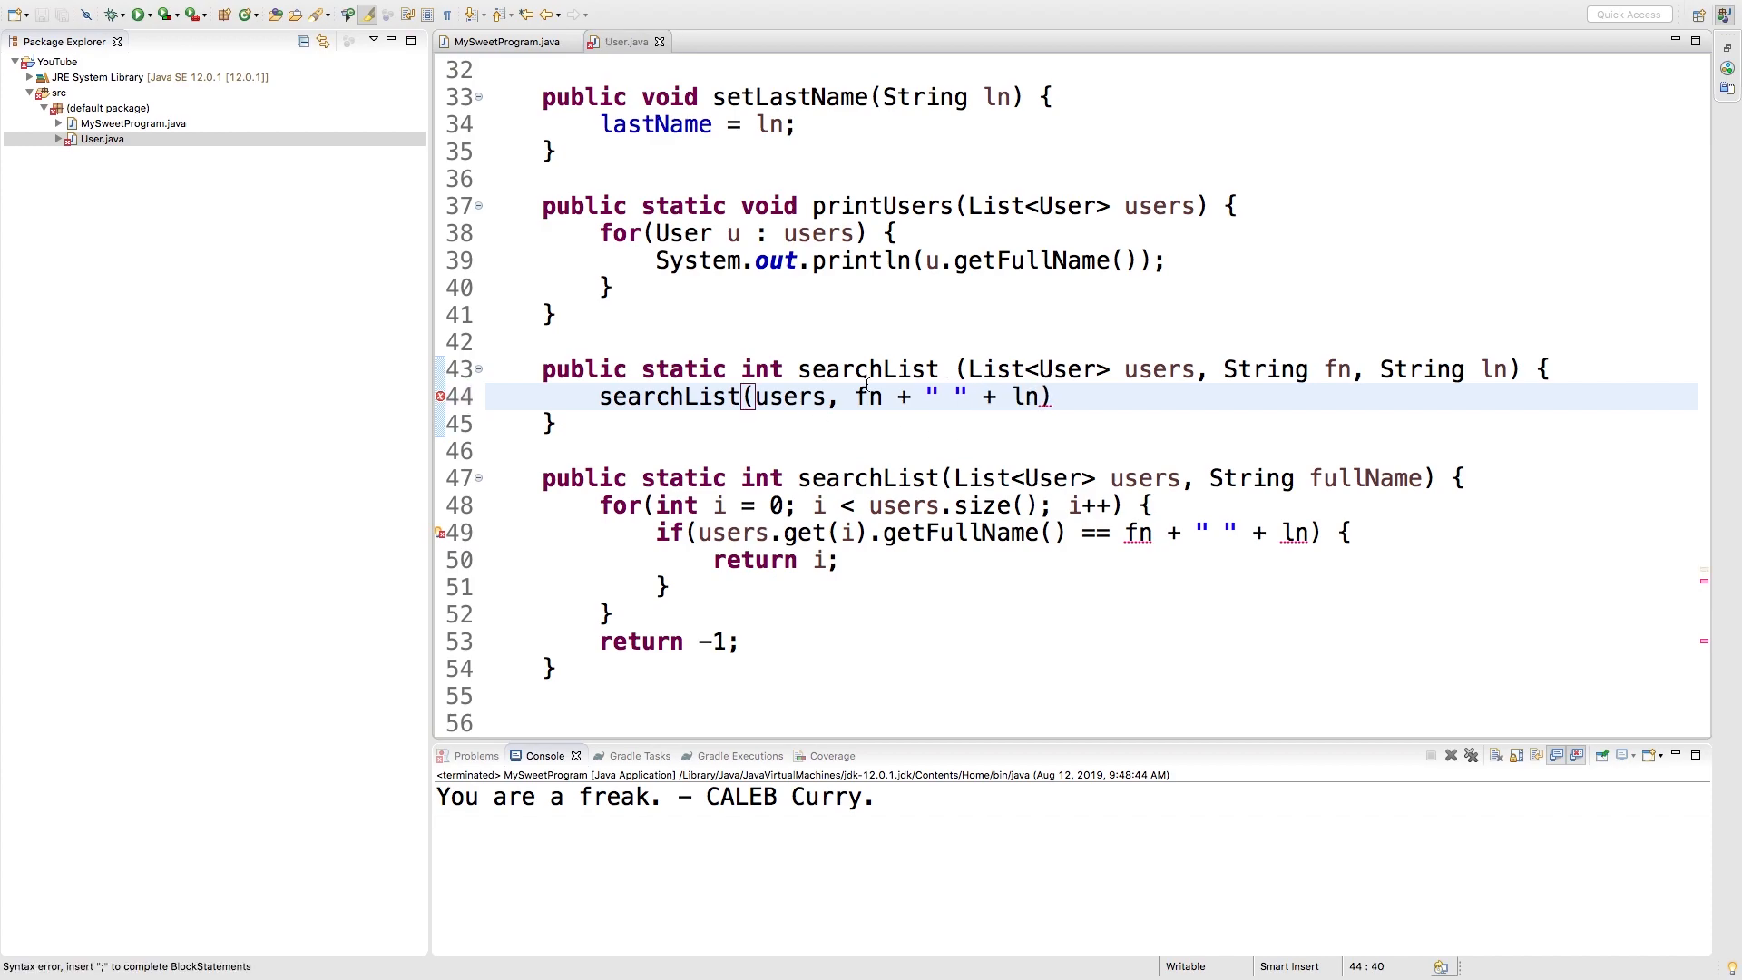
text(;)
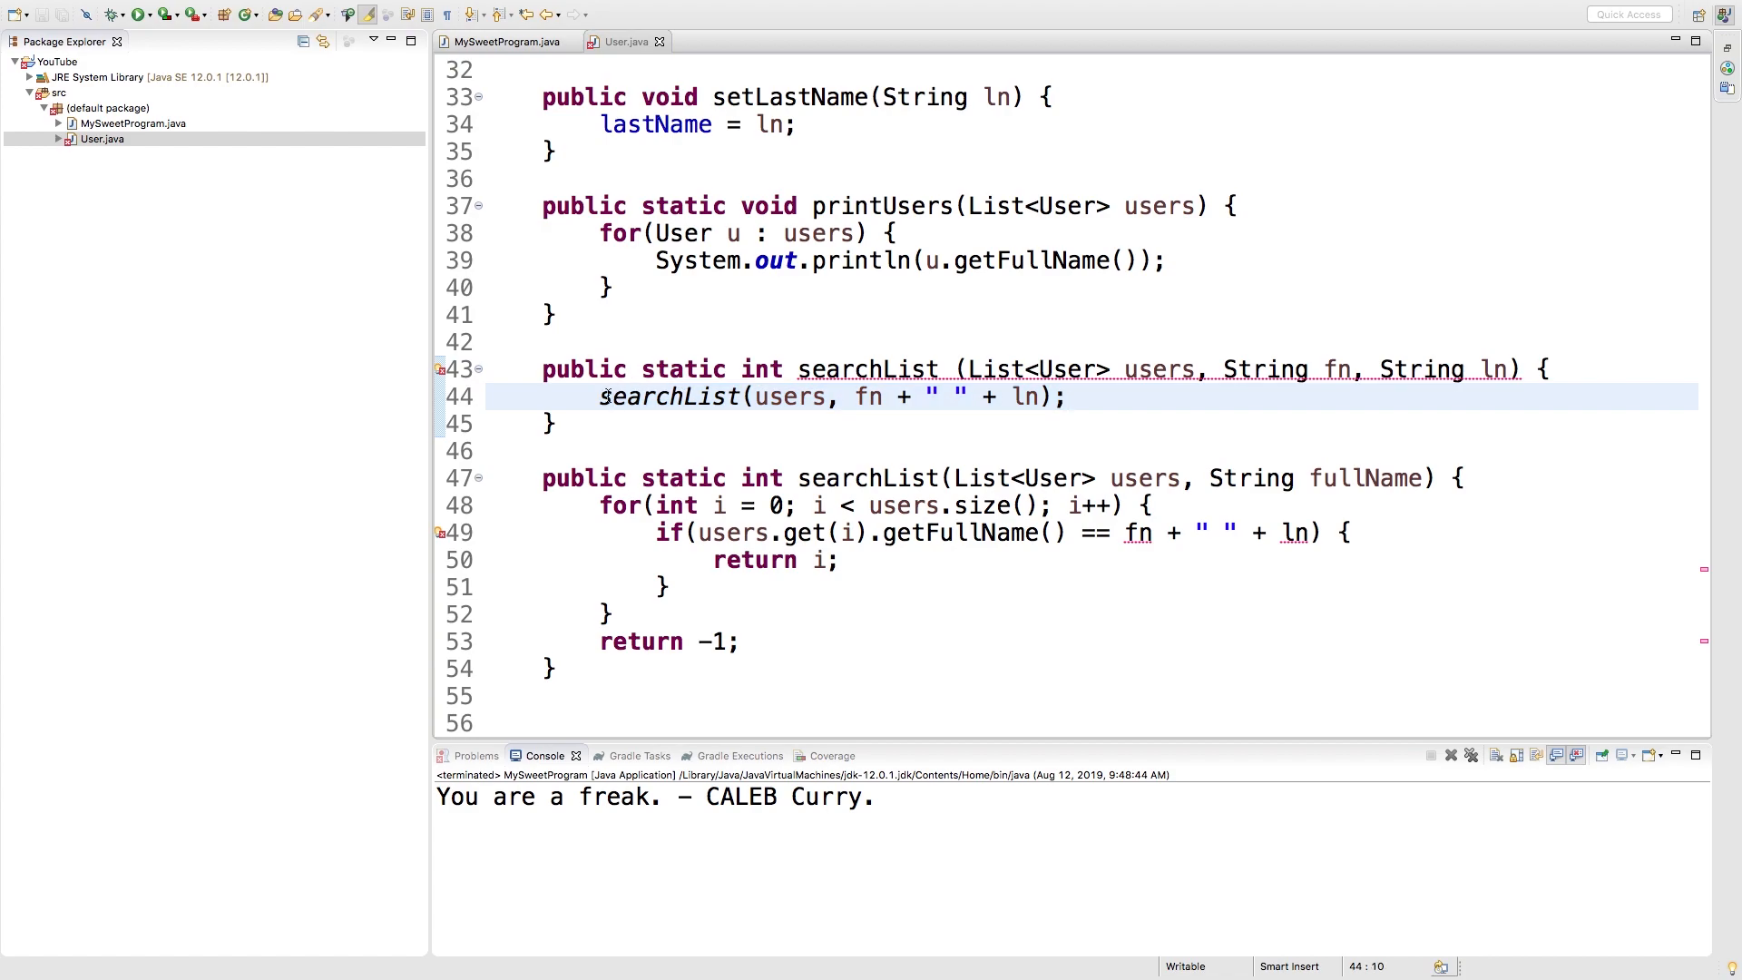
text(return)
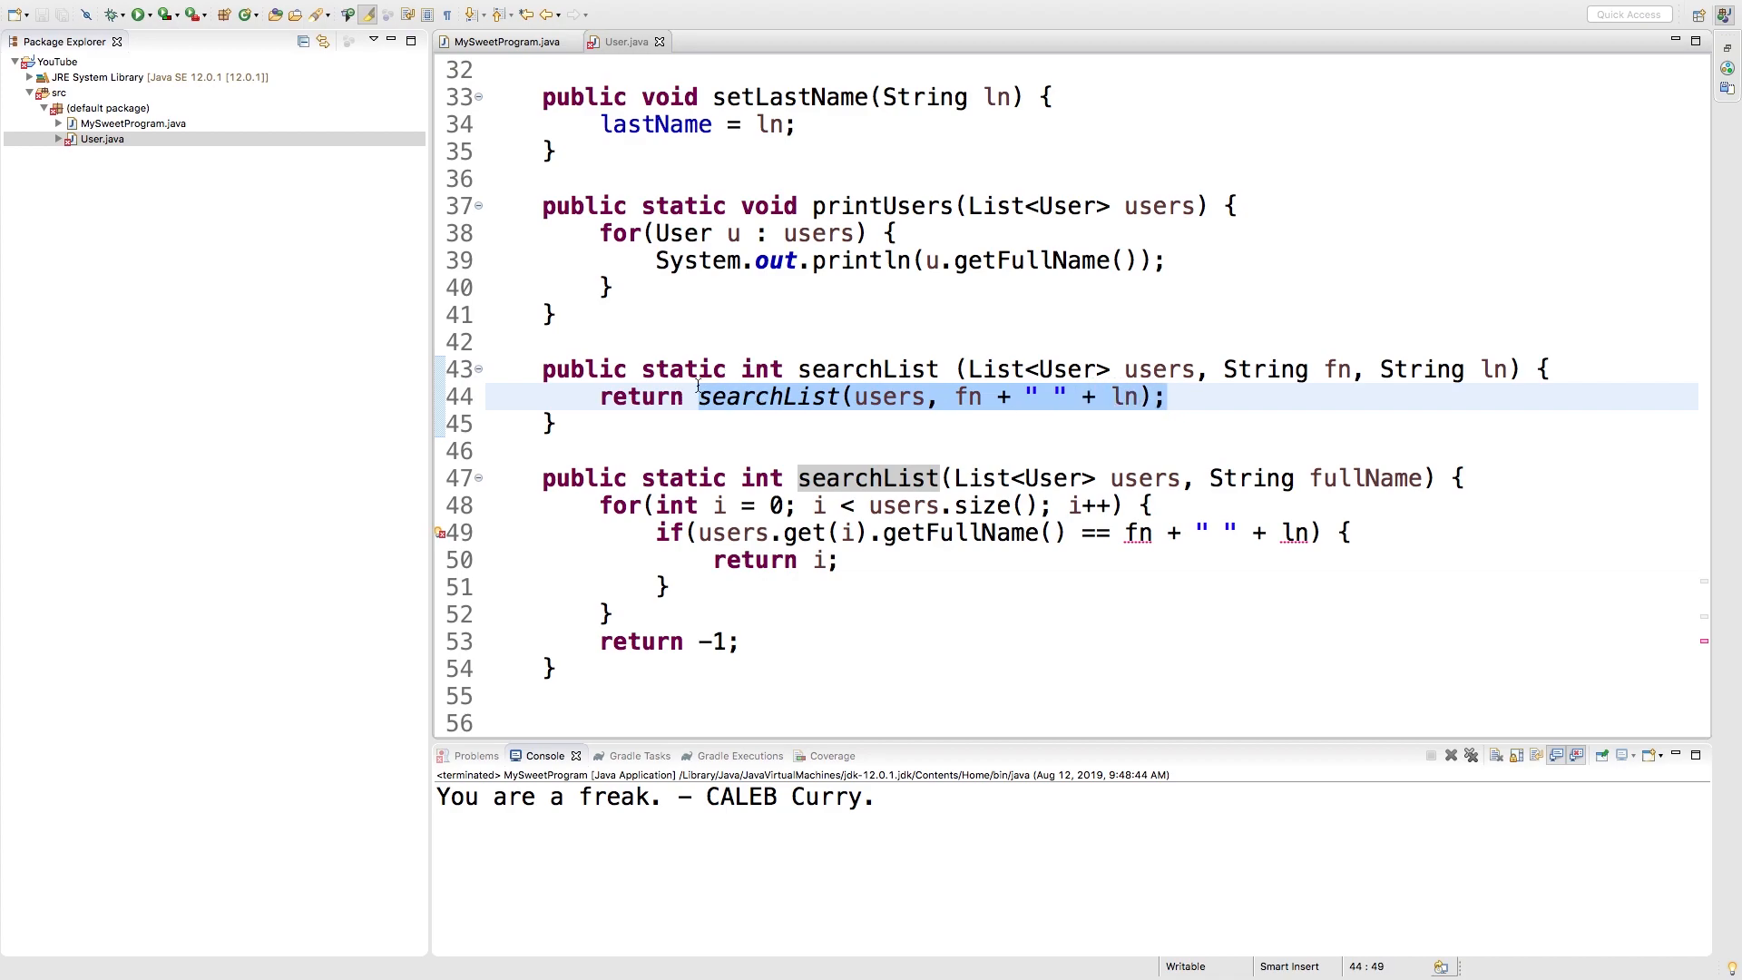
- Change the loop's if condition to compare each user's full name against fullName
click(558, 423)
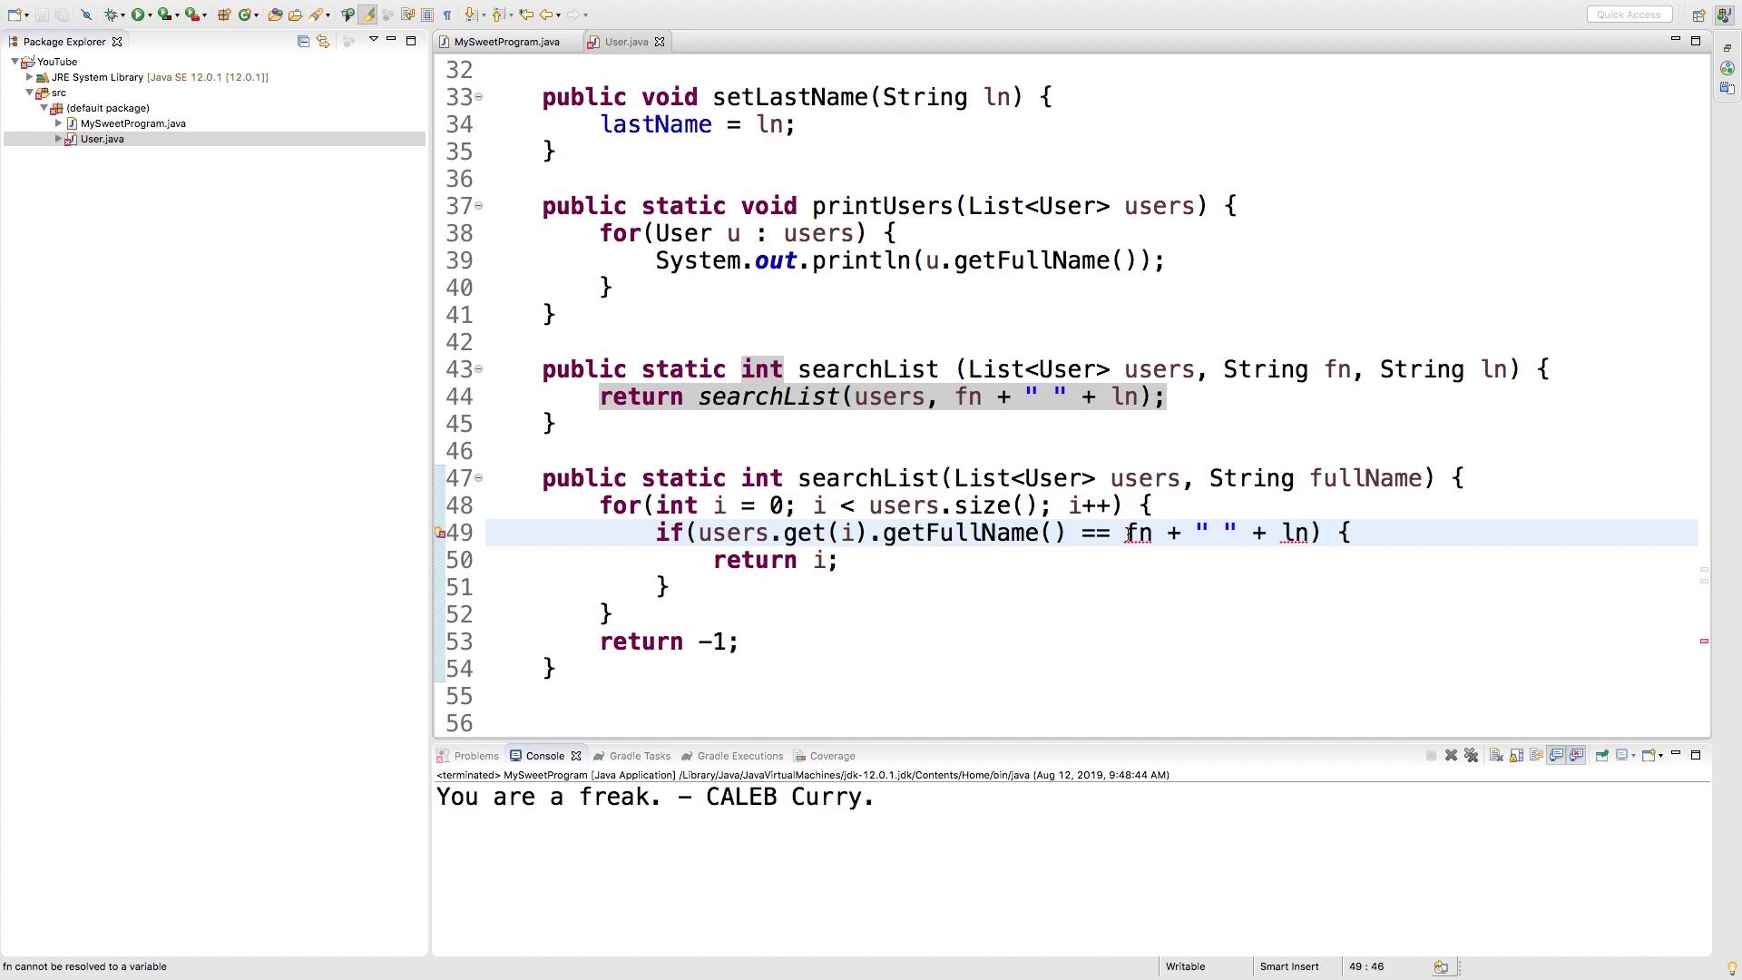
key(Delete)
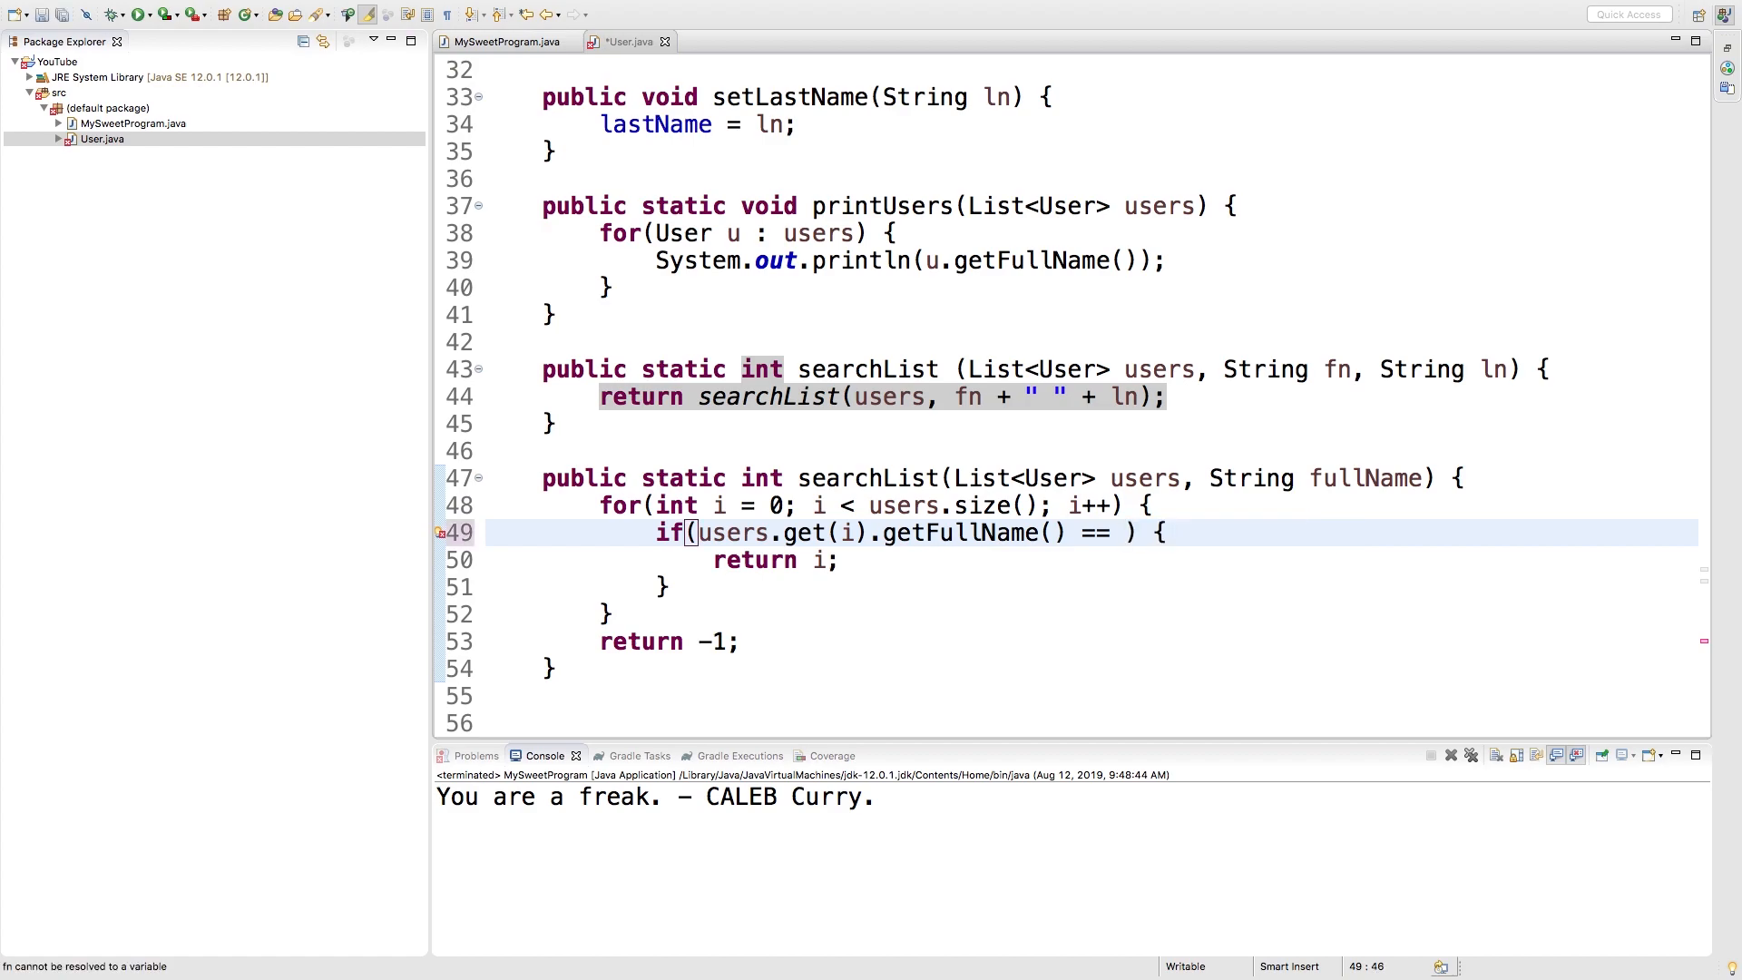
text(fullName)
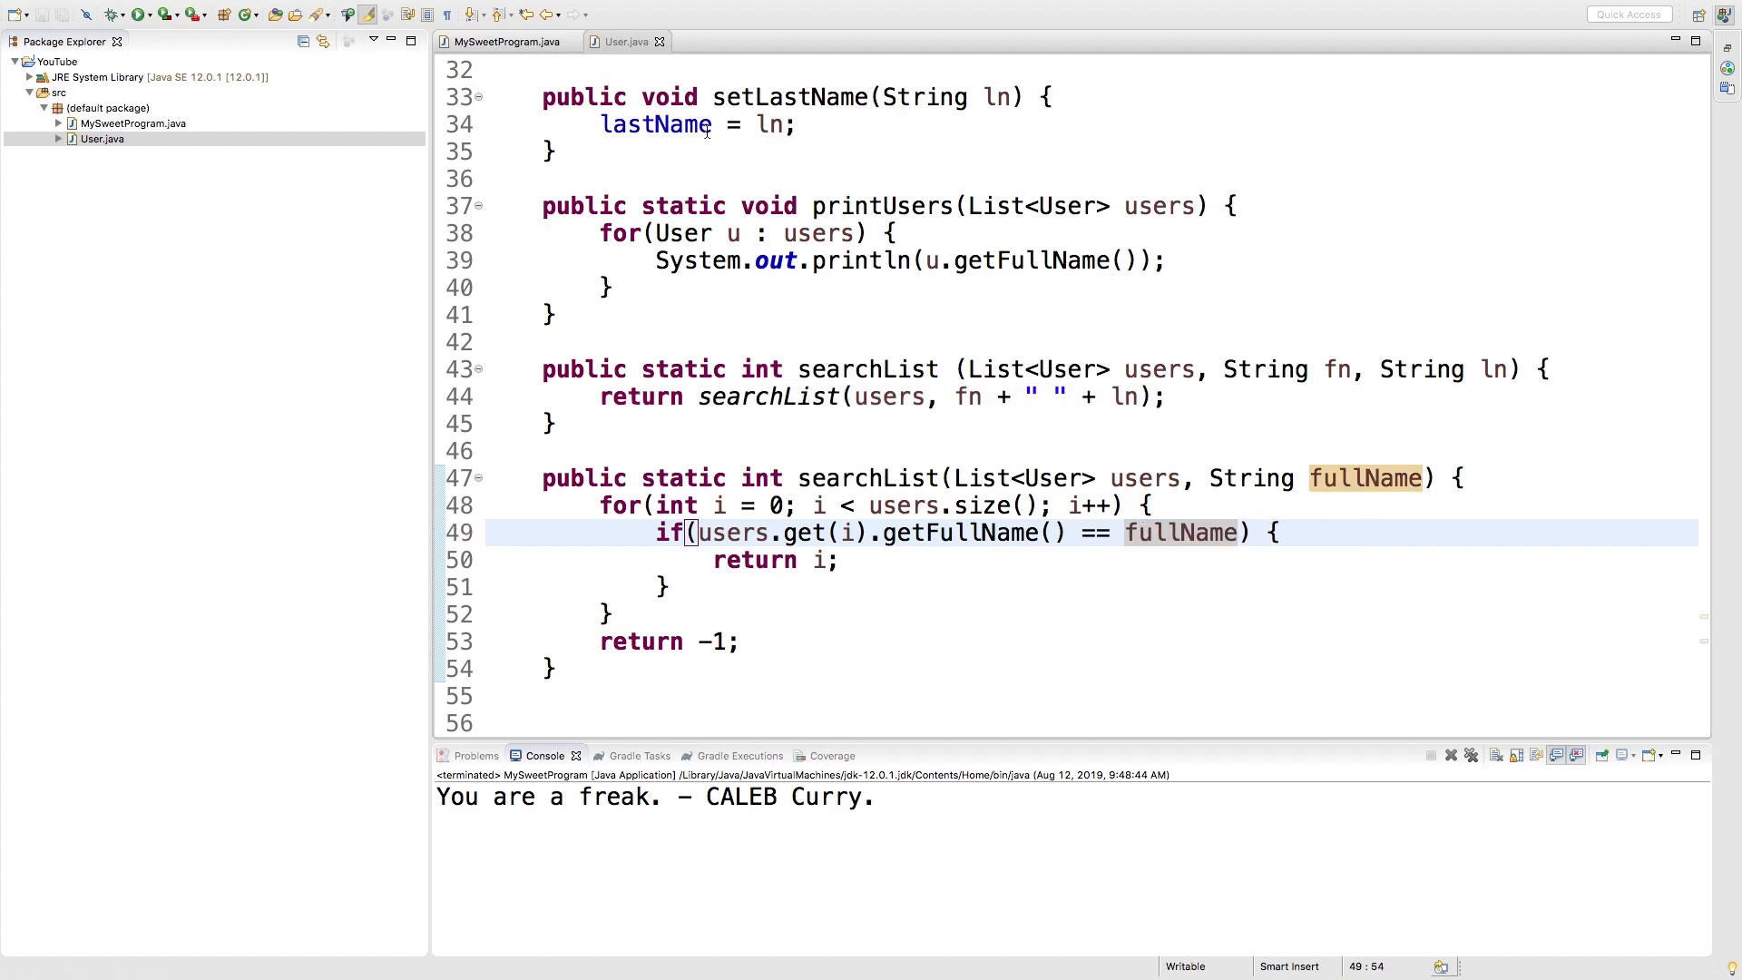
- In MySweetProgram's main, print User.searchList(users, fn, ln) instead of me.output(false)
click(507, 42)
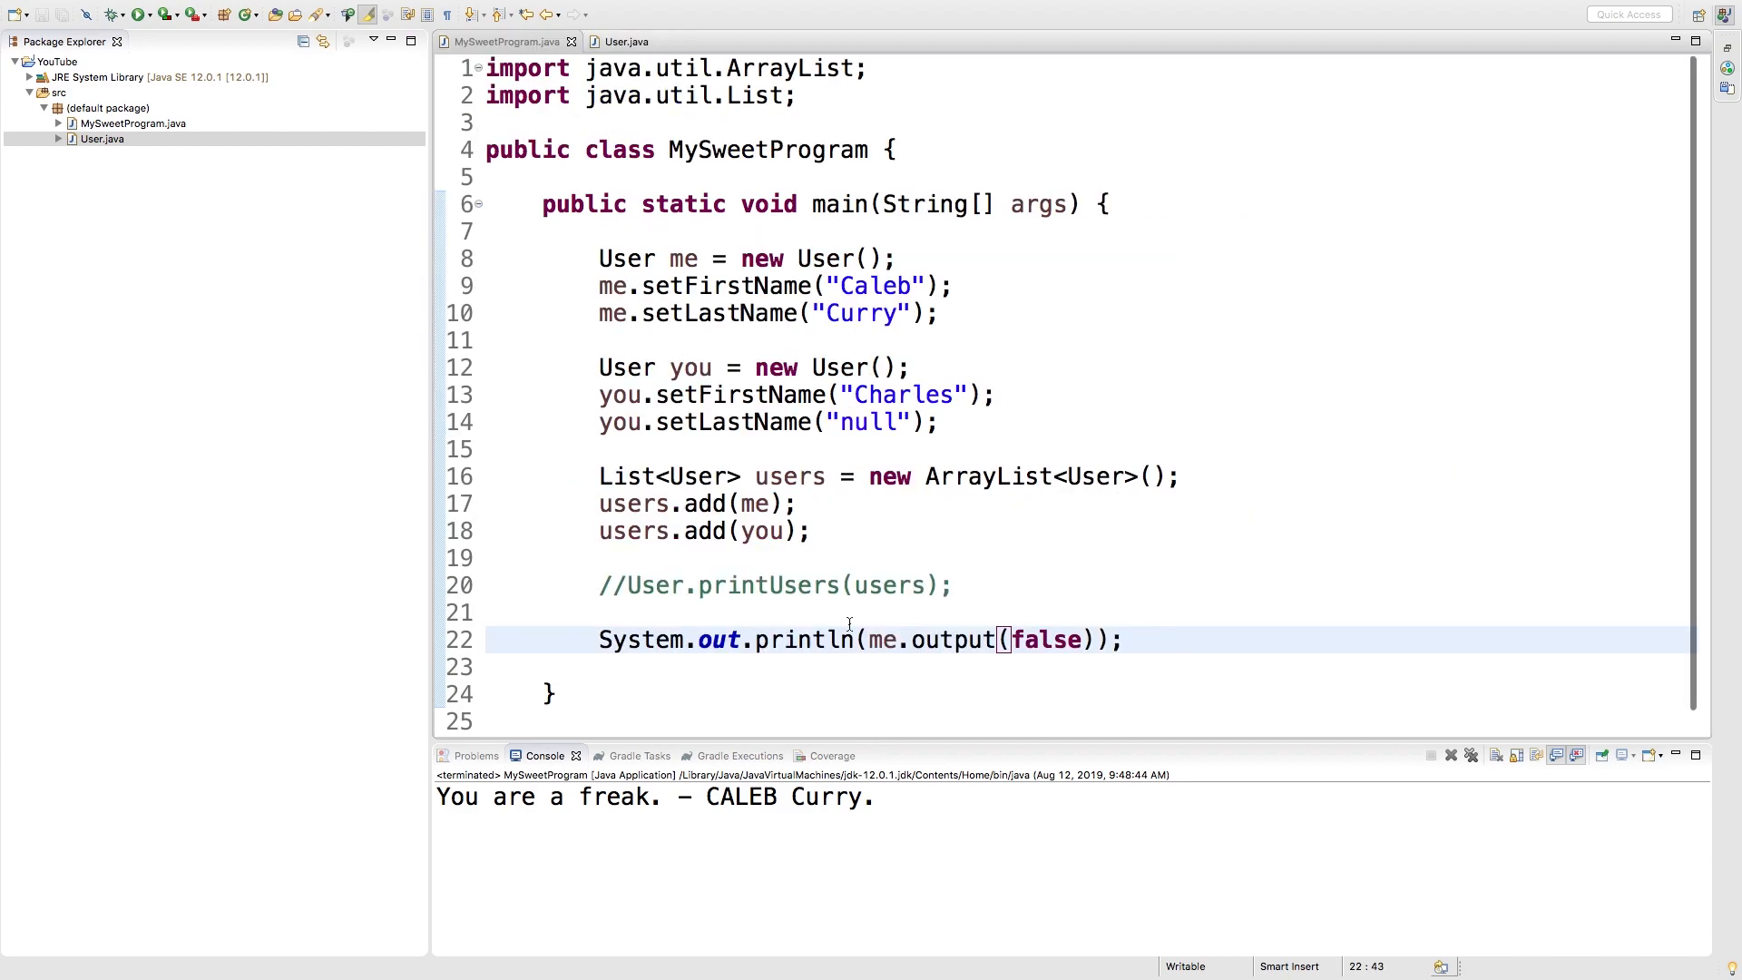
mouse_move(871, 519)
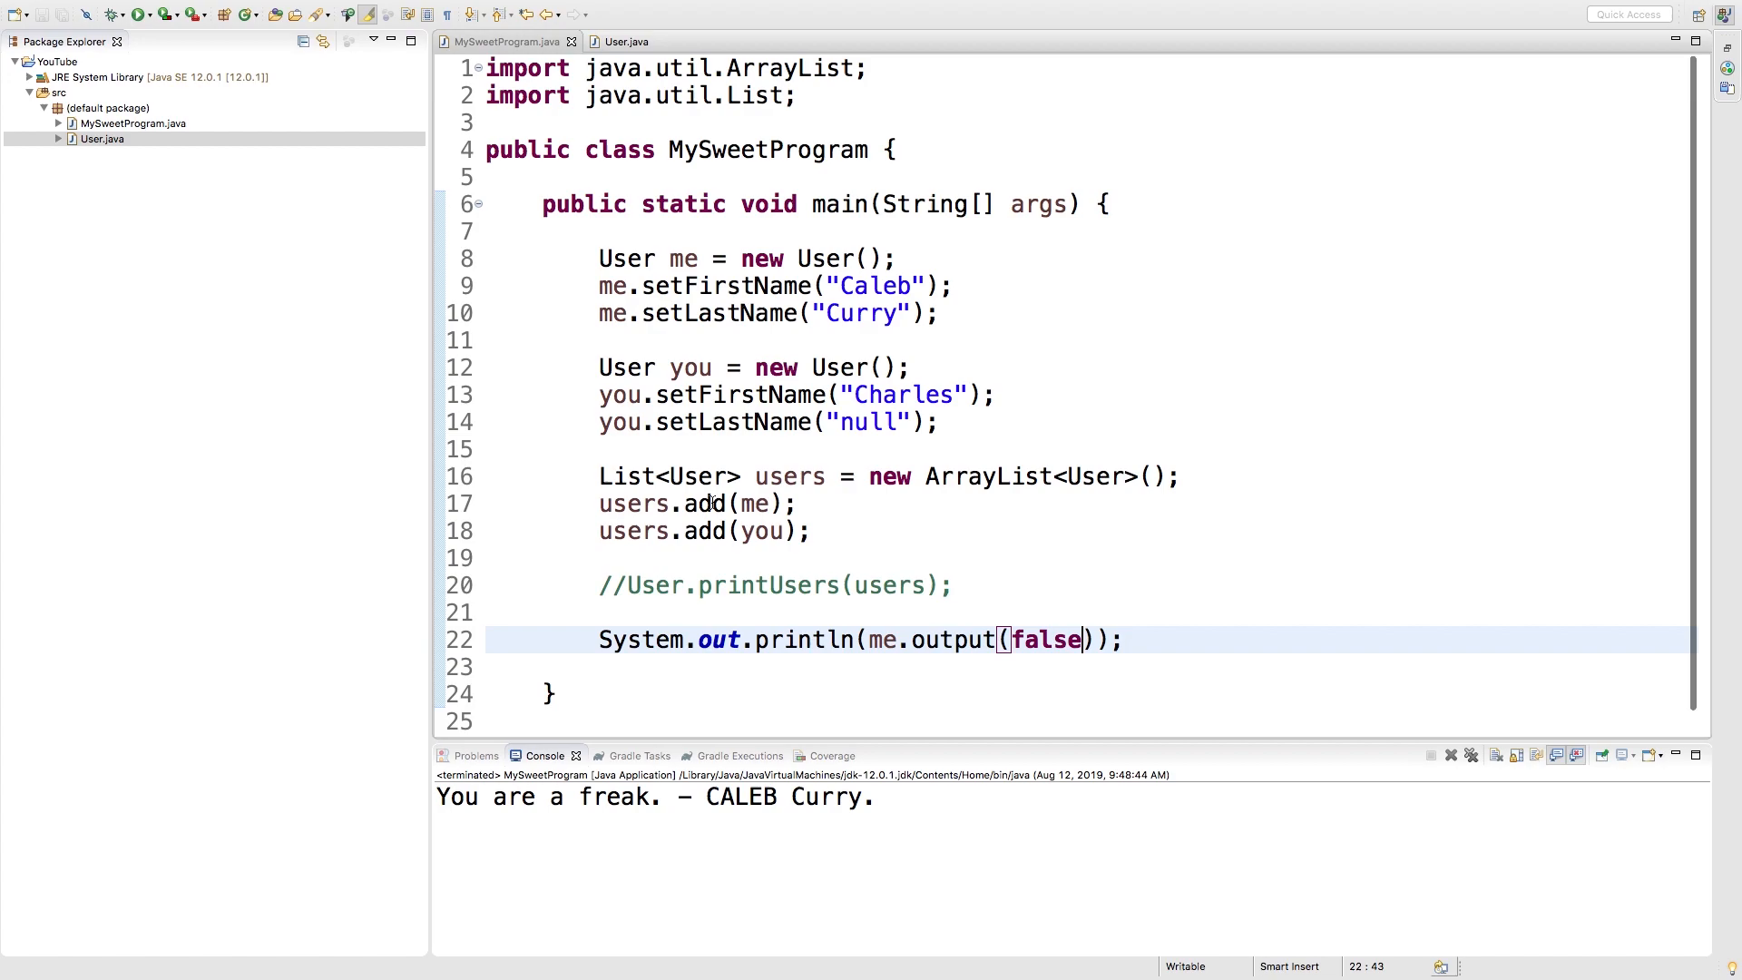
mouse_move(924, 563)
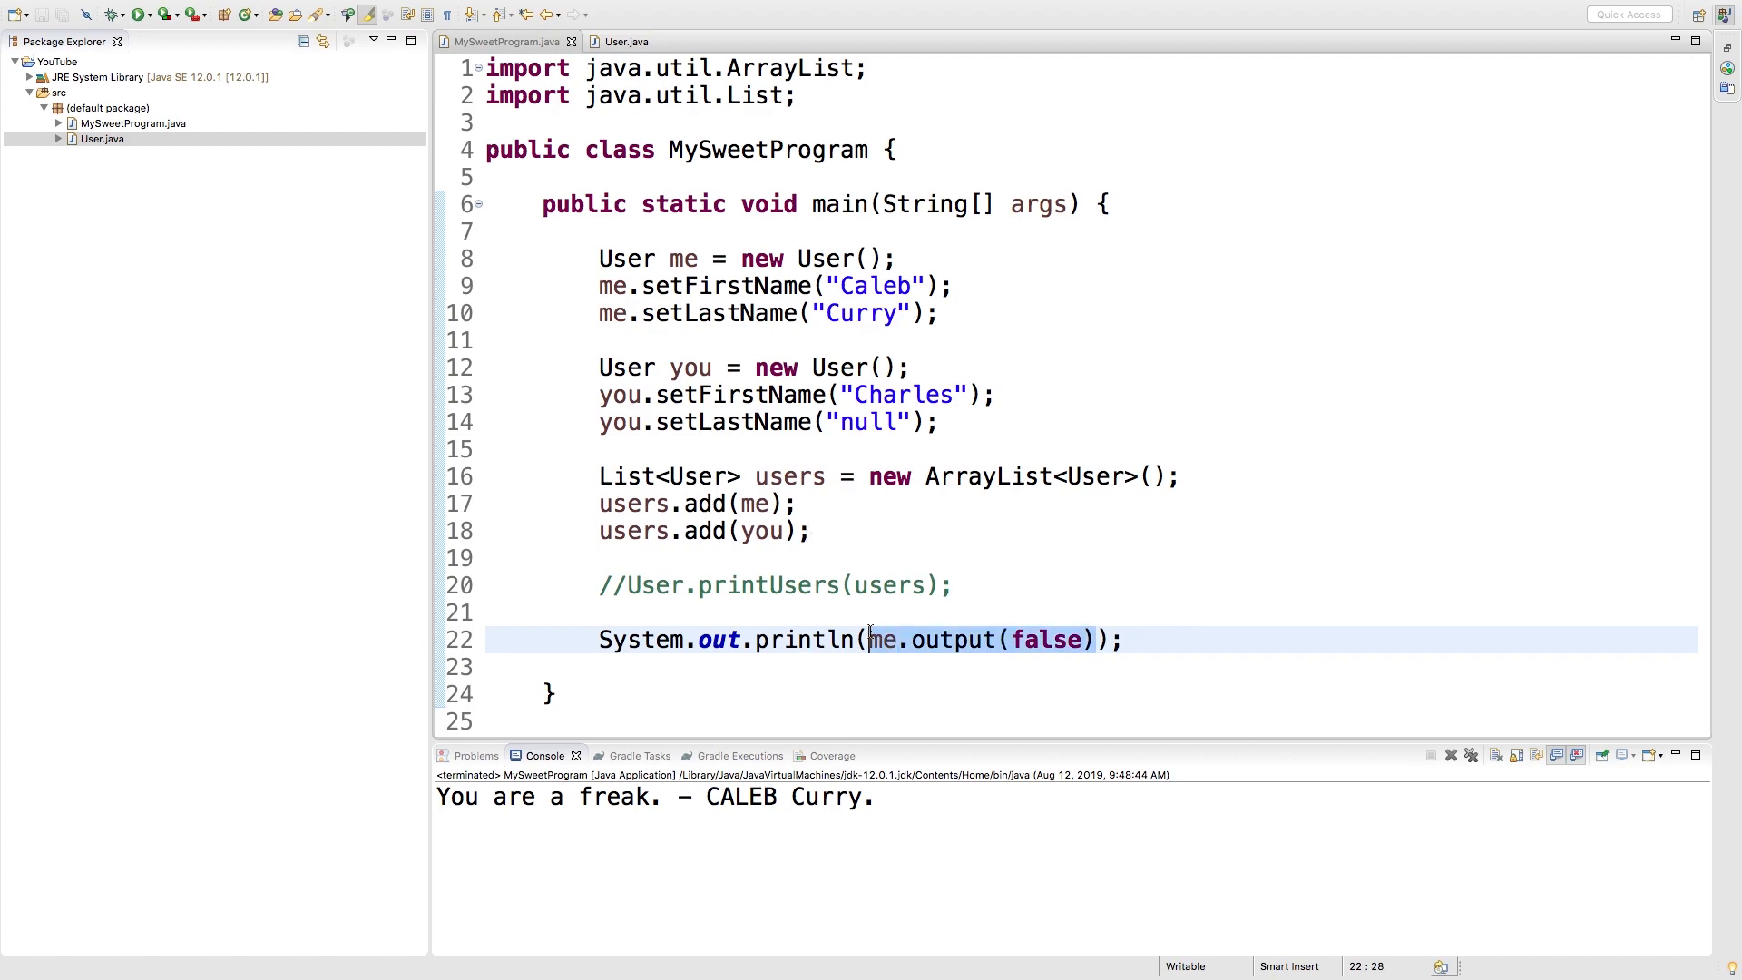
key(Delete)
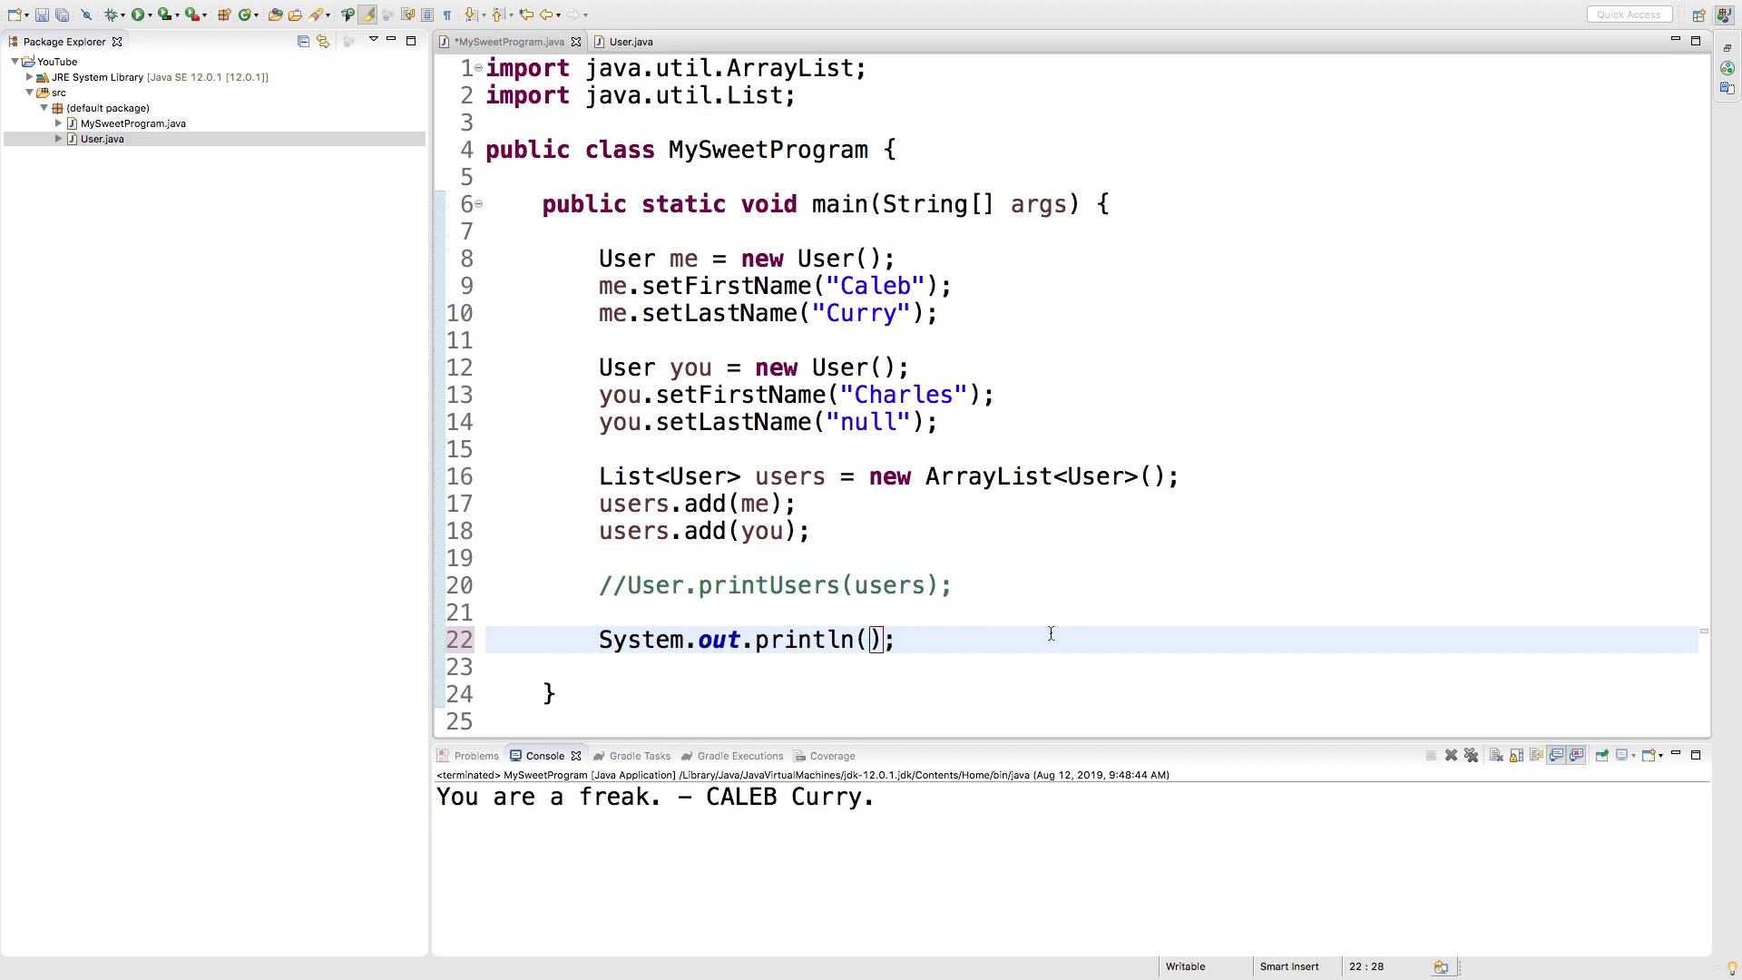
text(User.)
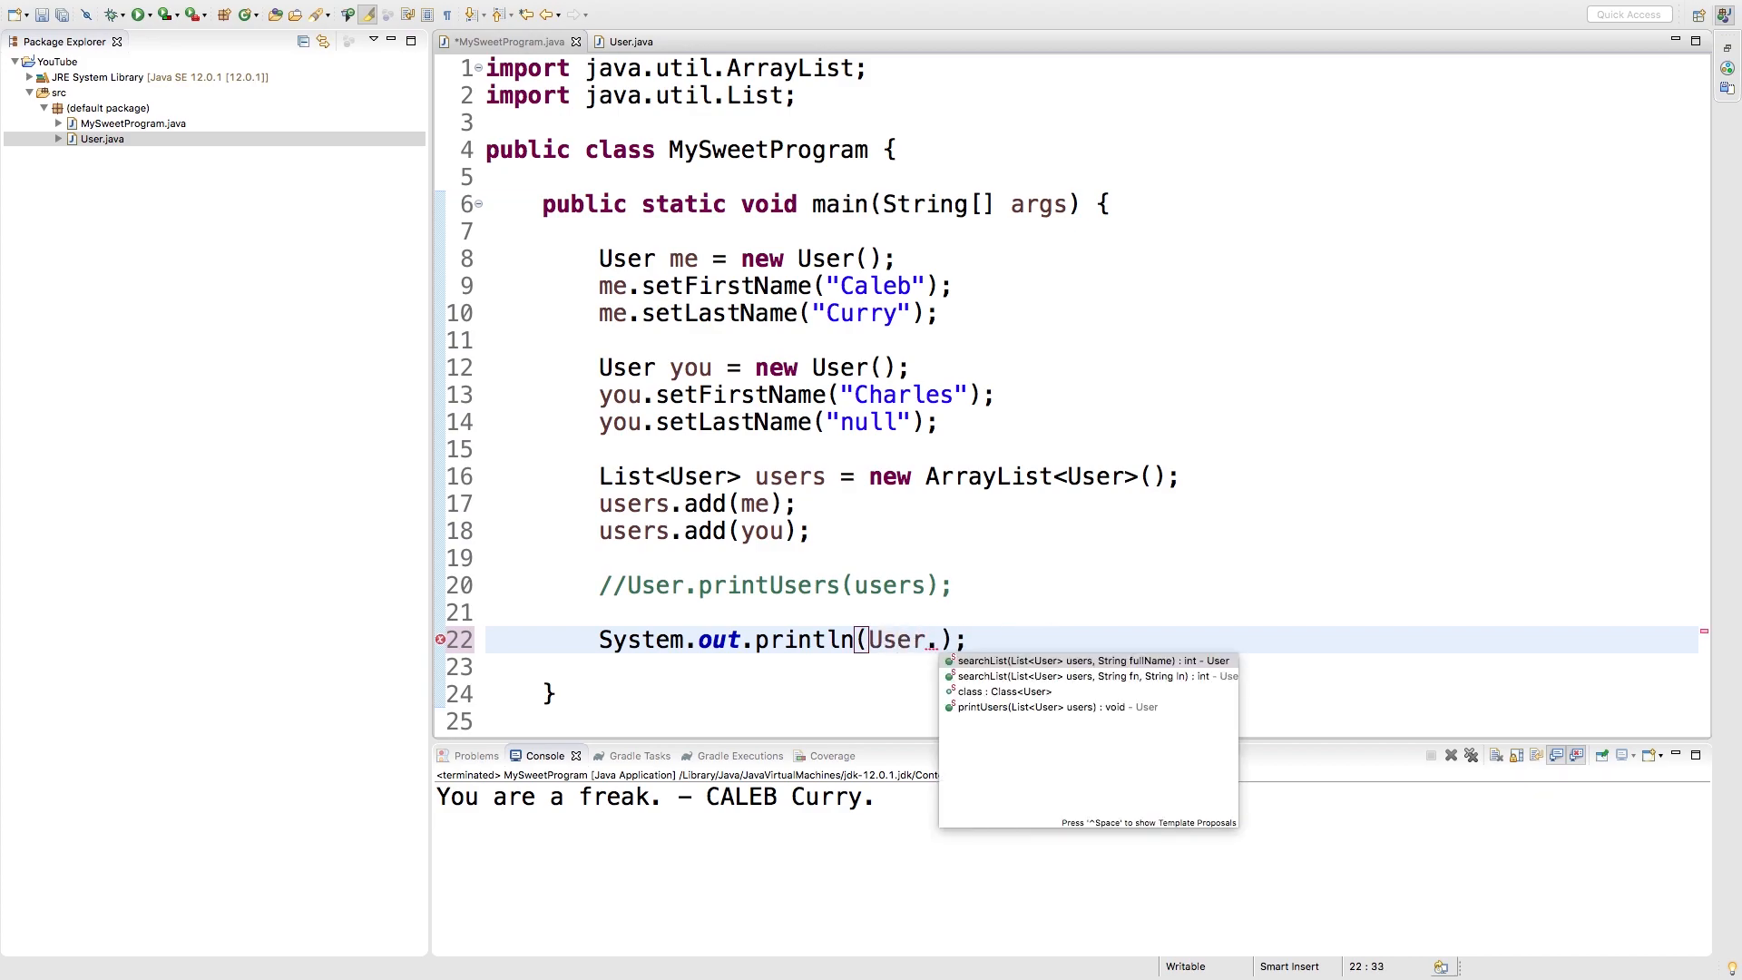
click(1093, 675)
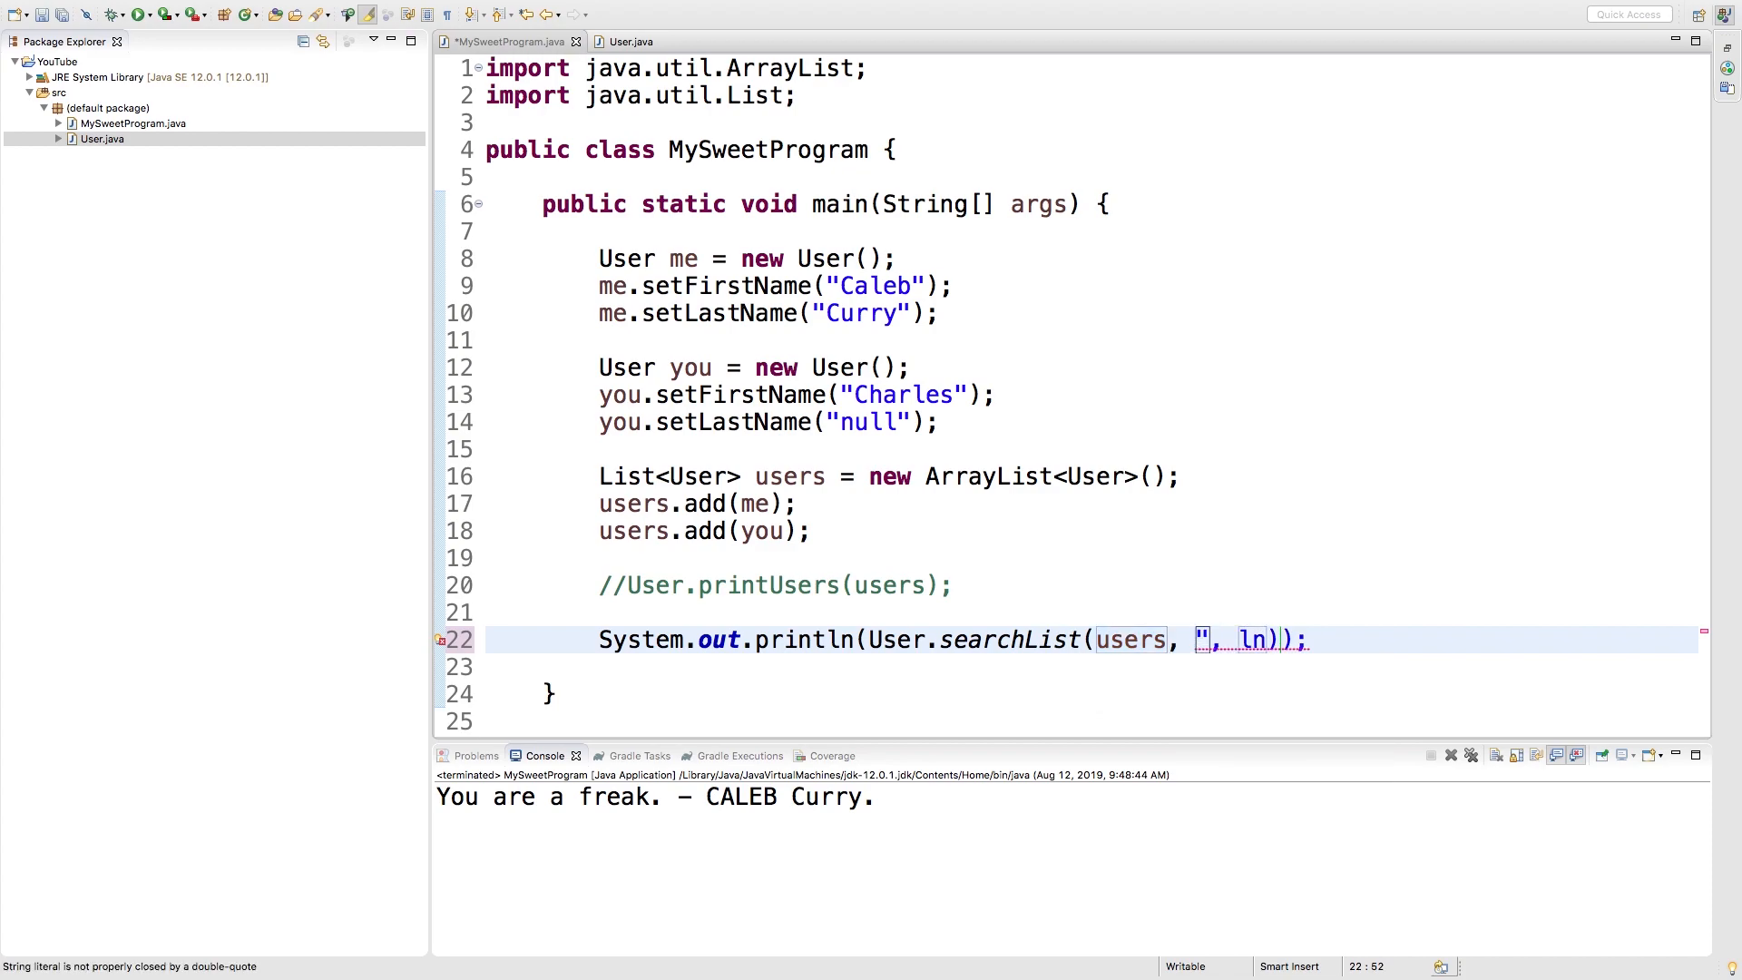
- Search for "Charles" "n" and set the second user's last name to "n"
text(Charles)
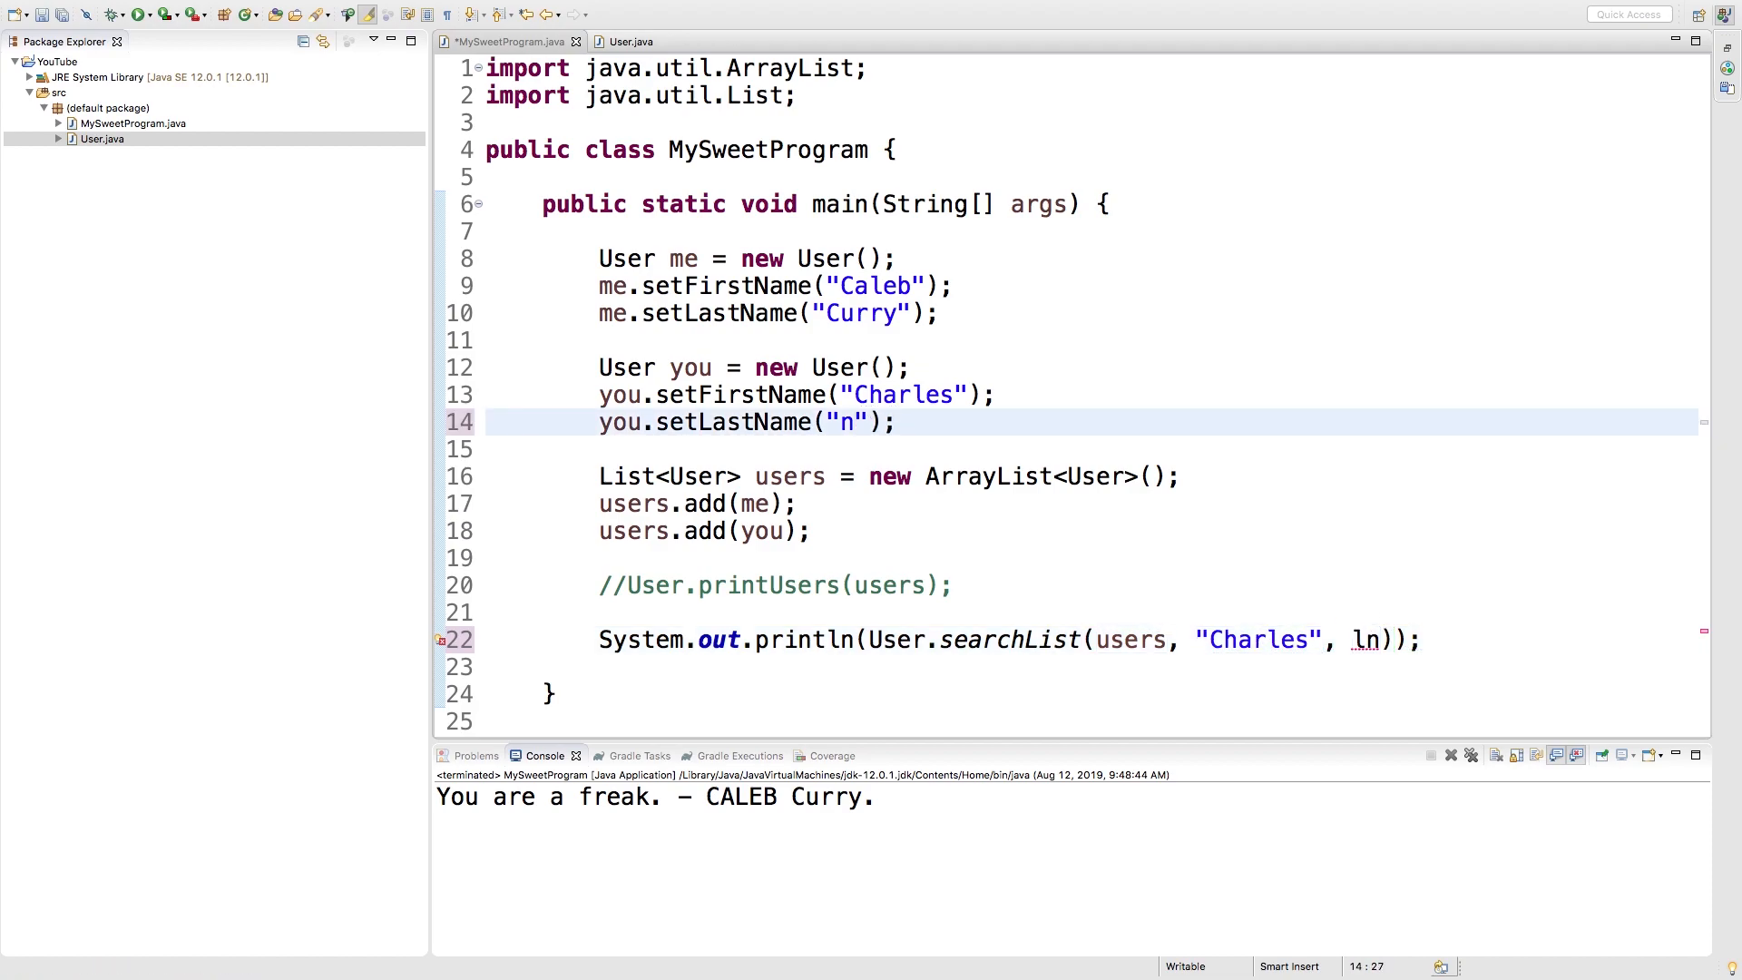
text("")
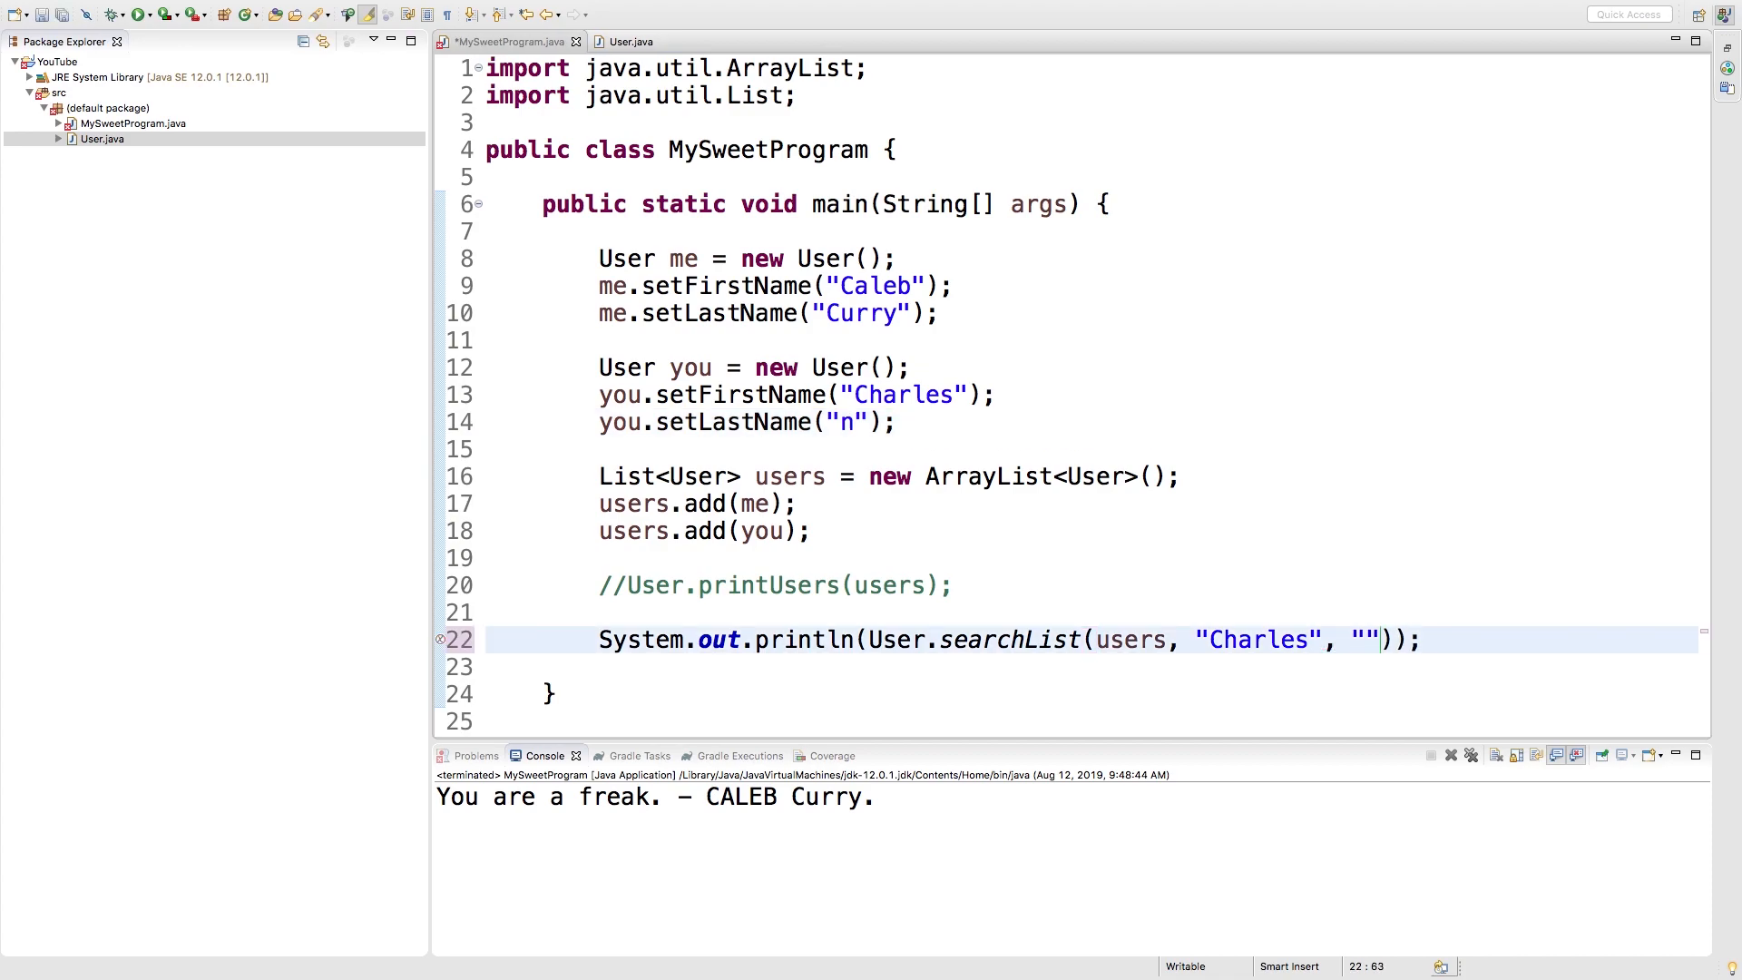
text(n)
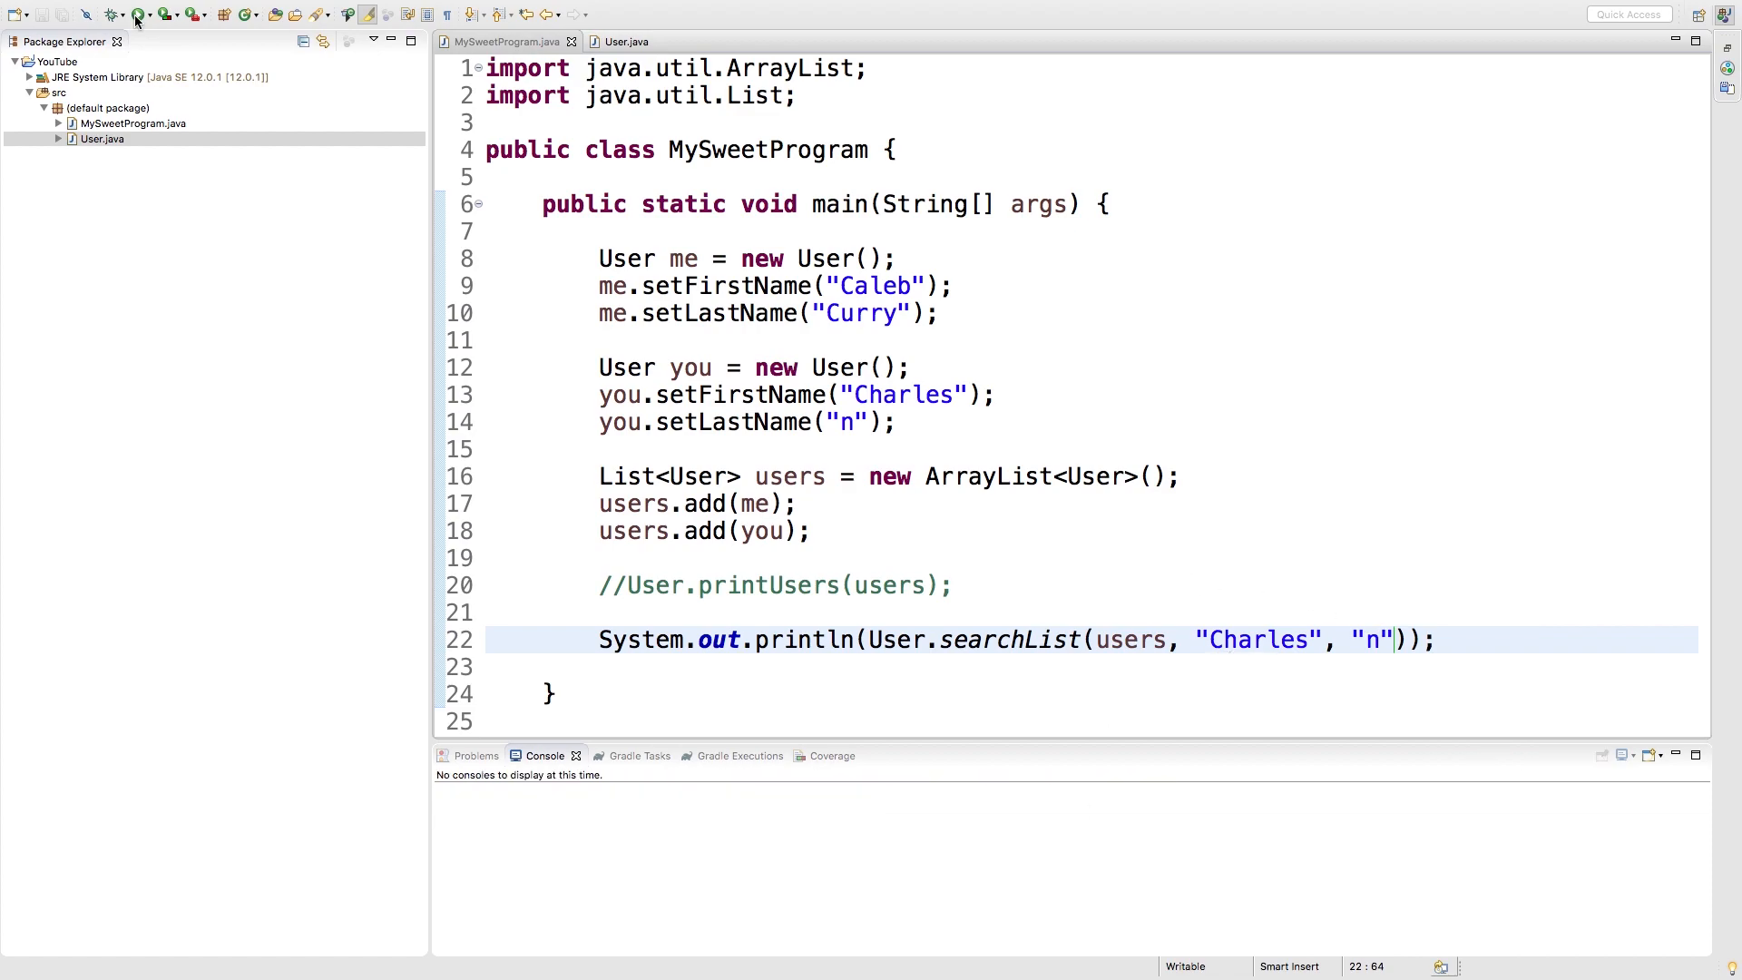
- Run the program, which prints -1, and scroll up in User.java to the name accessors
click(136, 15)
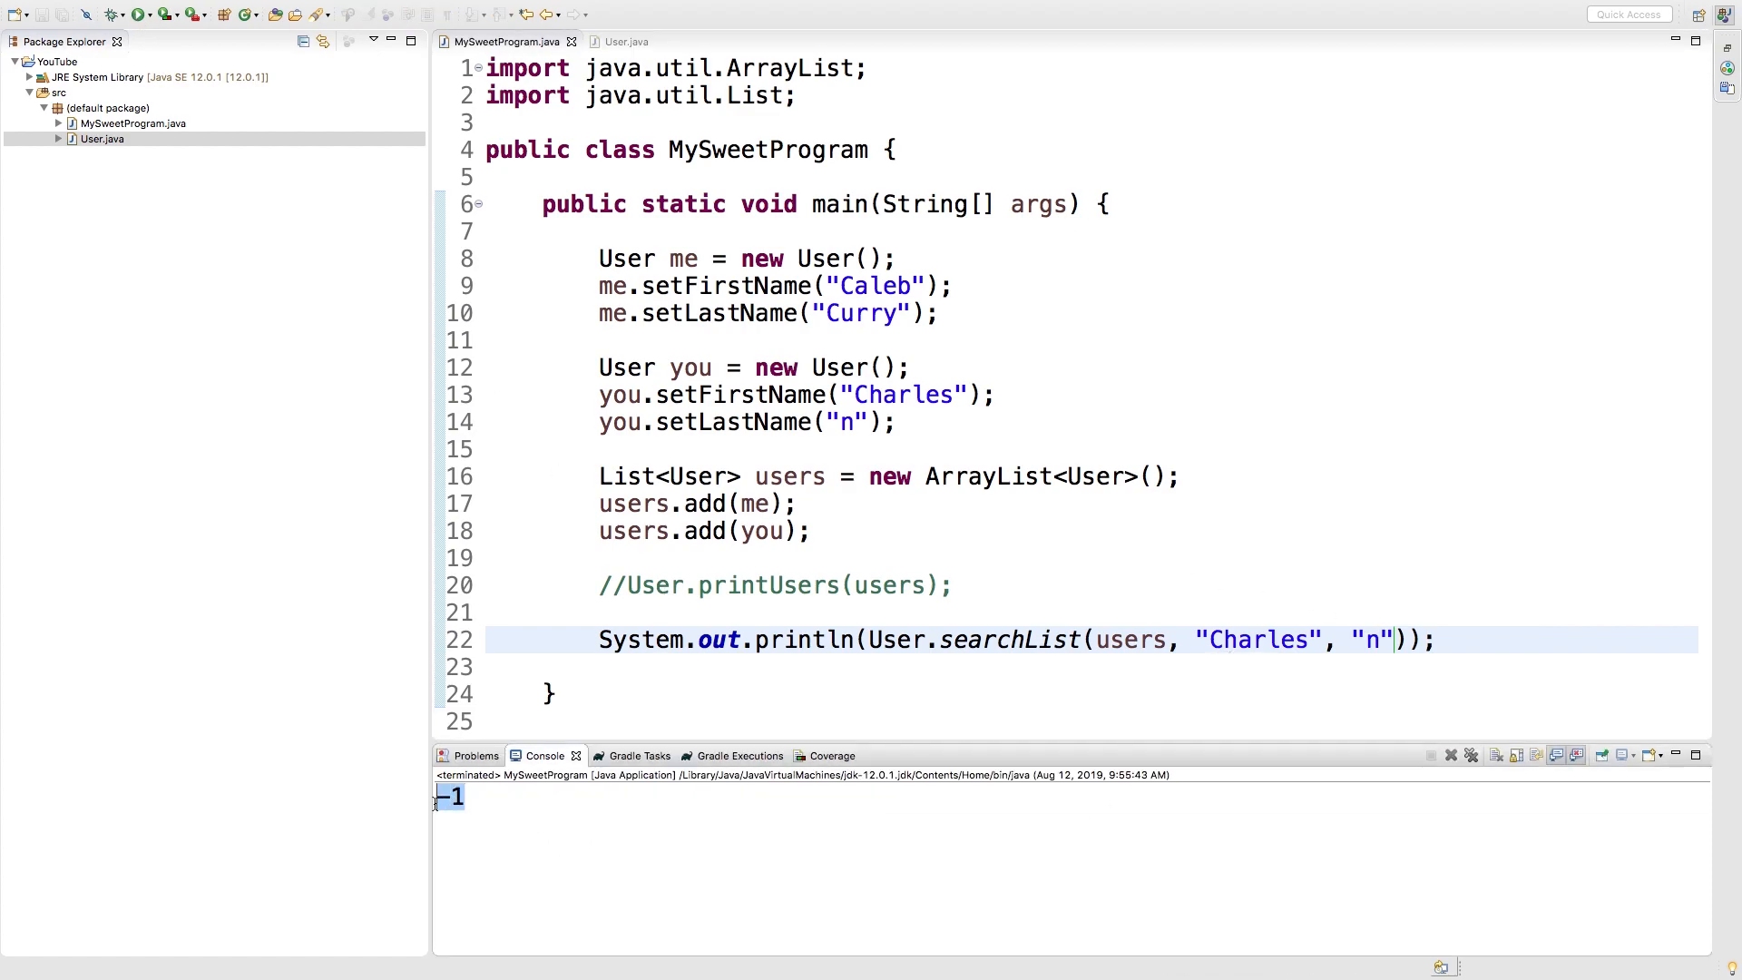
mouse_move(519, 804)
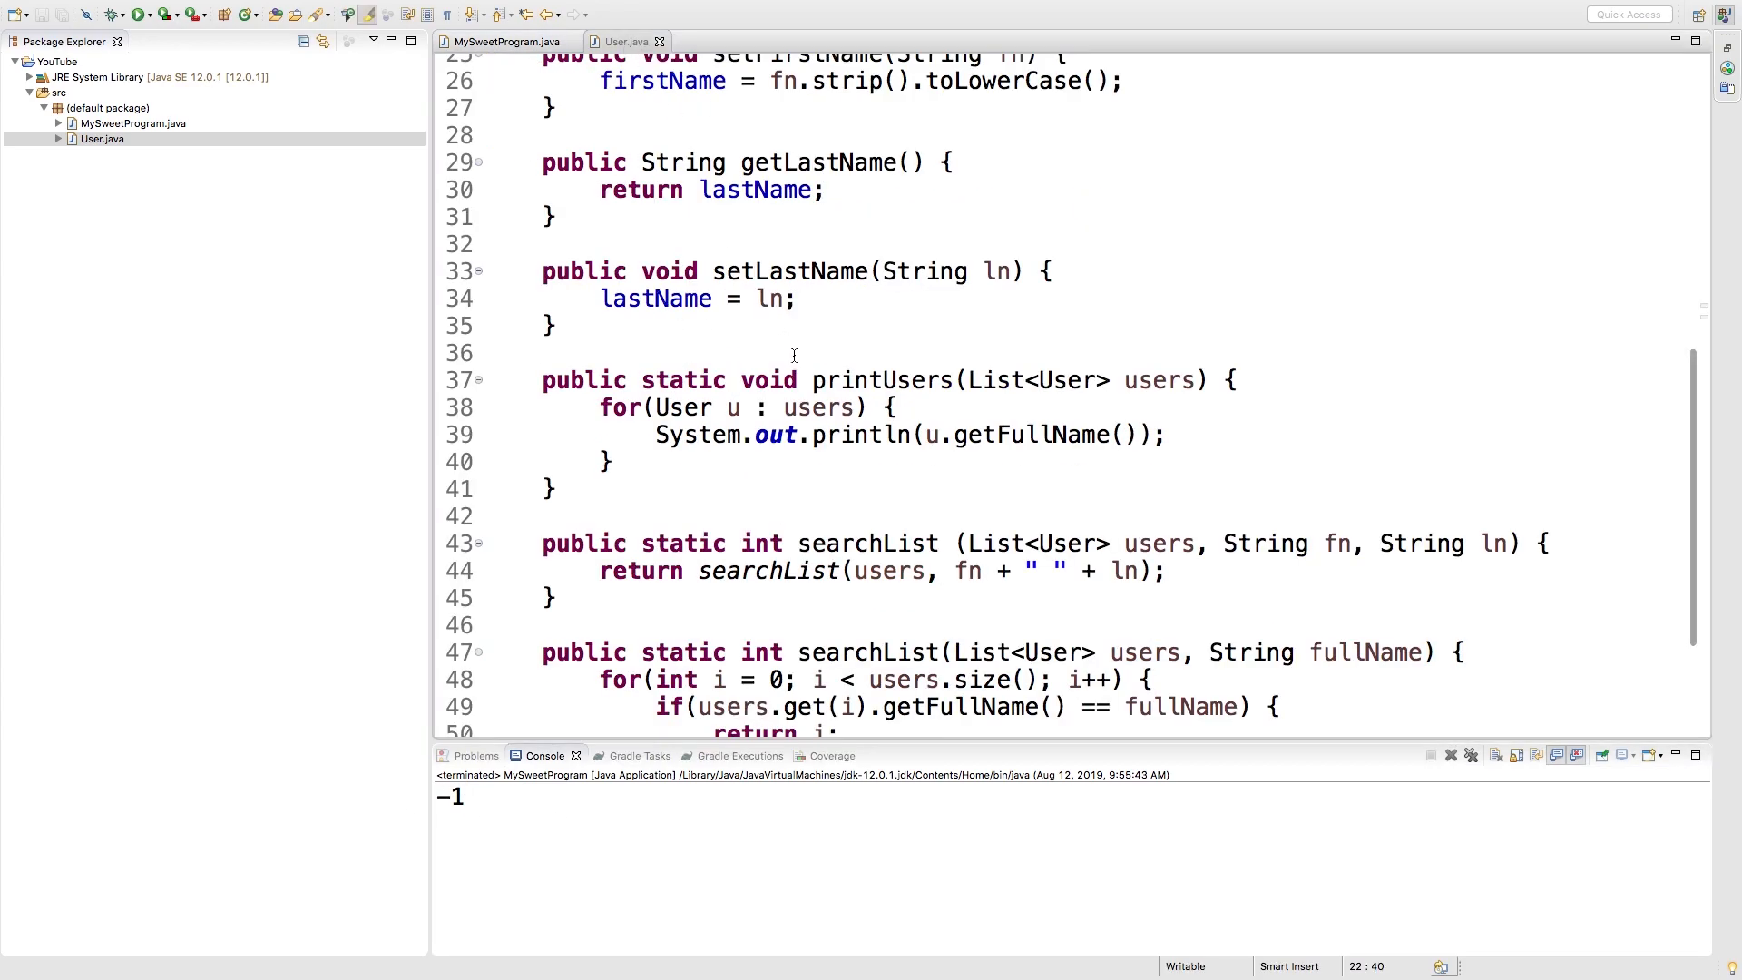
scroll(up, 3)
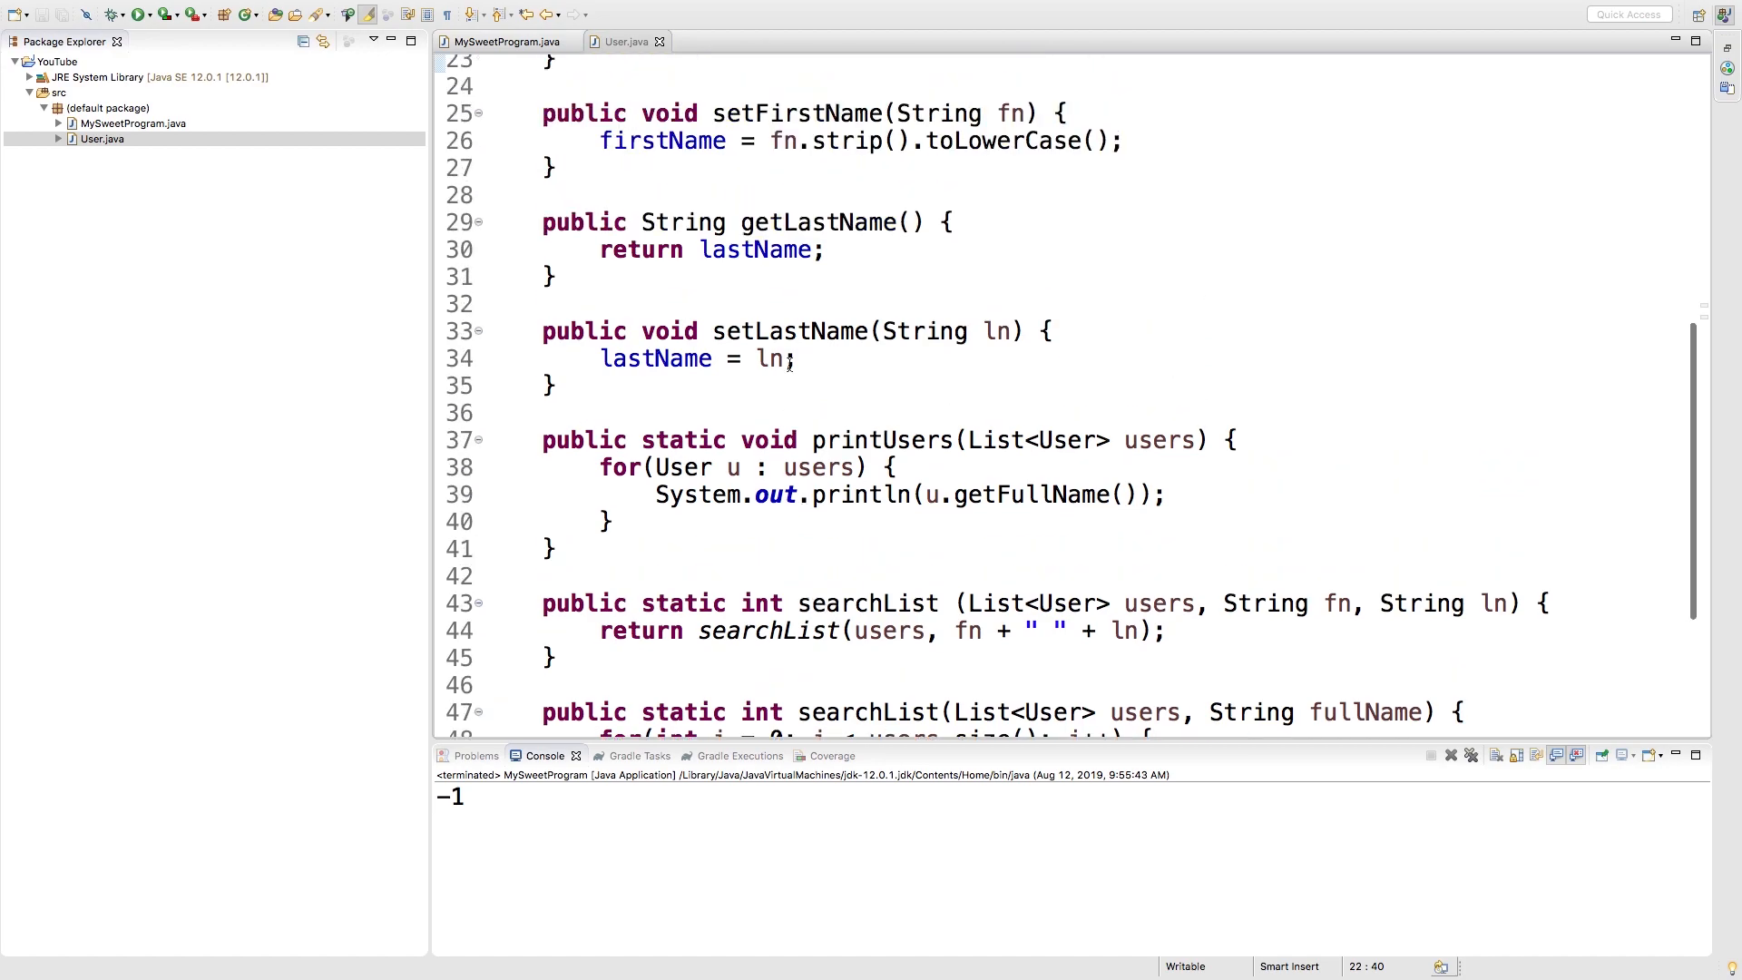
scroll(up, 3)
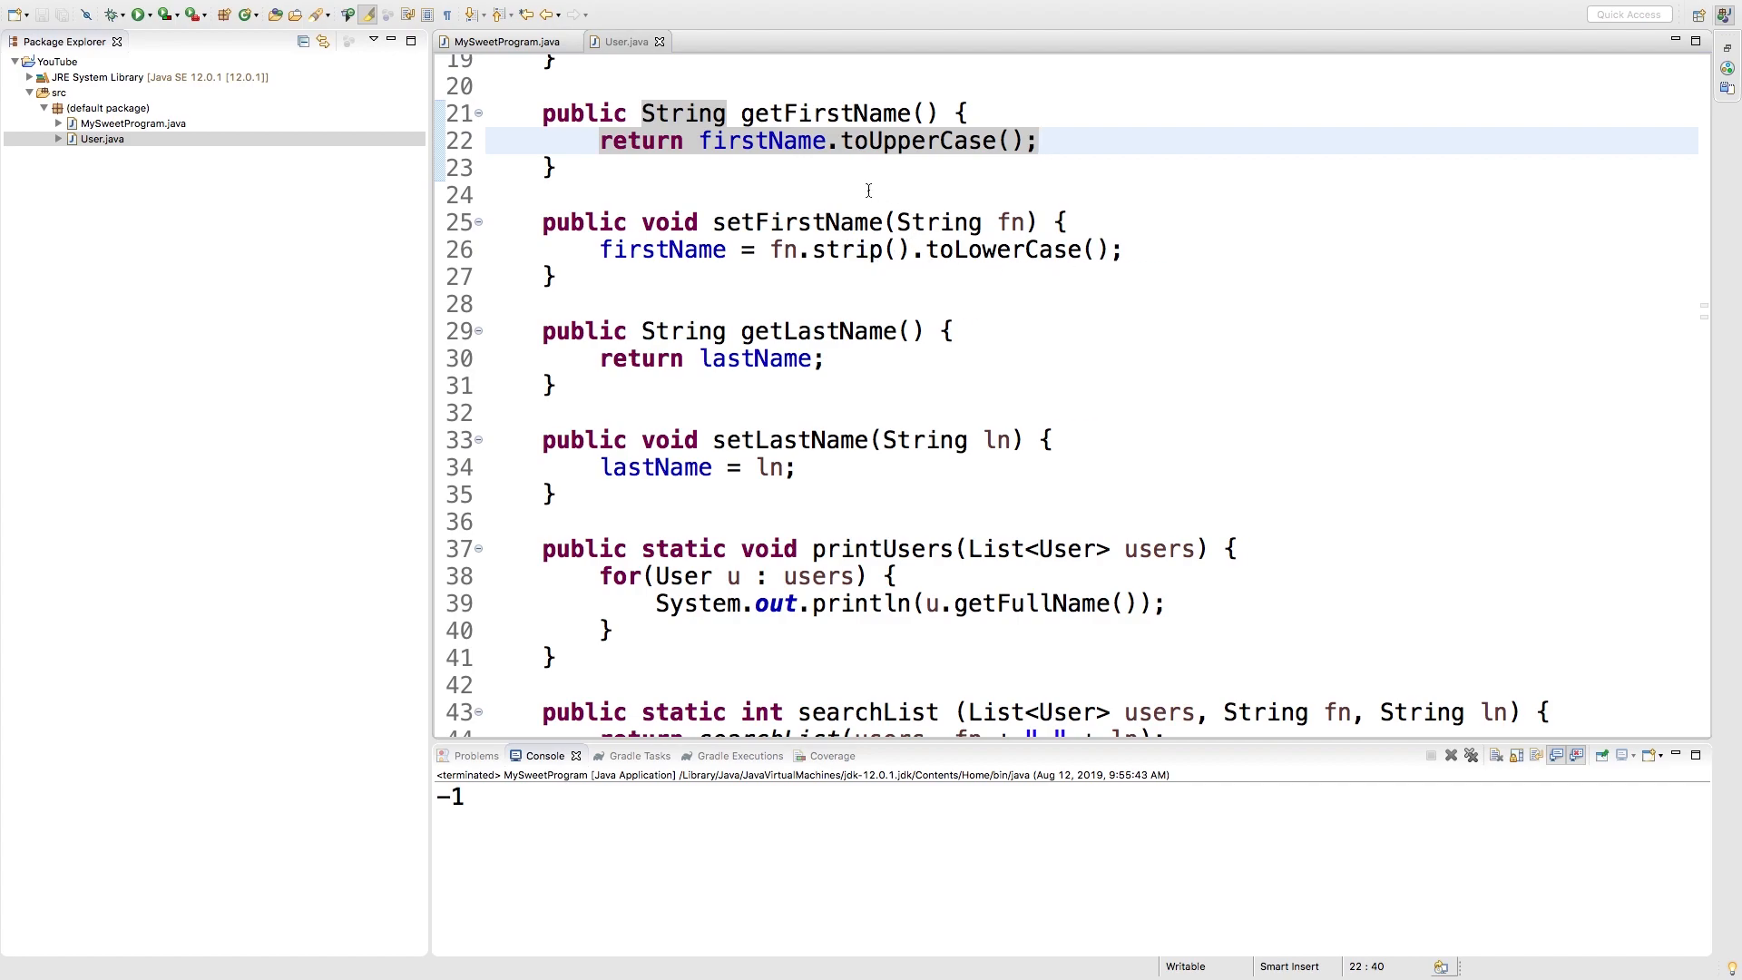
- Remove .toUpperCase() from getFirstName and .toLowerCase() from setFirstName
click(931, 196)
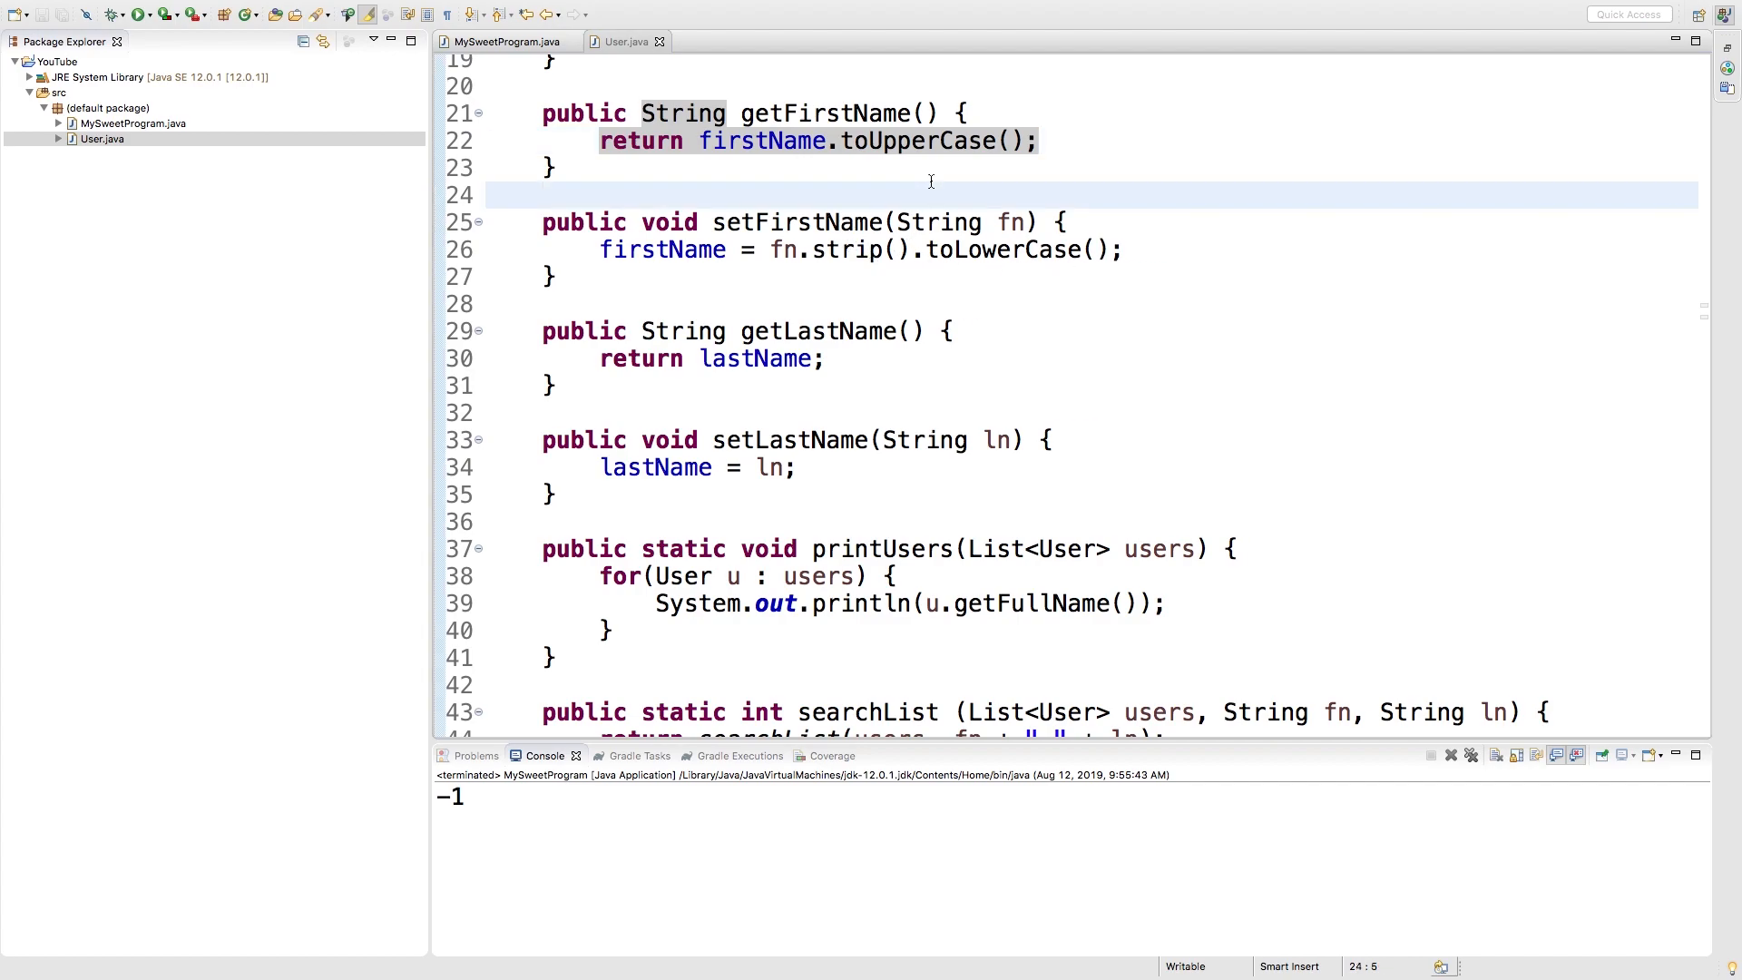
mouse_move(1154, 648)
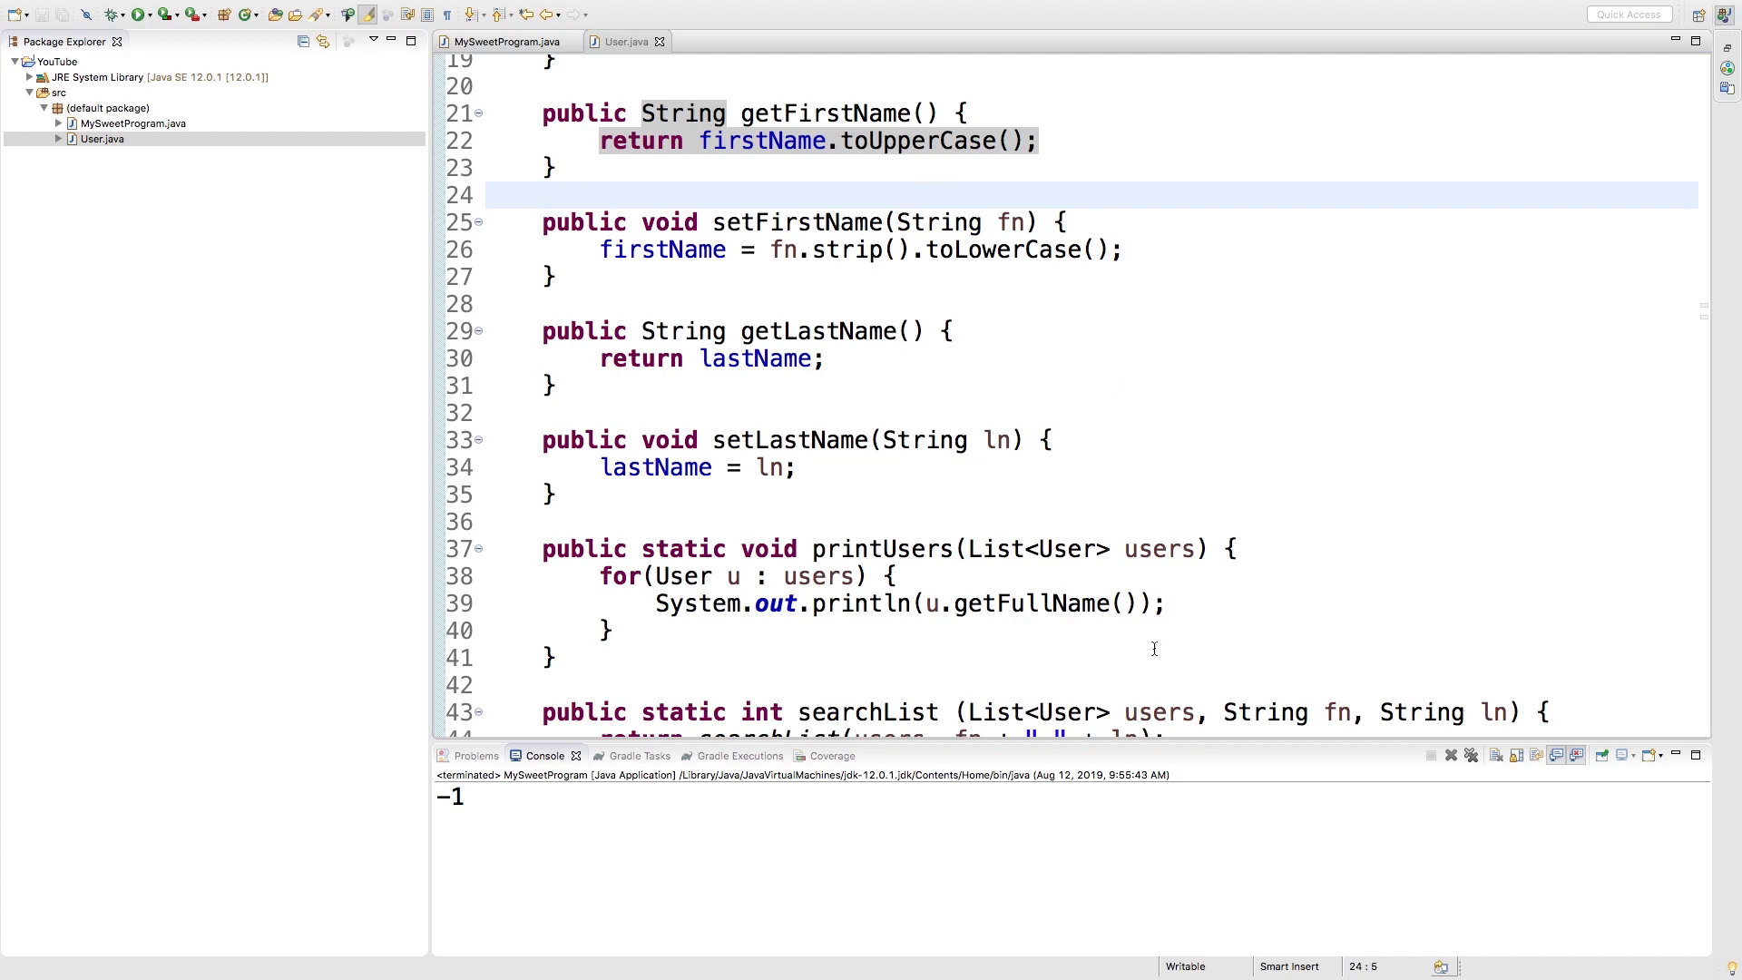
click(542, 196)
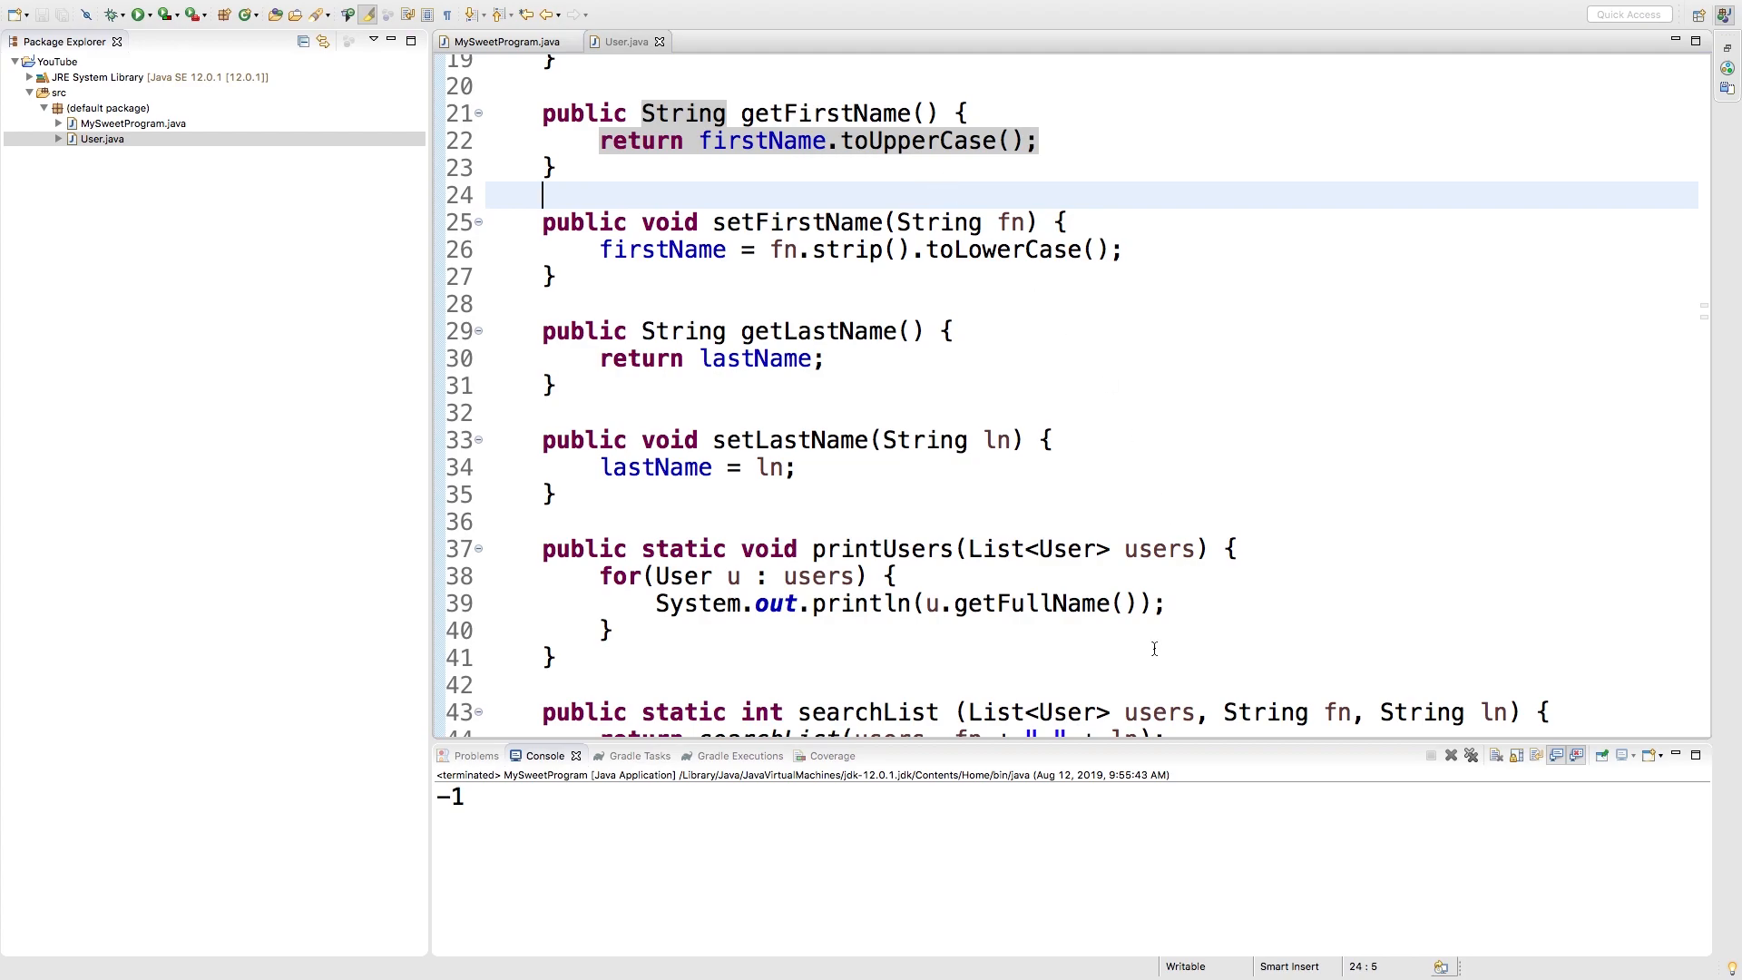
click(938, 142)
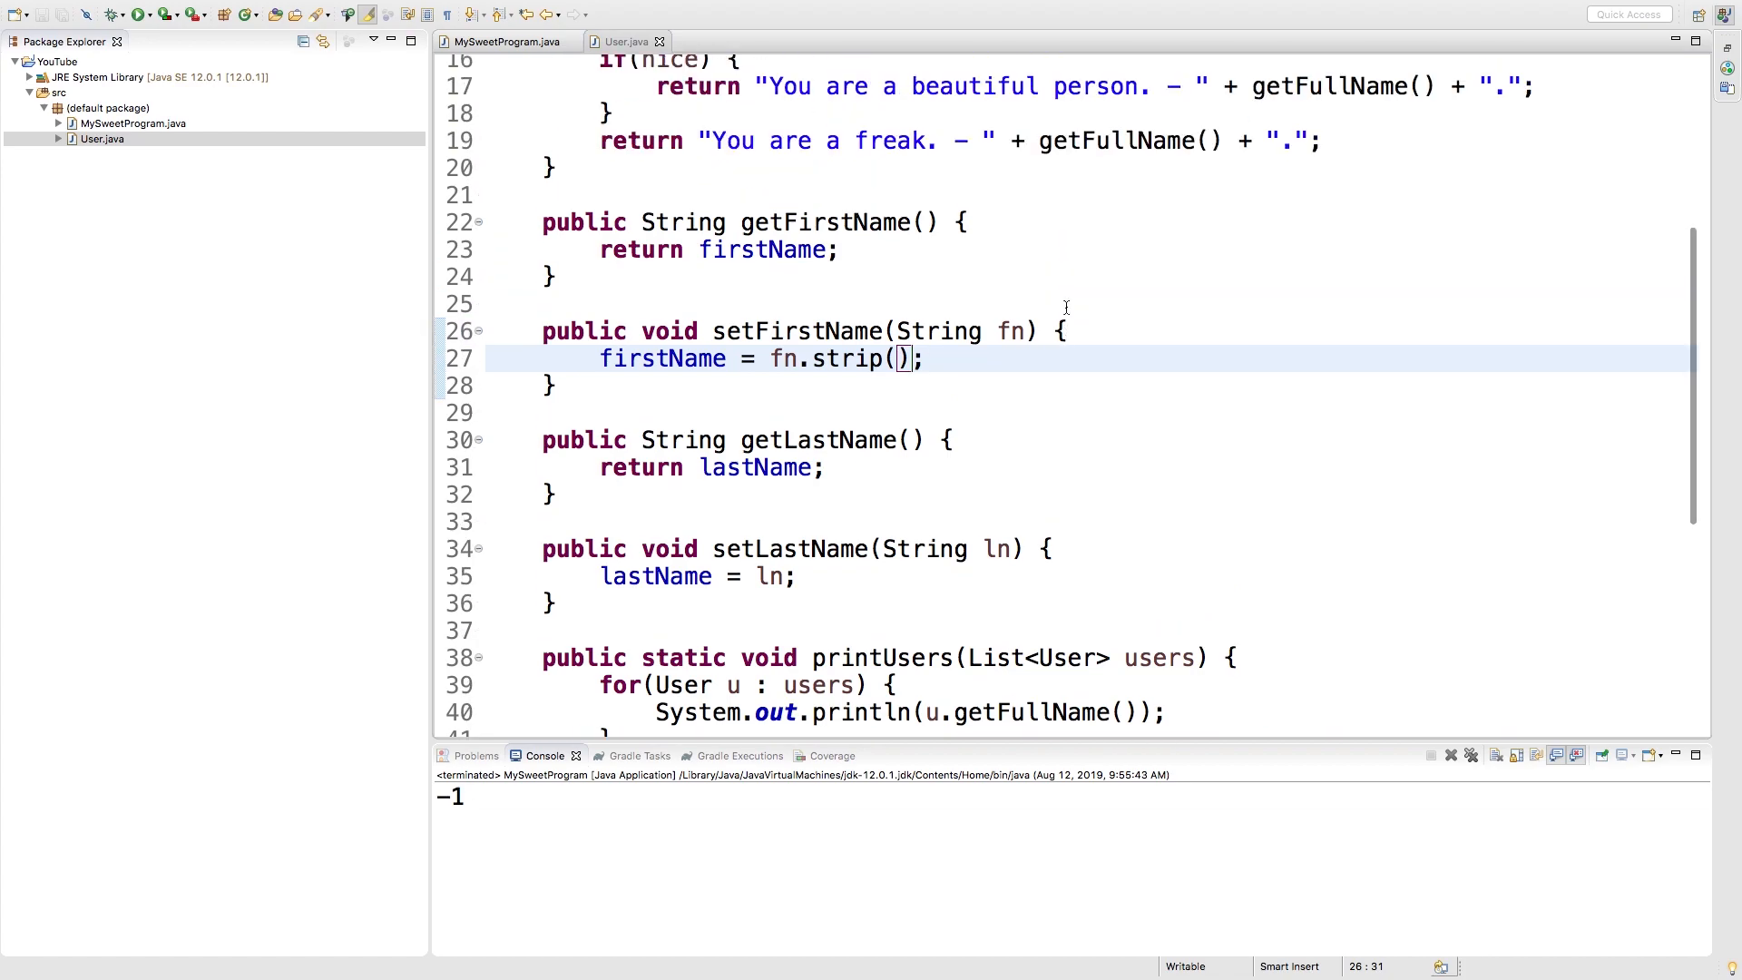
scroll(up, 3)
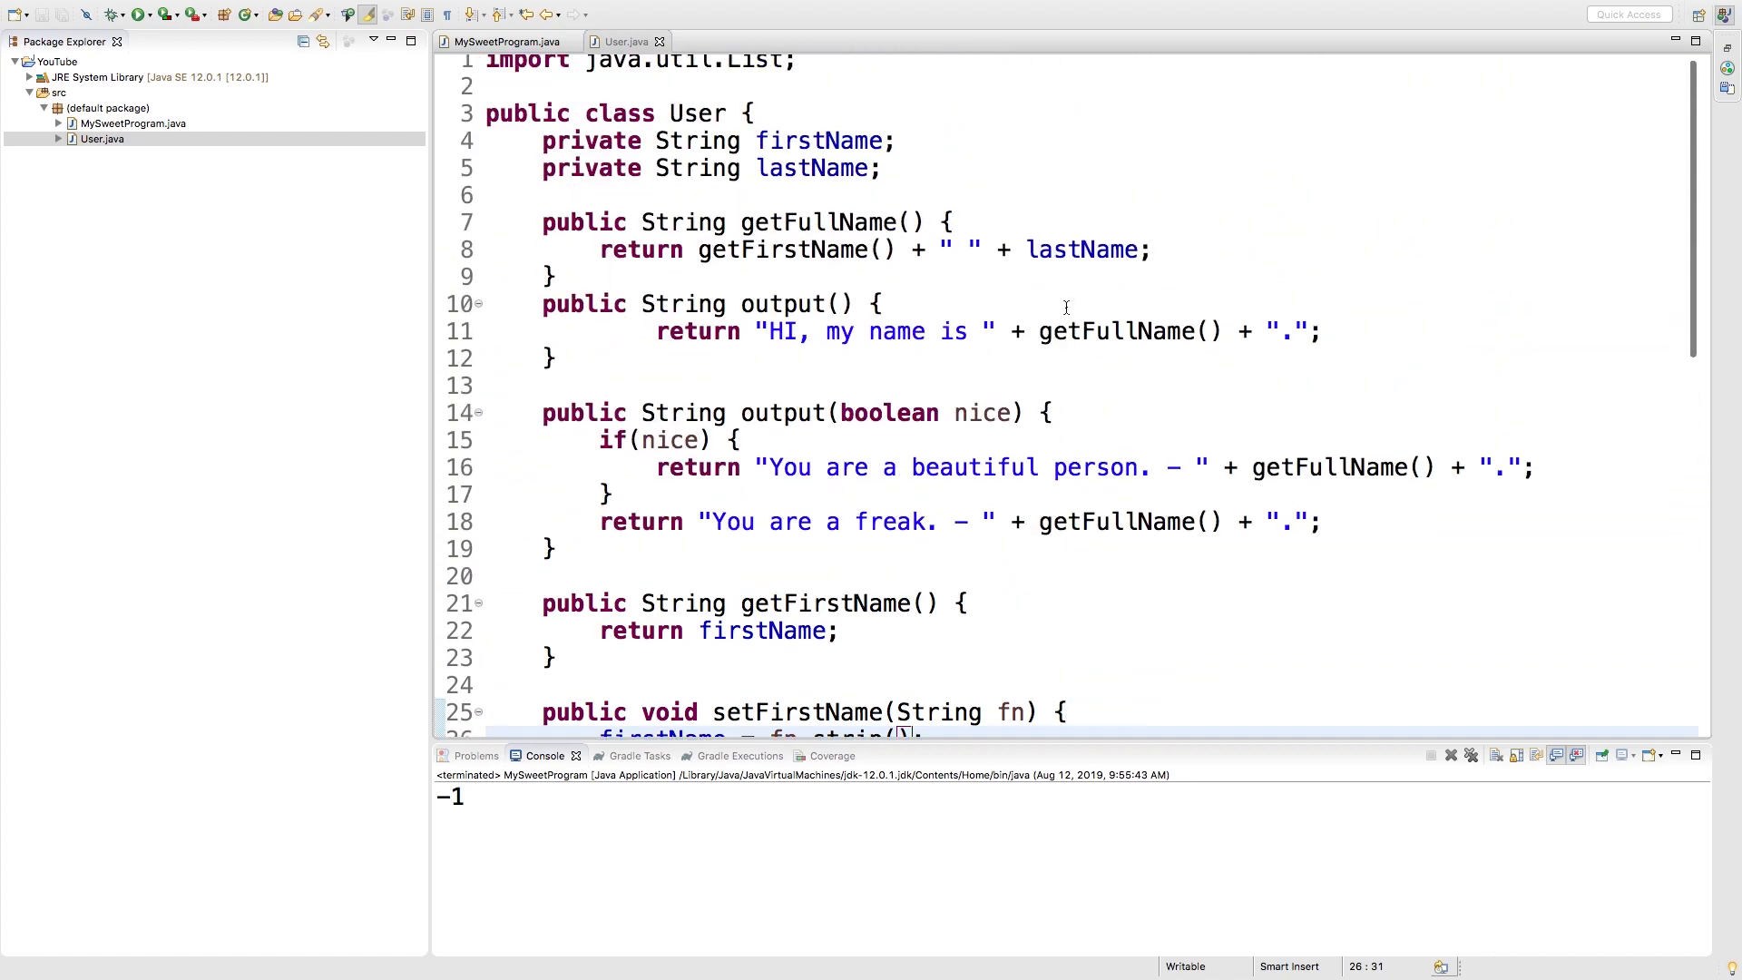
- Compare full names with .equals(fullName), silence the debug prints, and rerun so the console prints 1
scroll(down, 3)
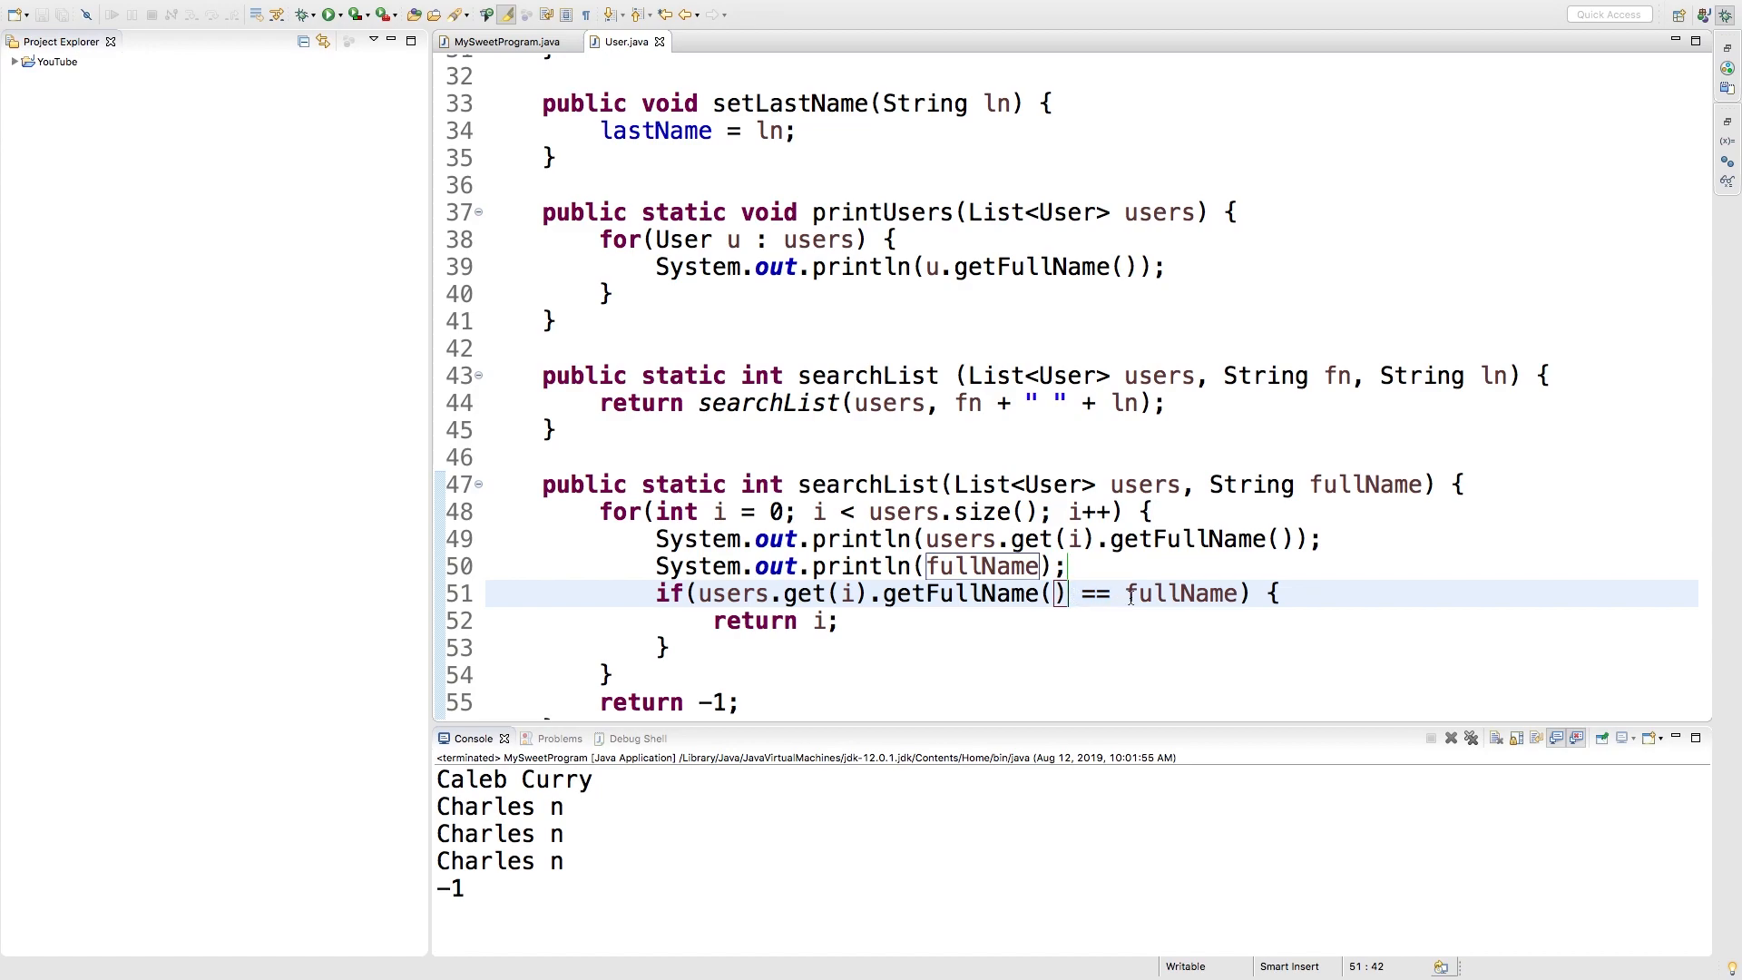
text(.)
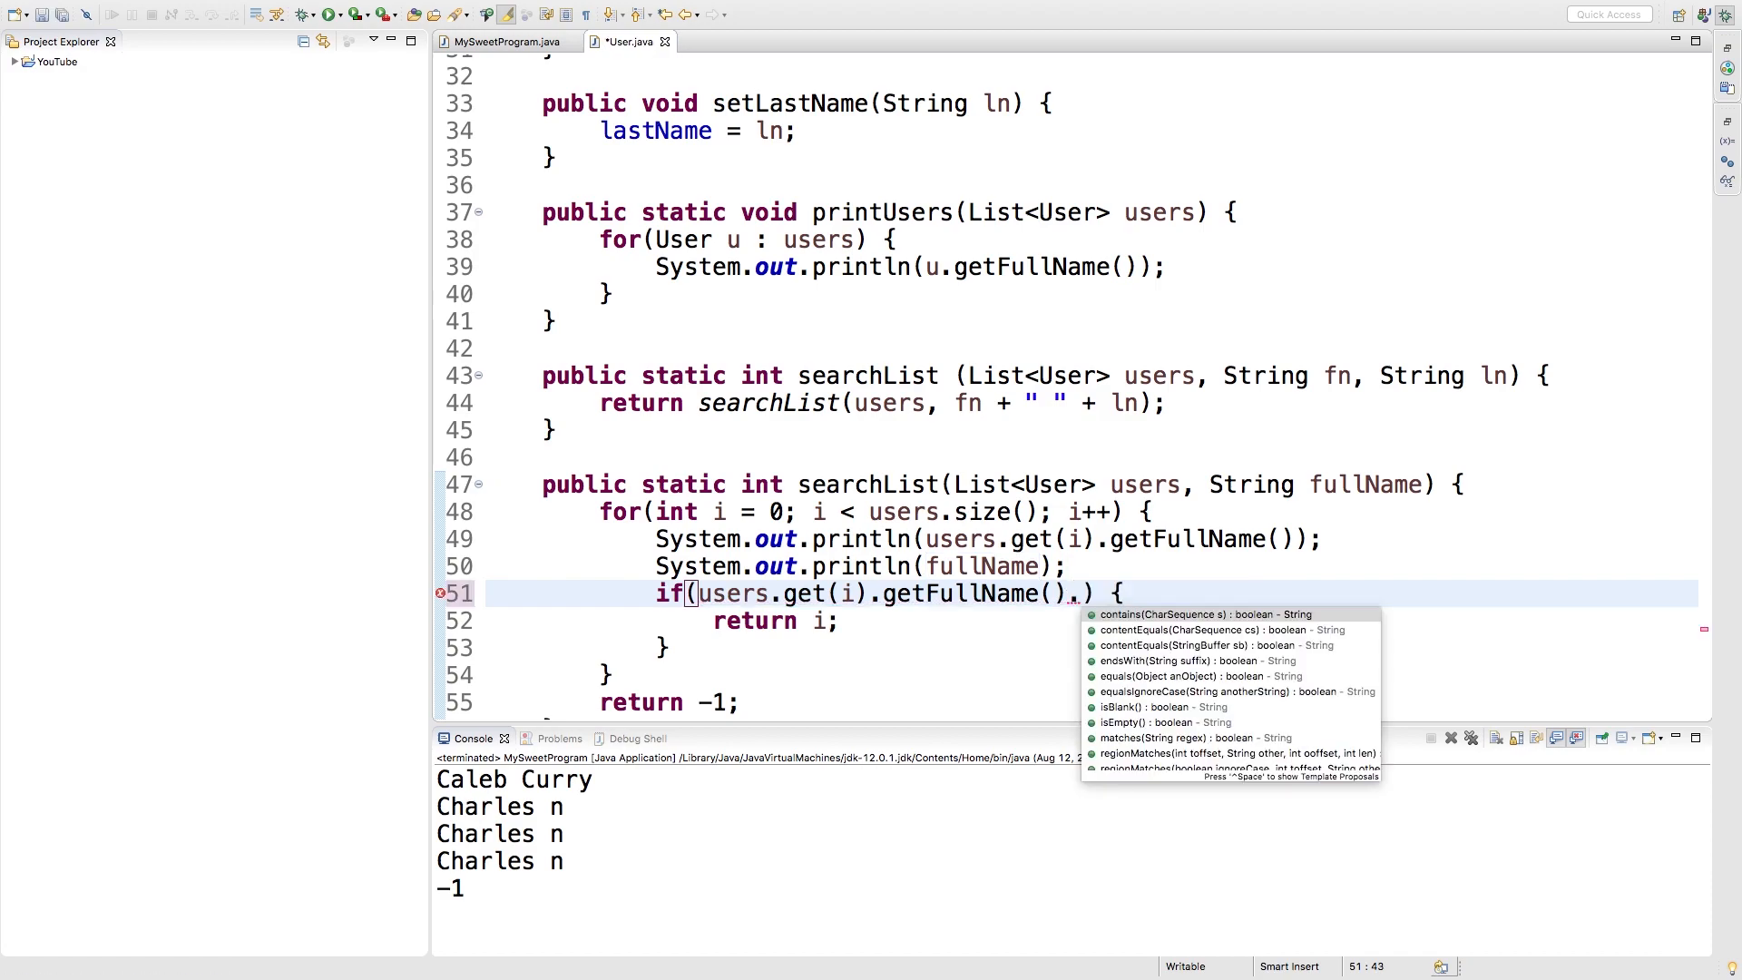
click(1196, 675)
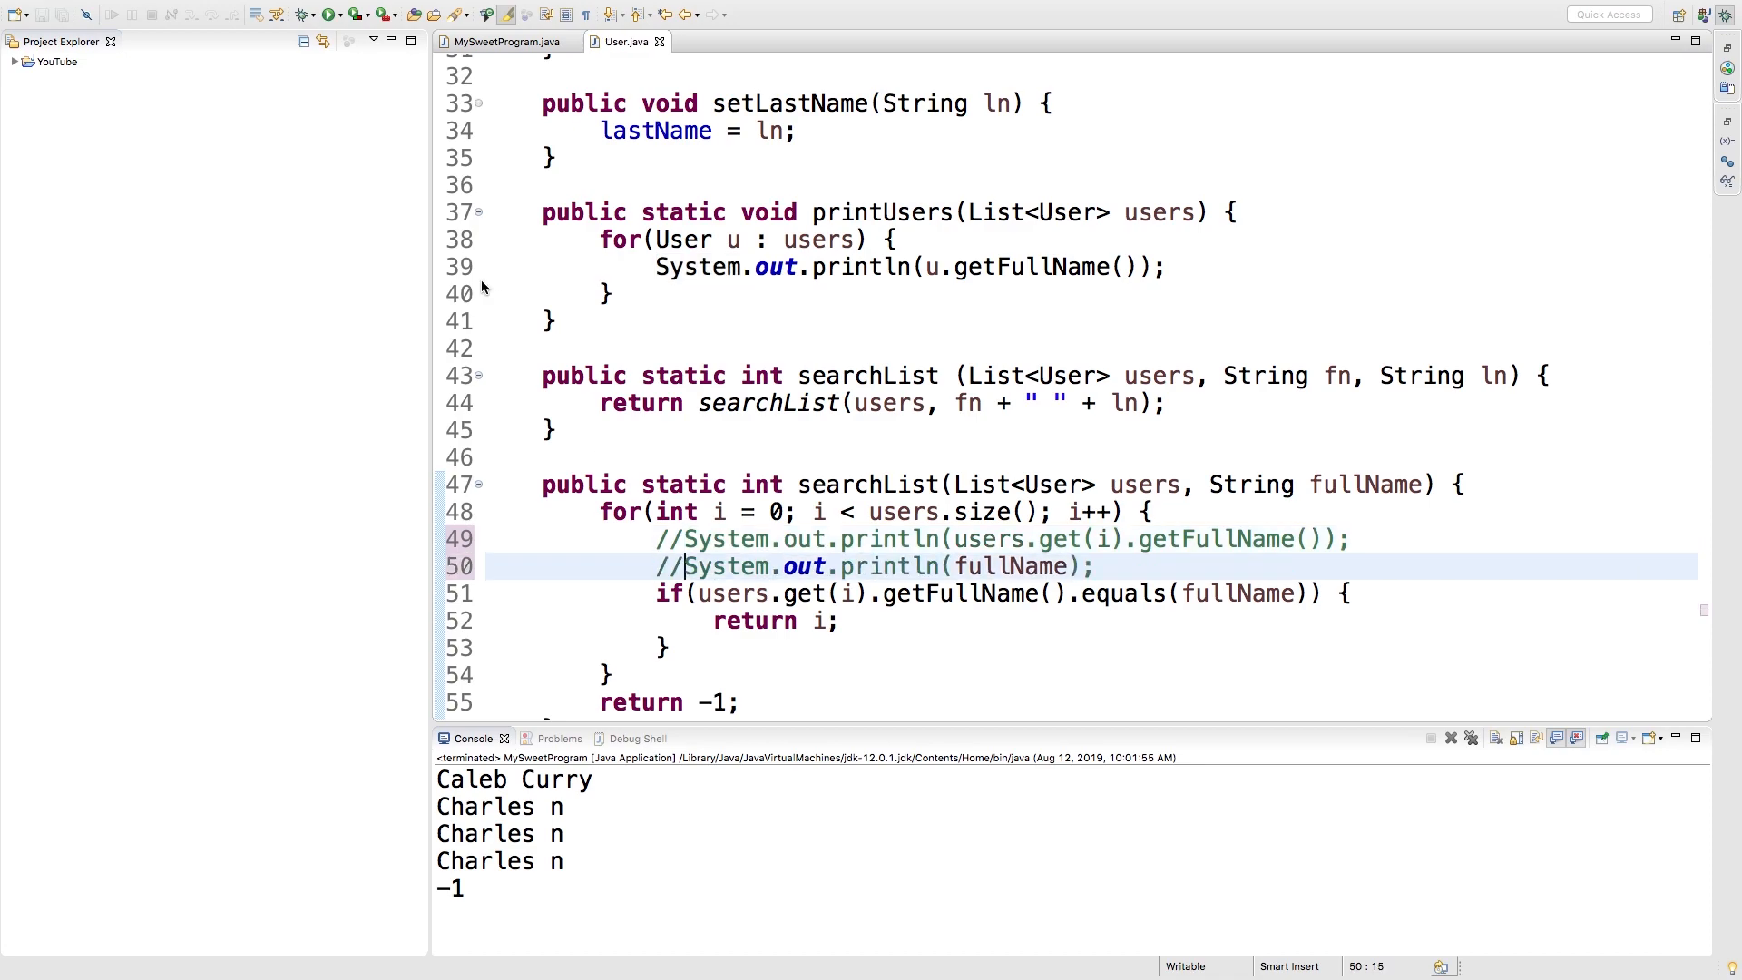
click(328, 15)
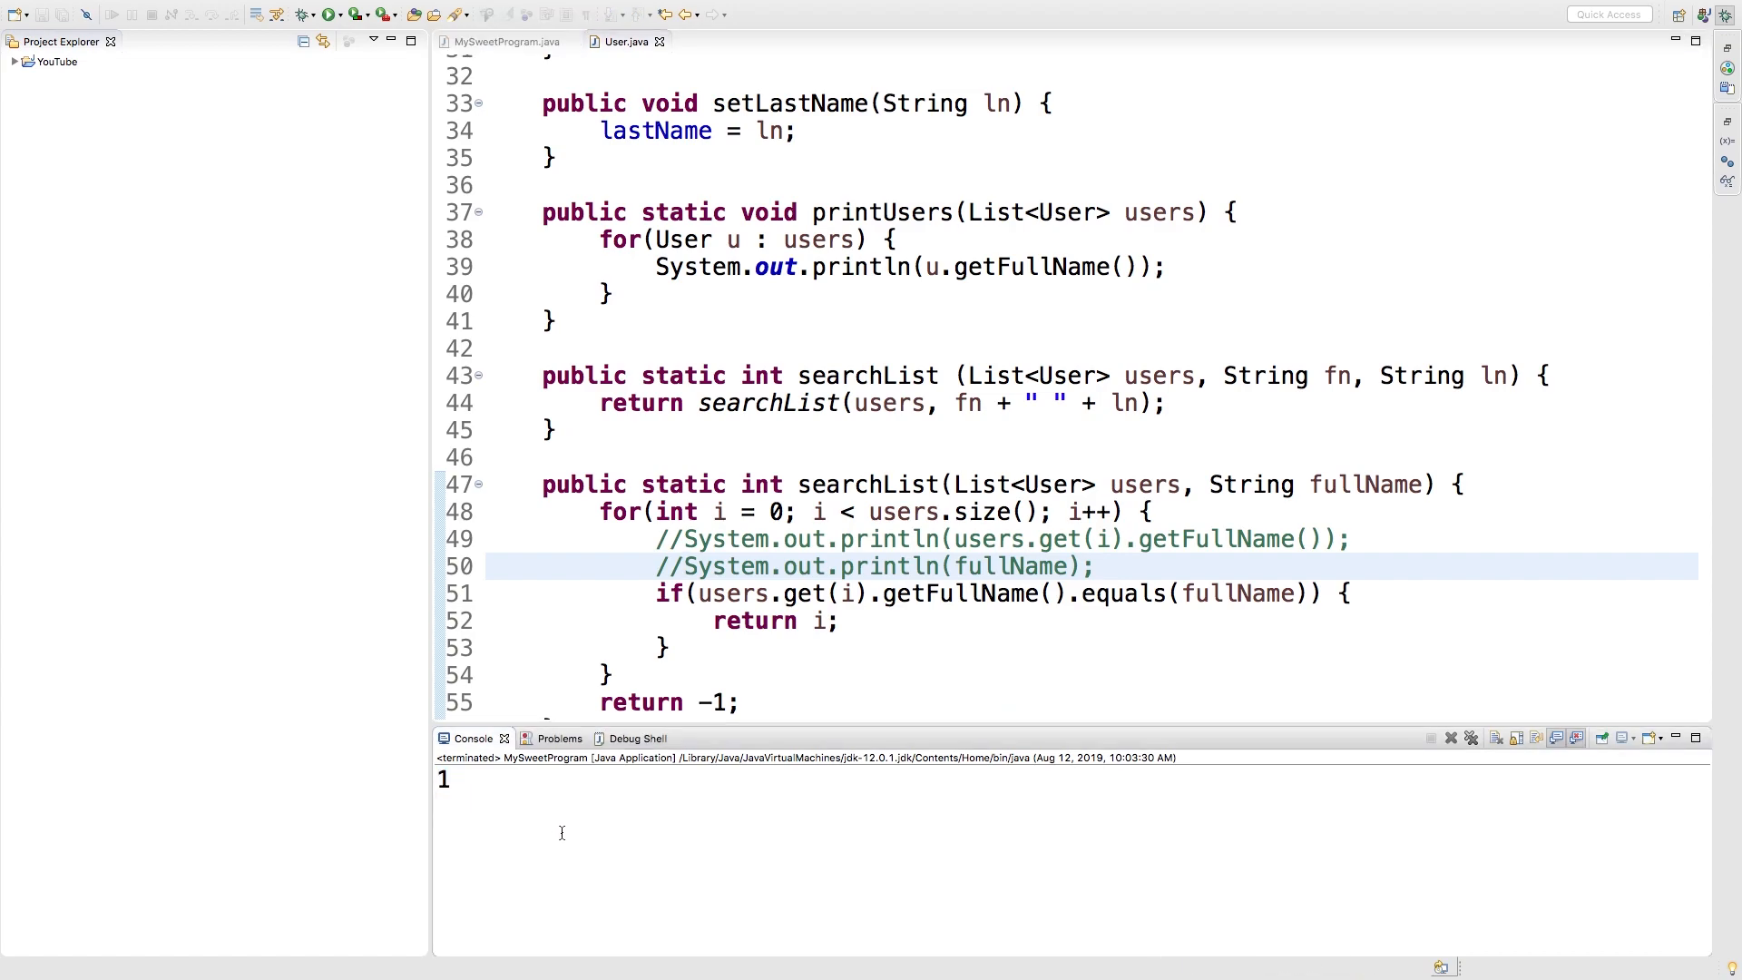
click(437, 804)
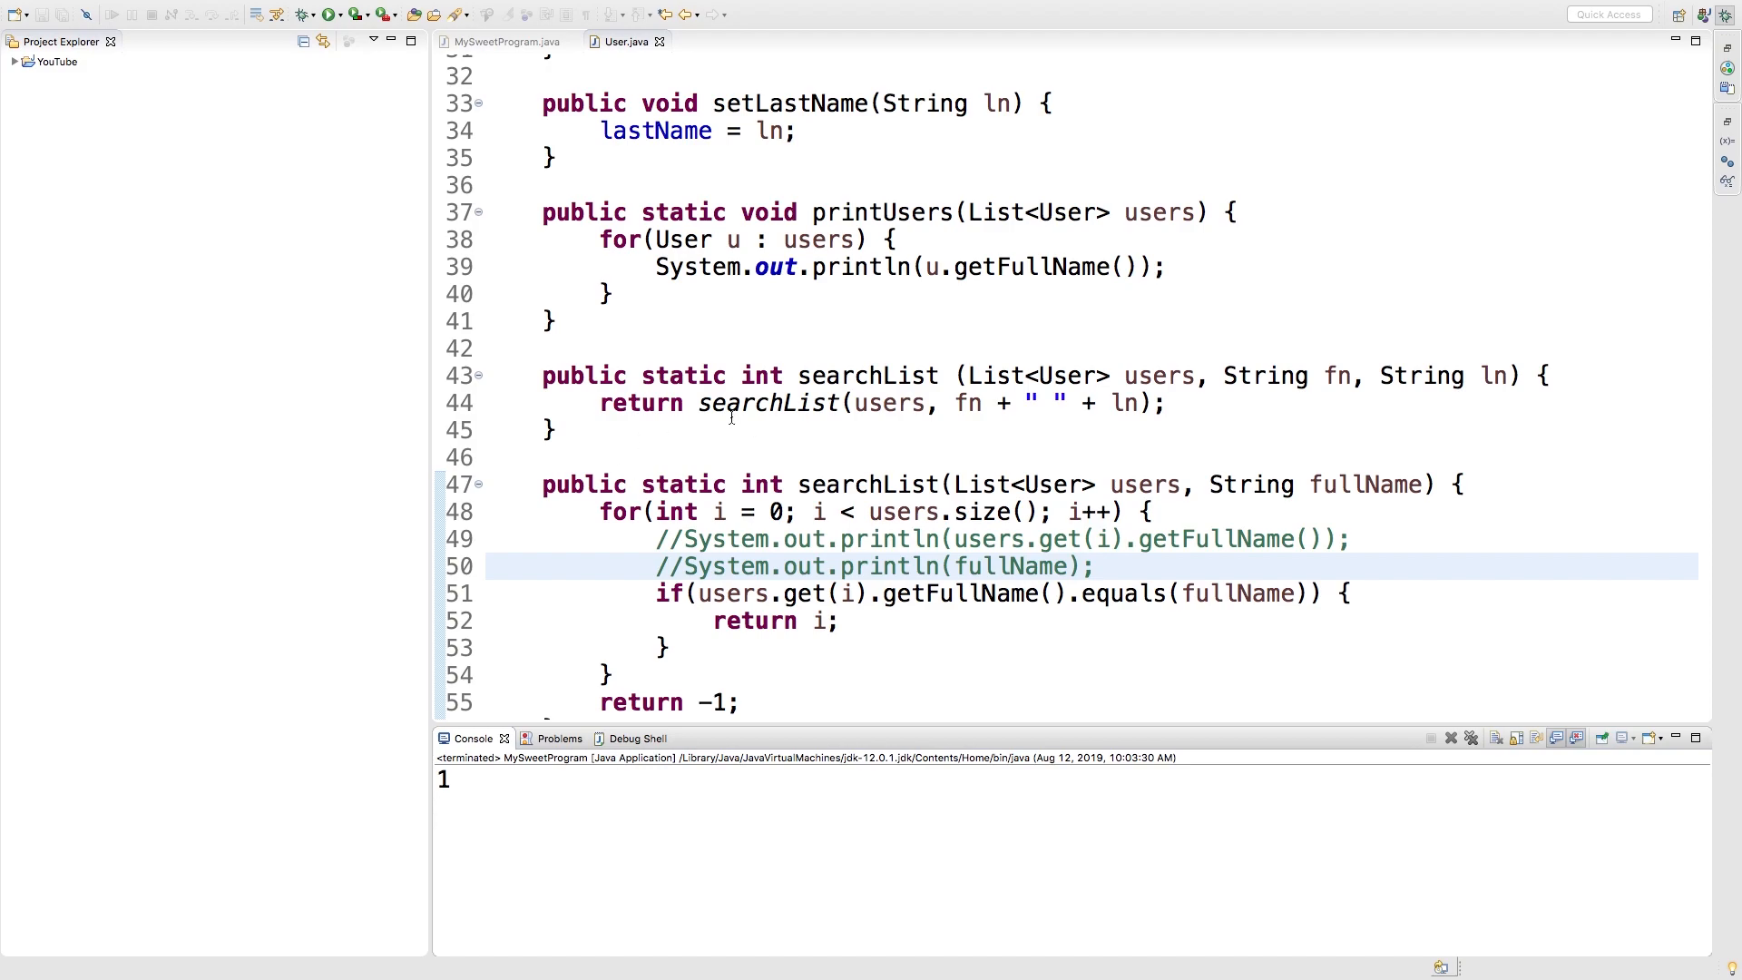
mouse_move(882, 459)
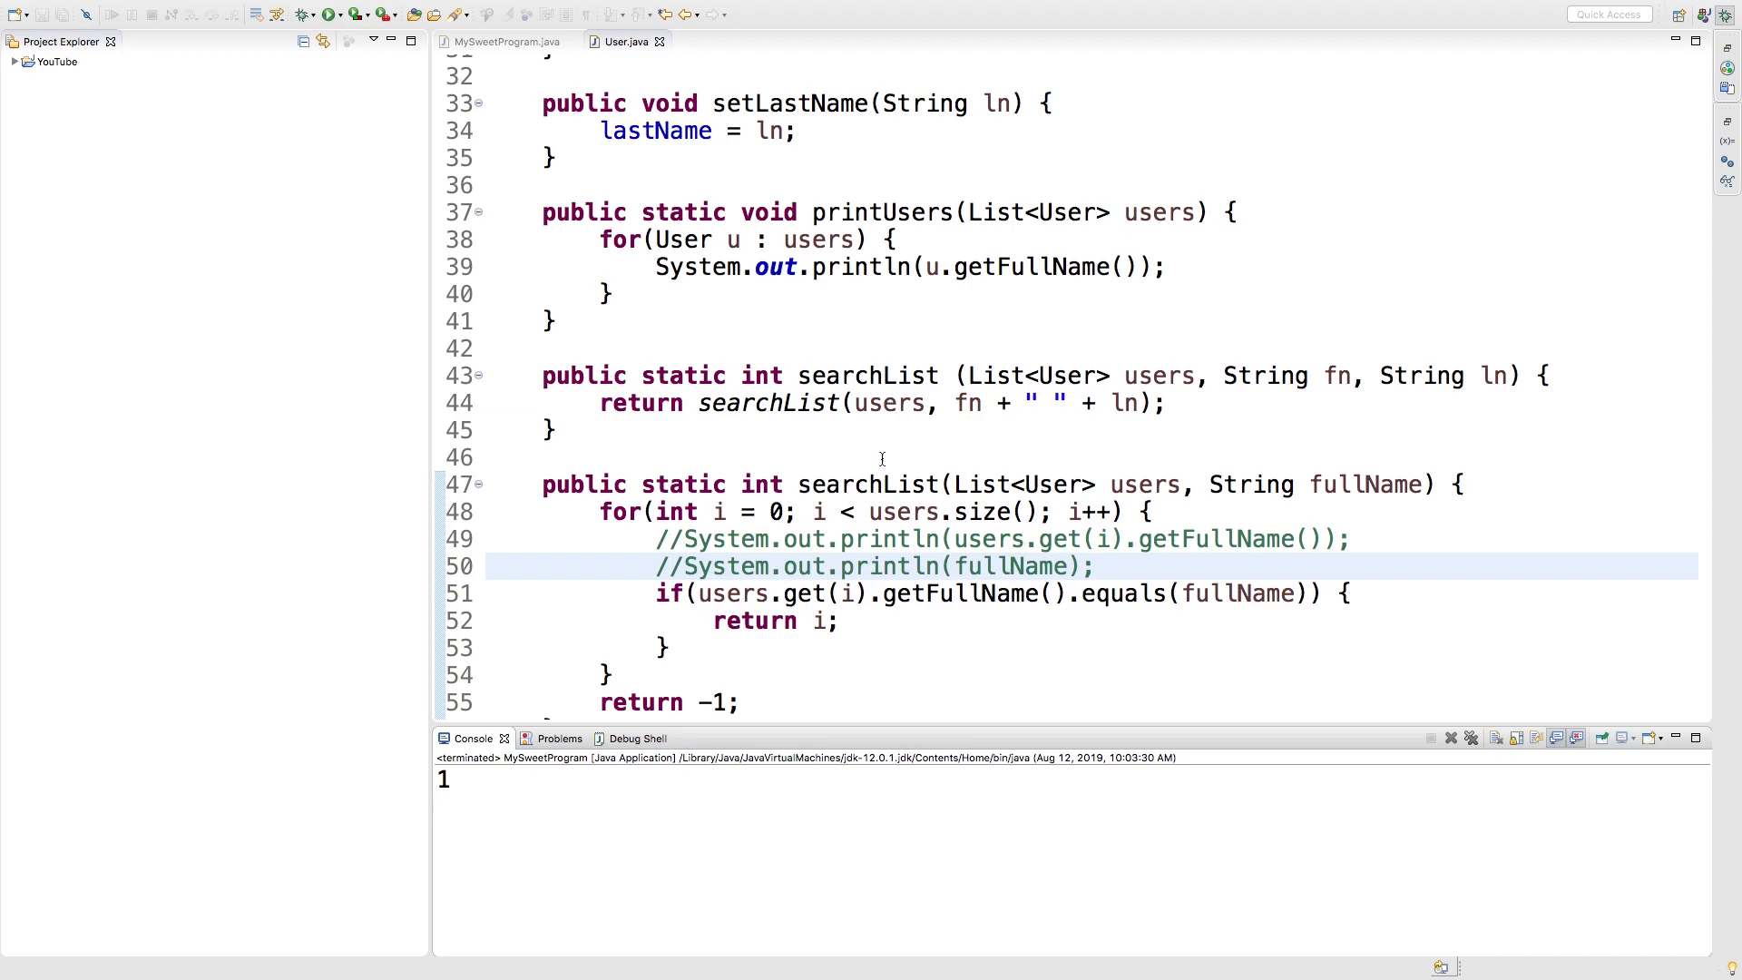
click(1456, 375)
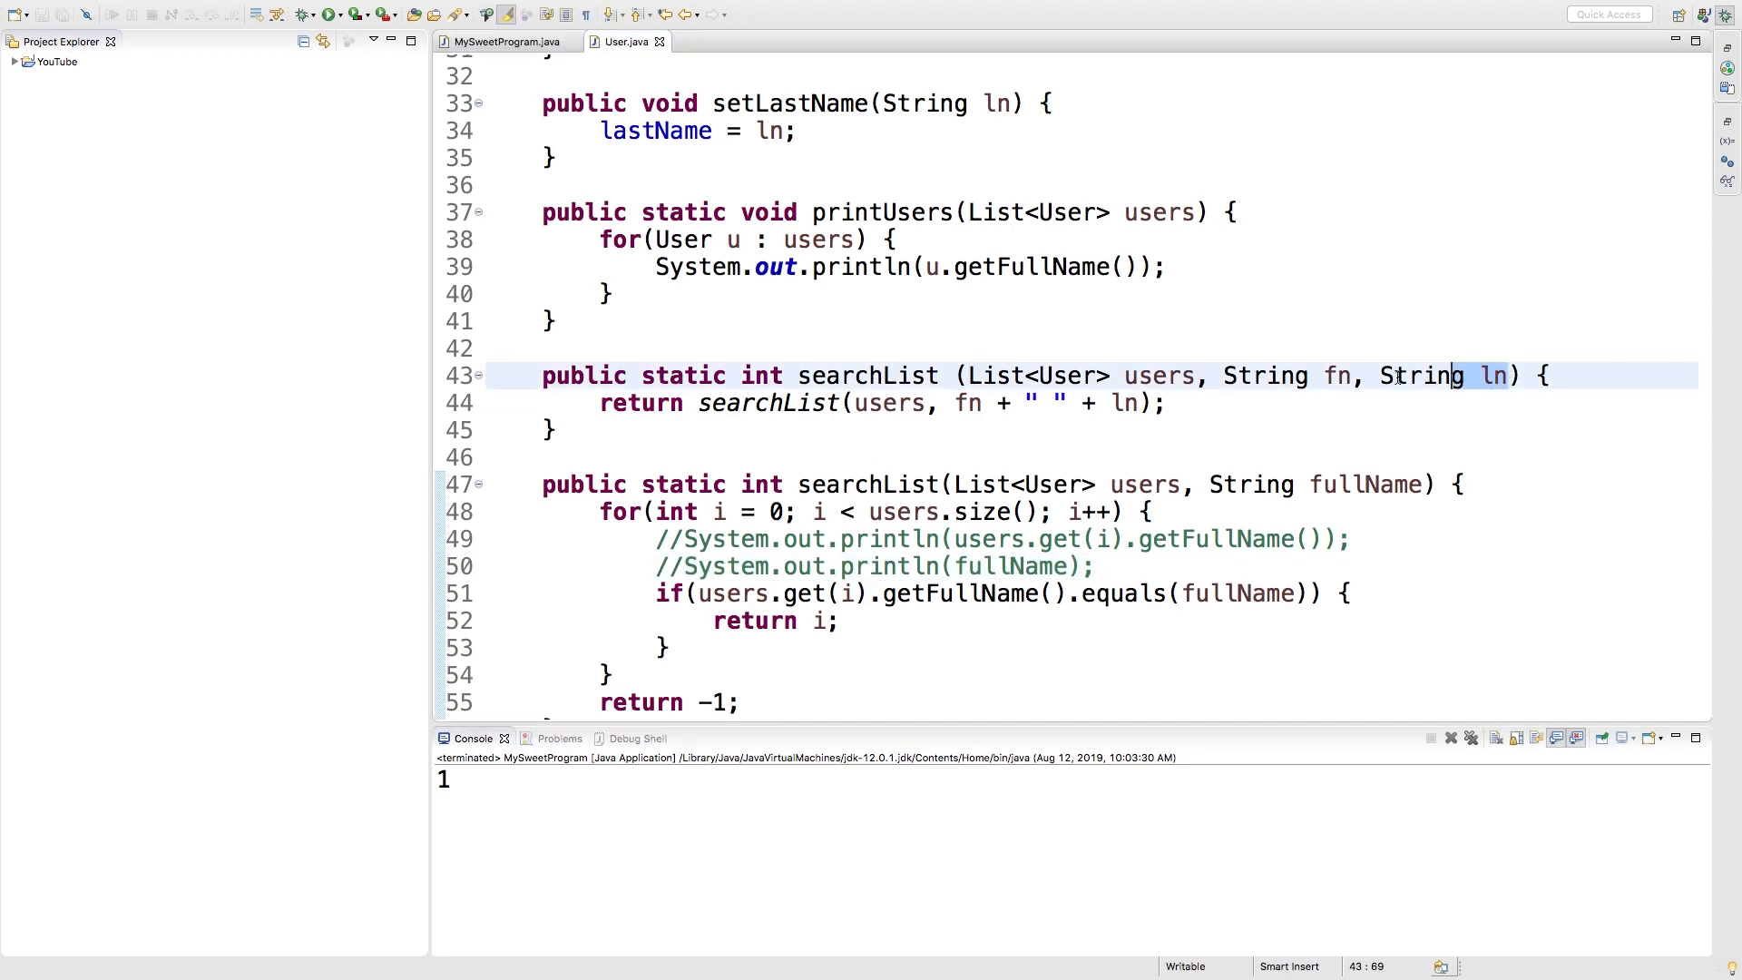
click(1265, 375)
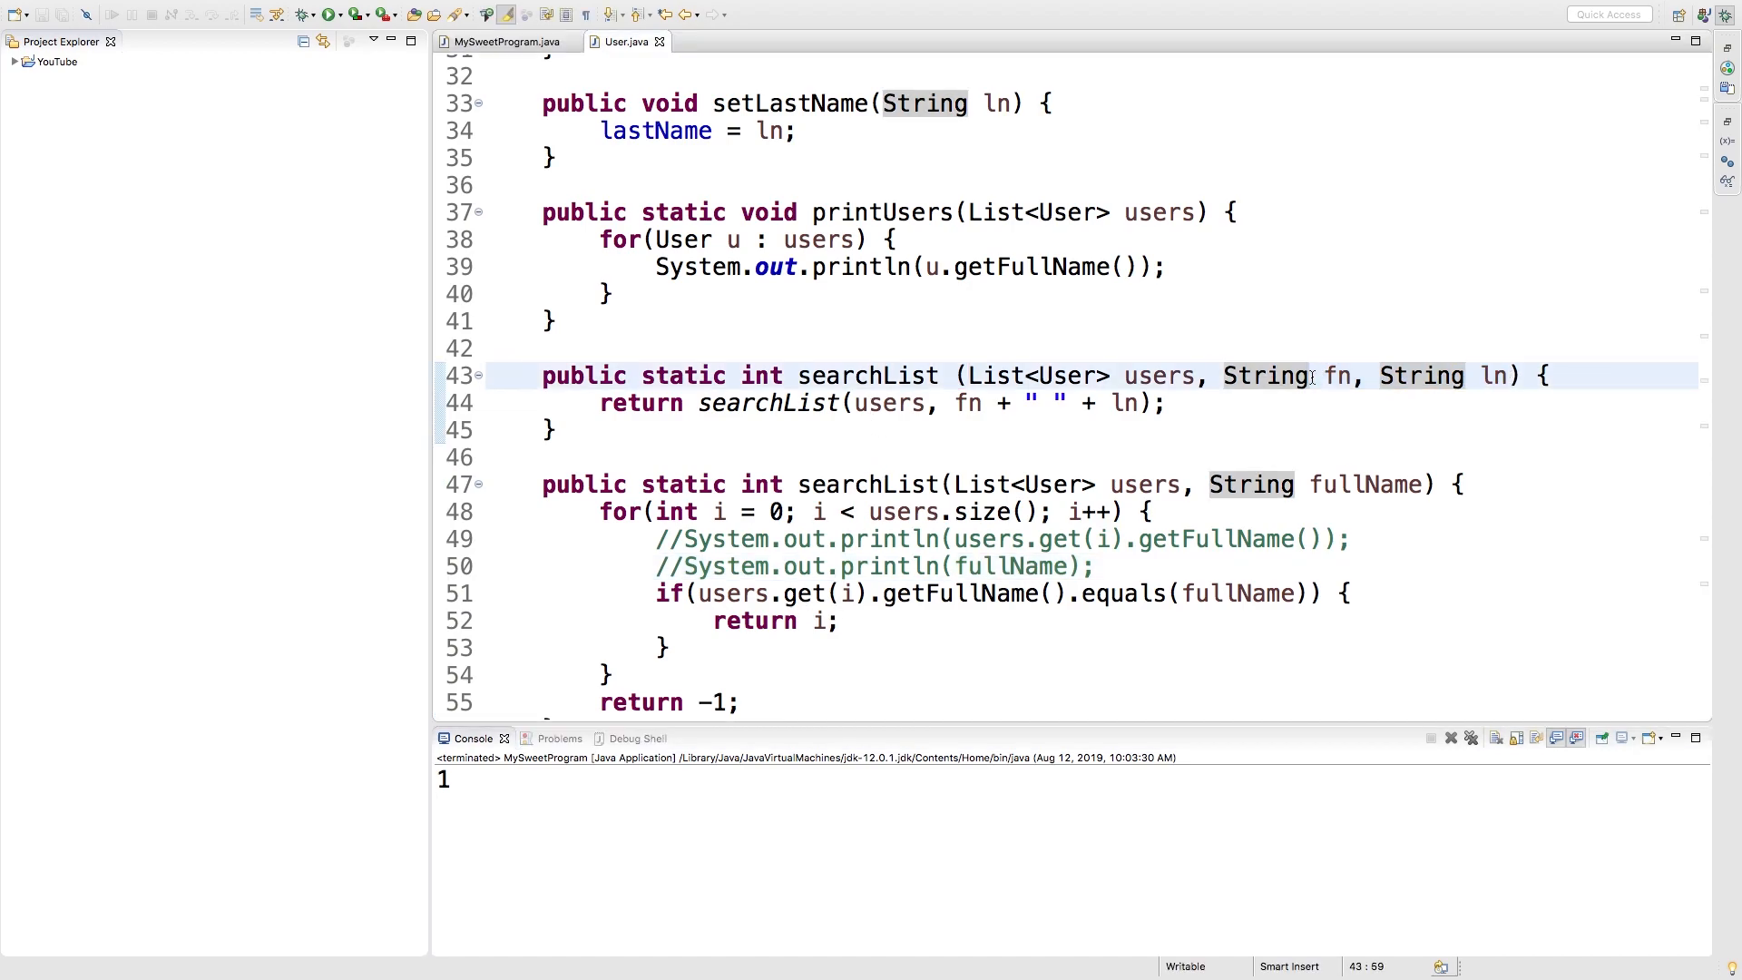
mouse_move(1285, 498)
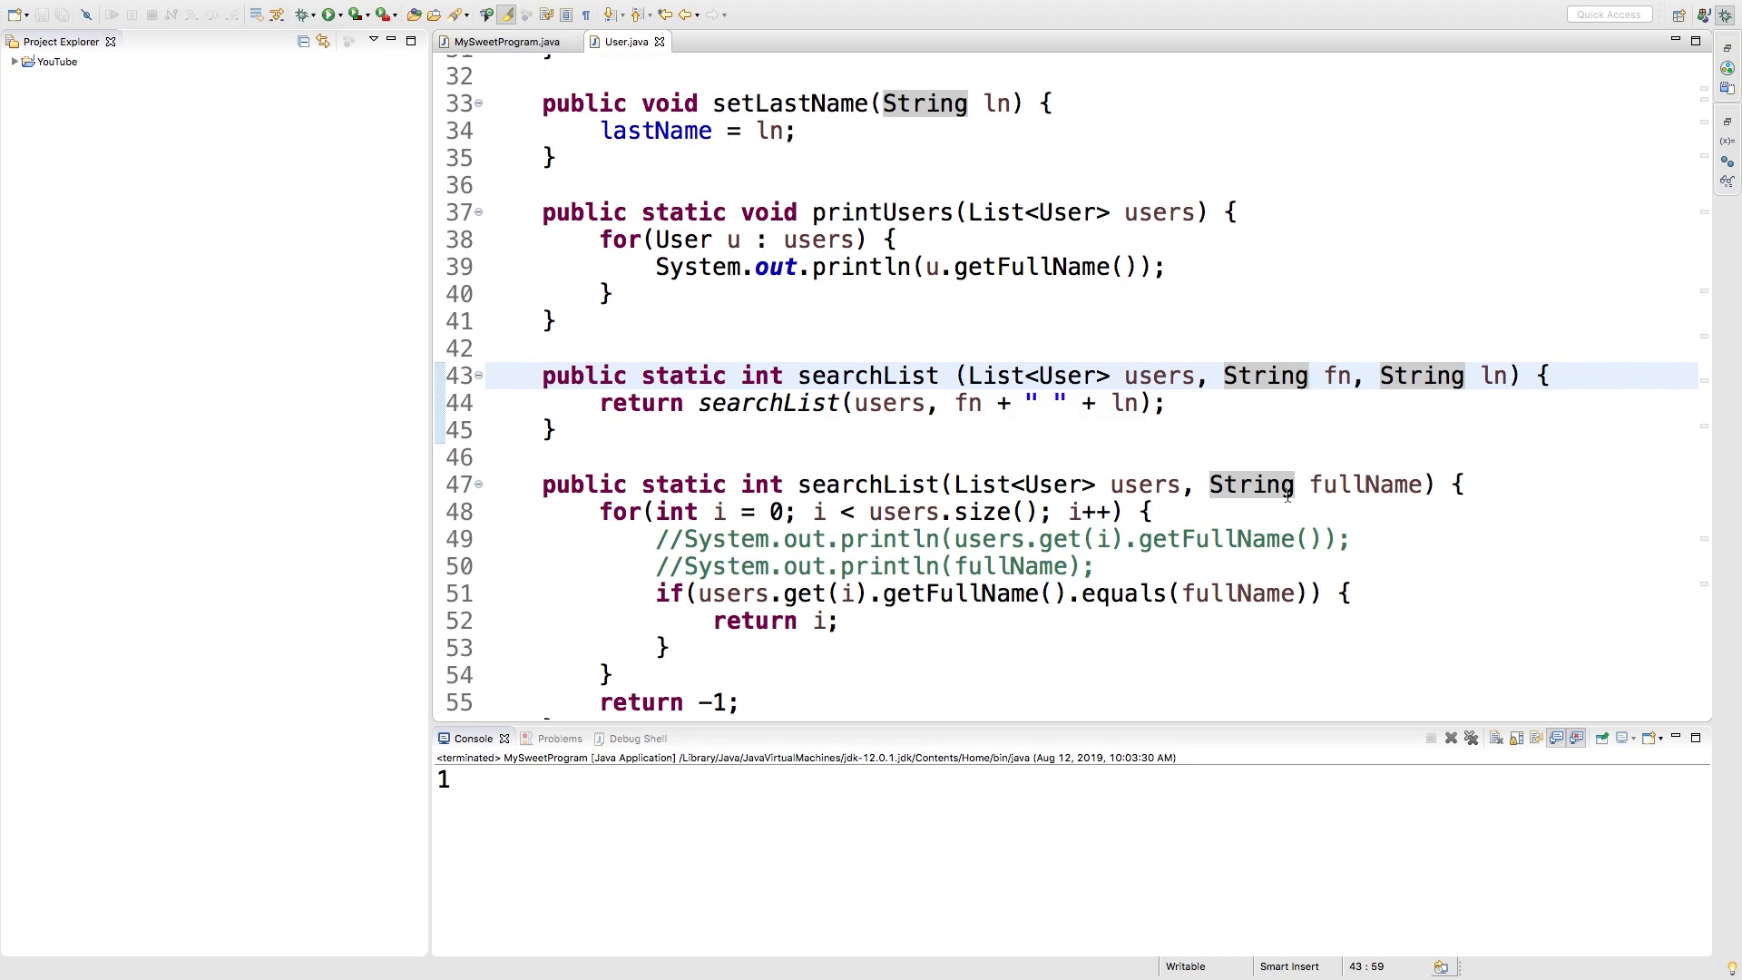
mouse_move(1031, 438)
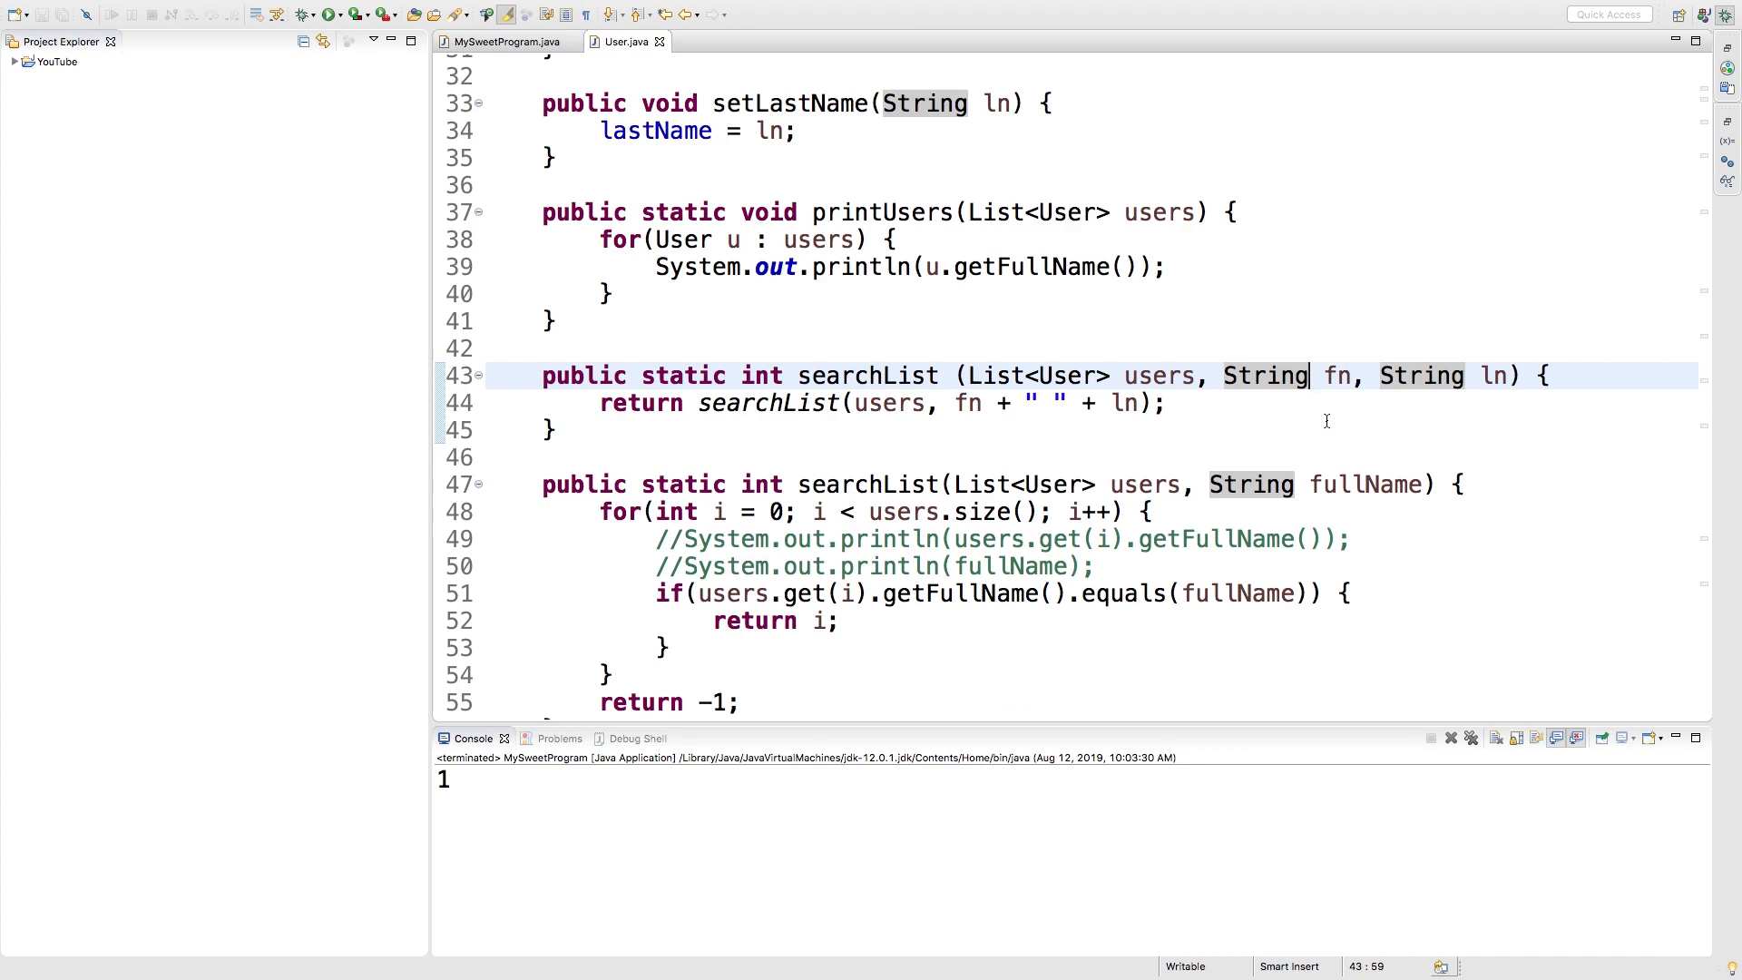
mouse_move(1011, 647)
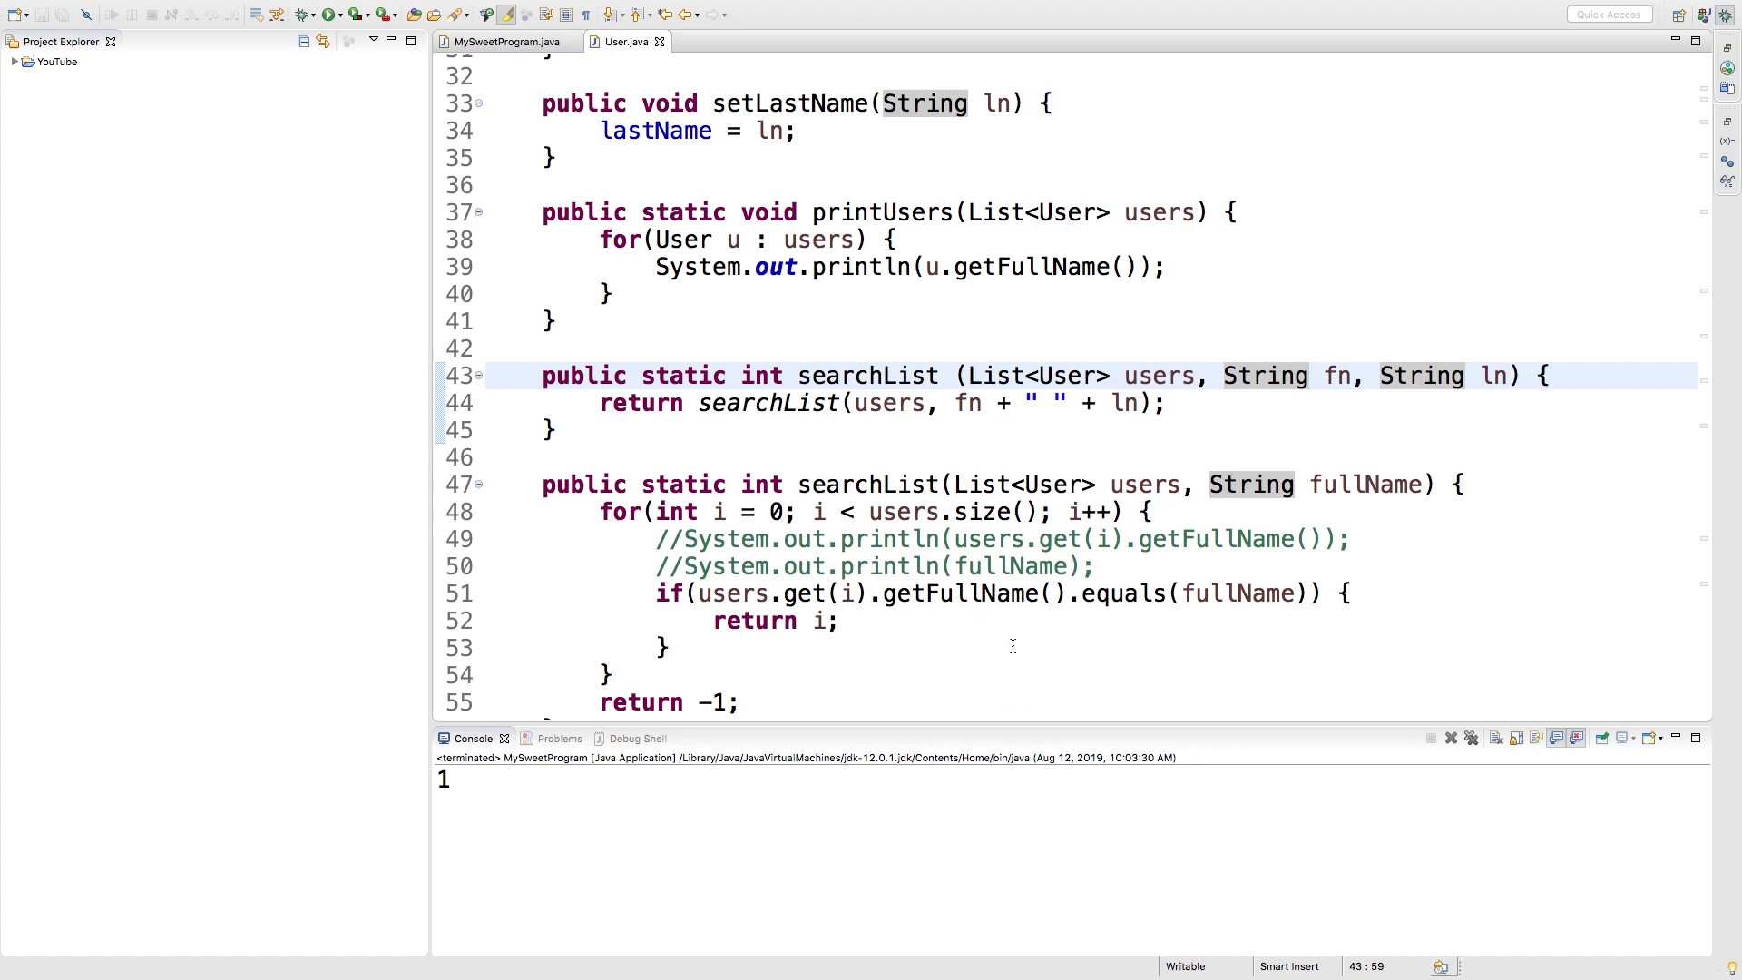
mouse_move(977, 650)
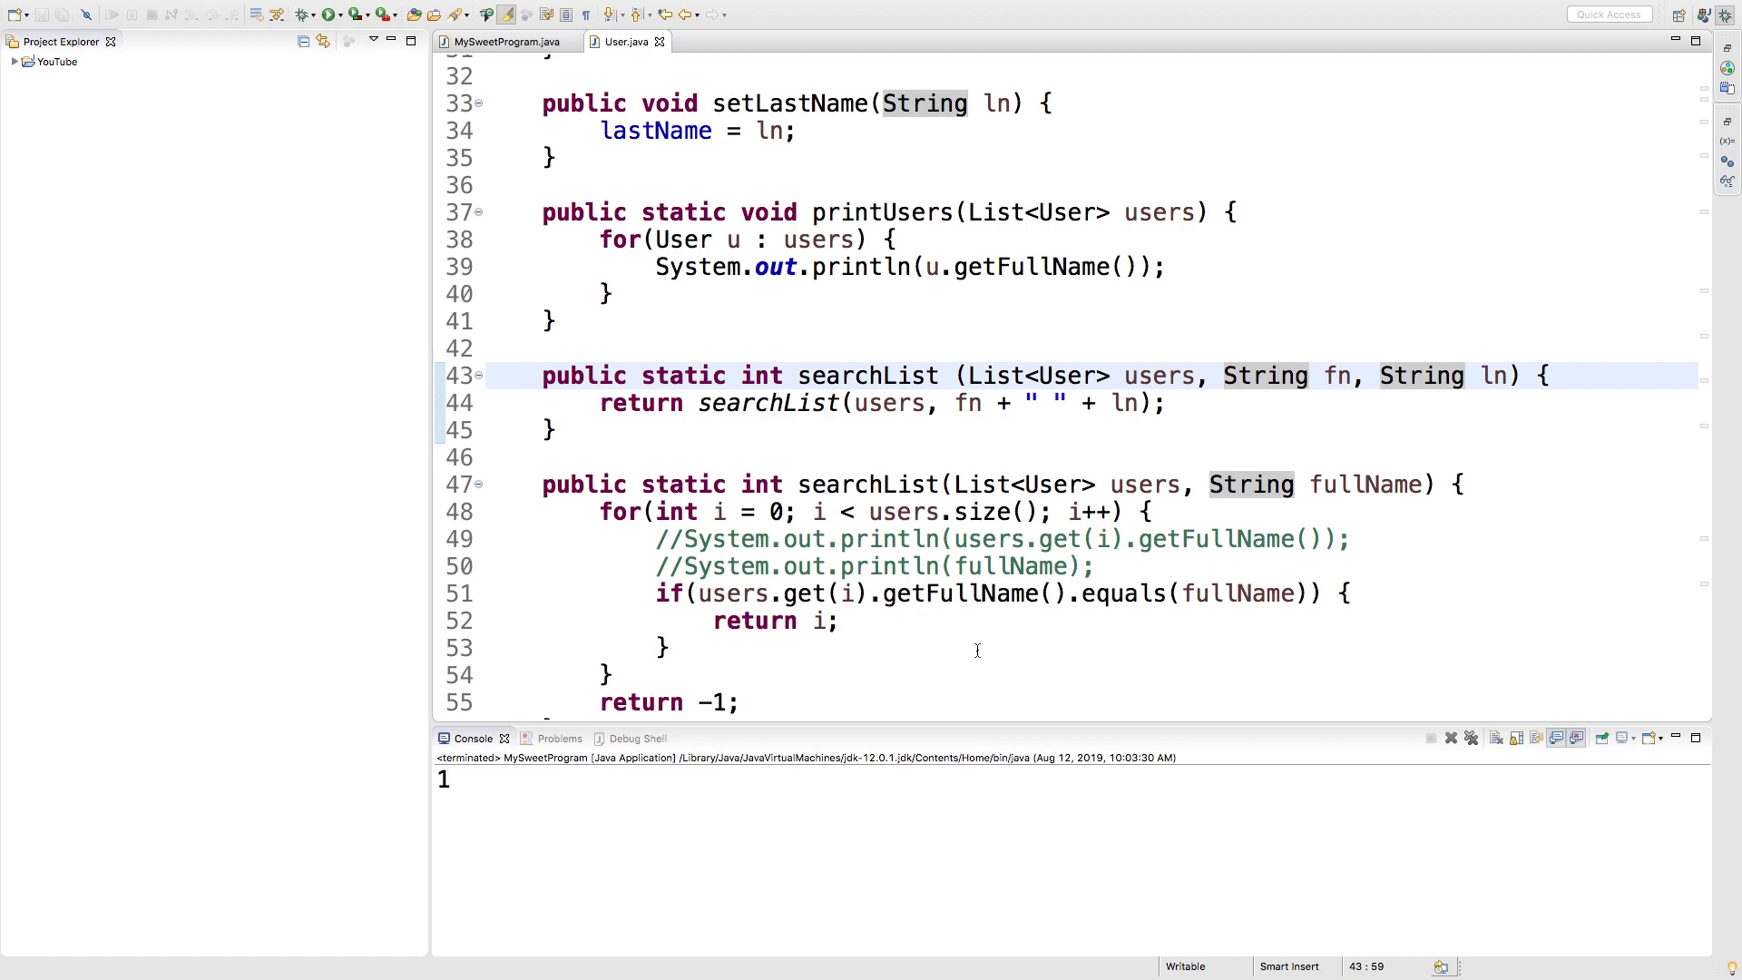